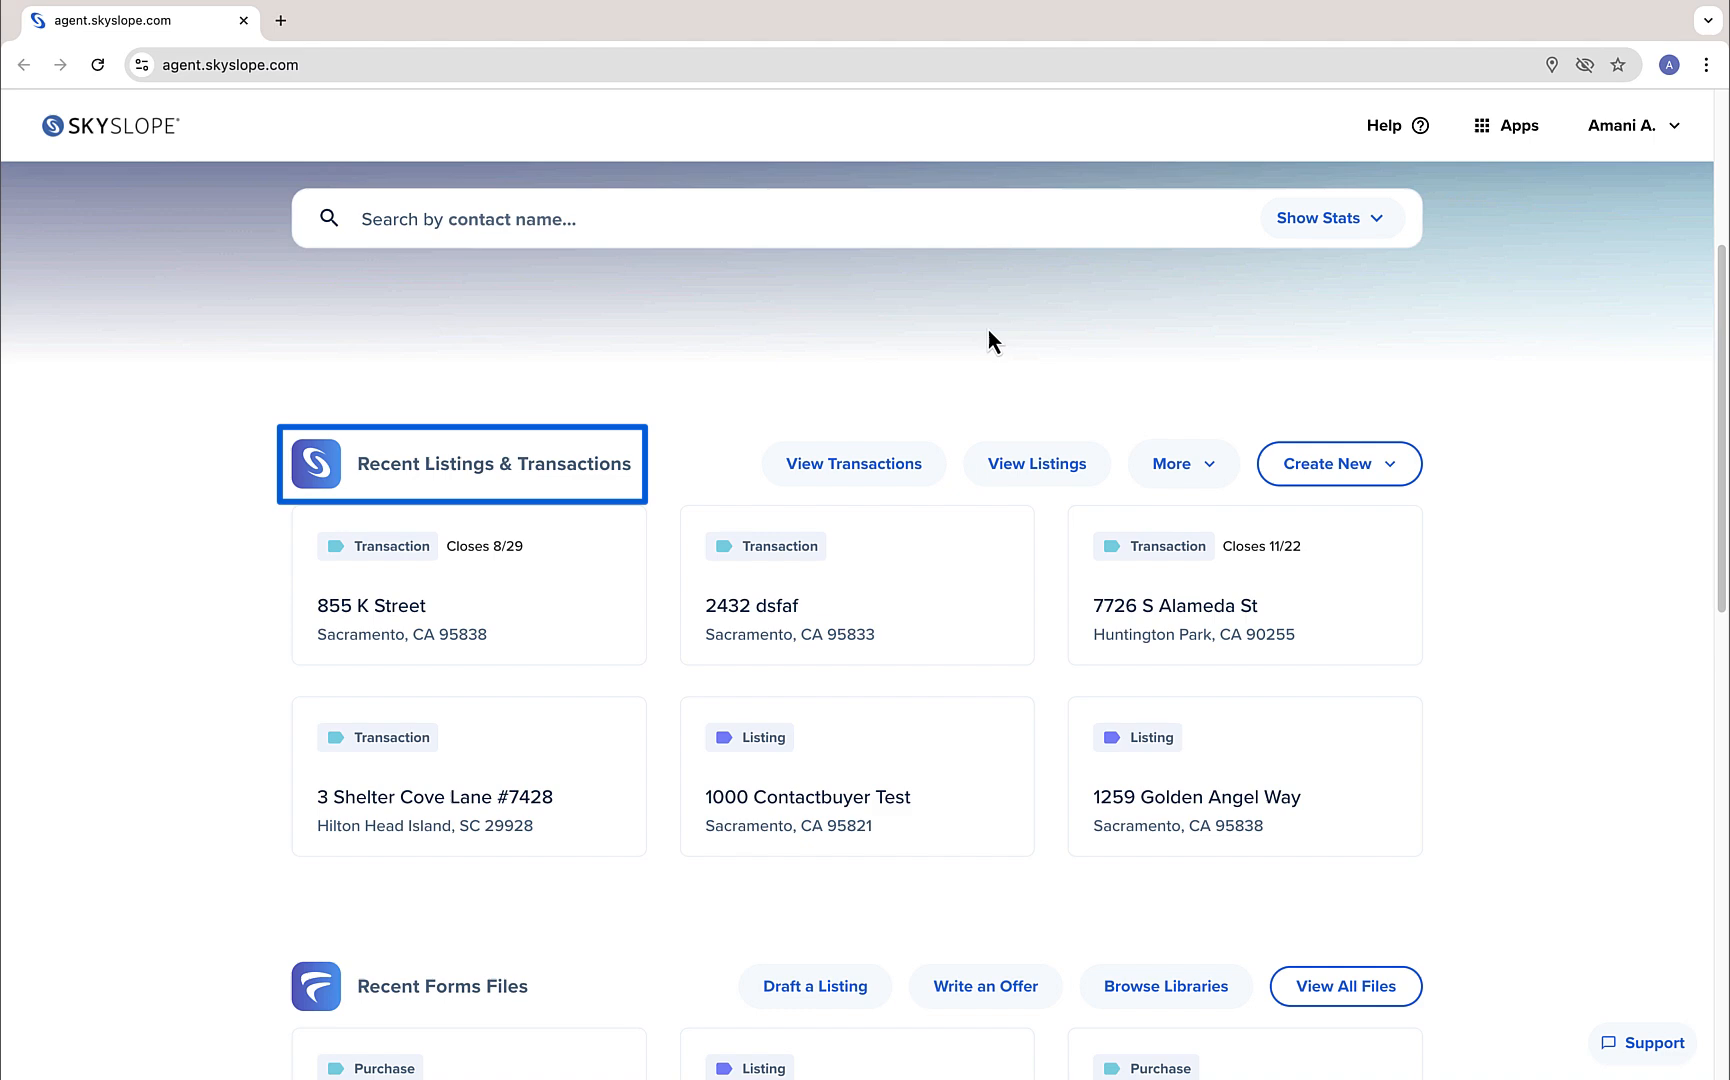
Begin a new transaction from the Create New menu.
{"action": "left_click", "coordinate": [1340, 464]}
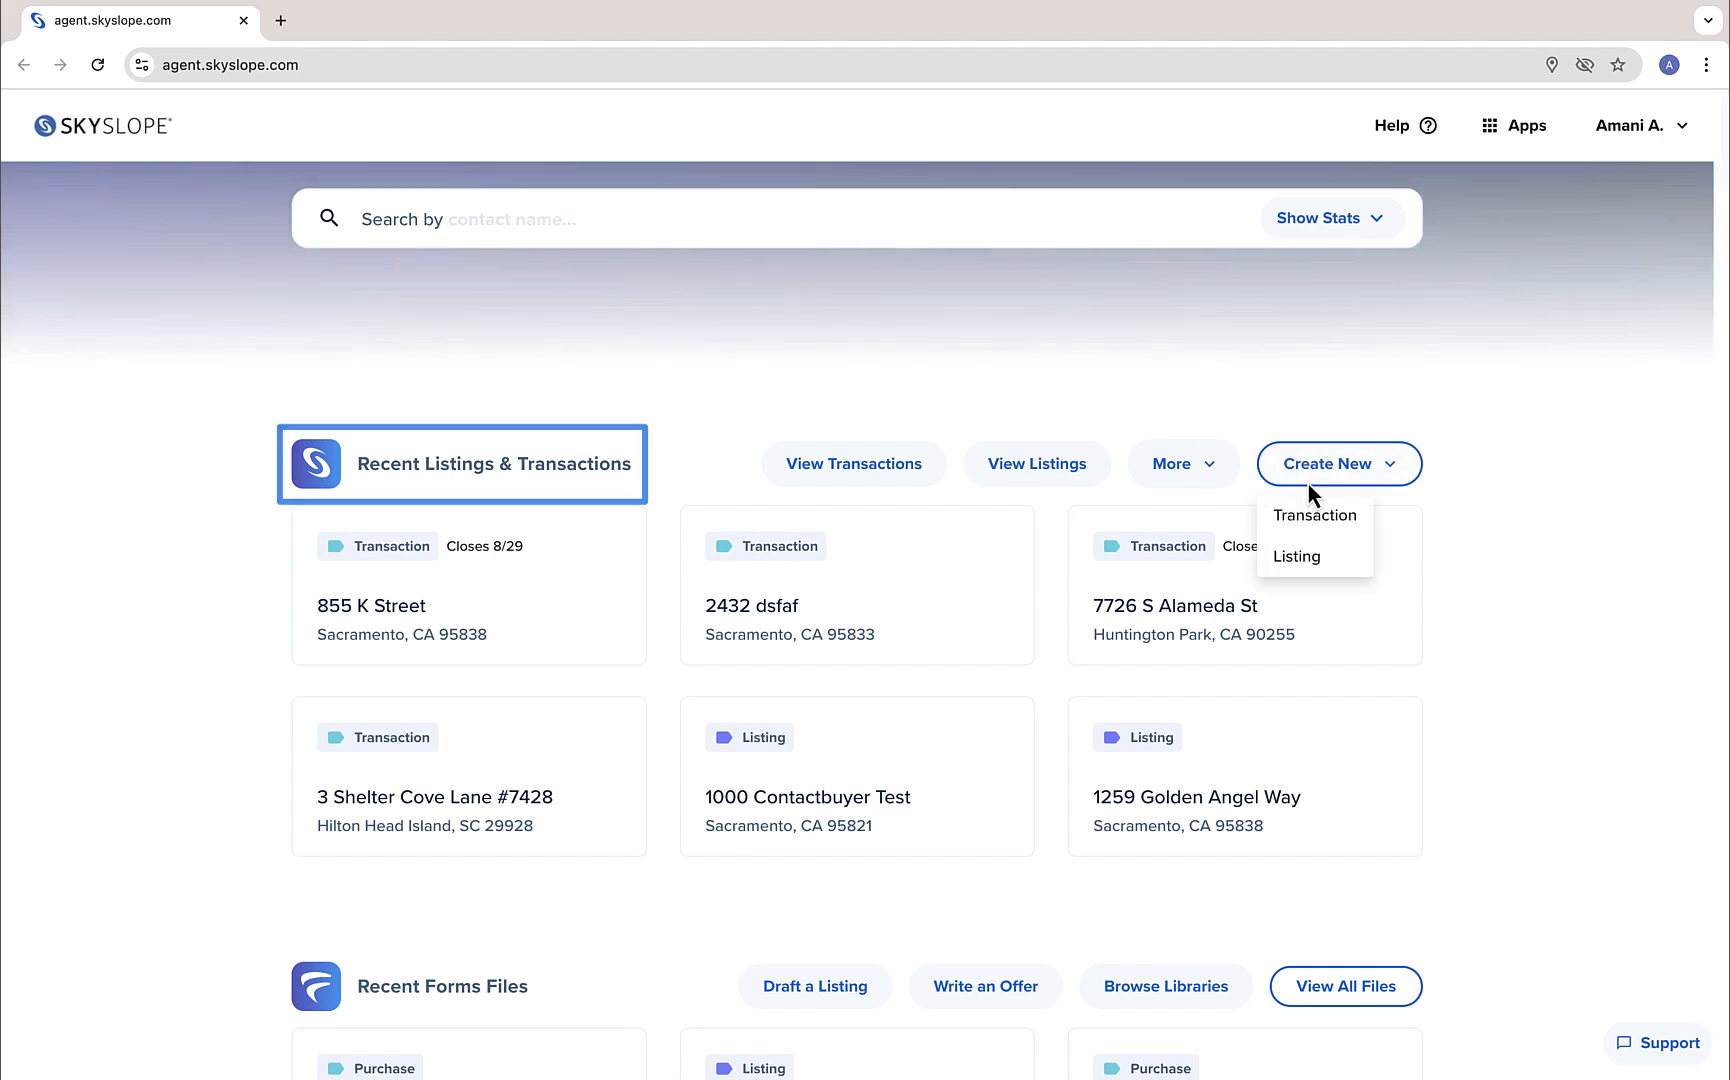
{"action": "left_click", "coordinate": [1314, 514]}
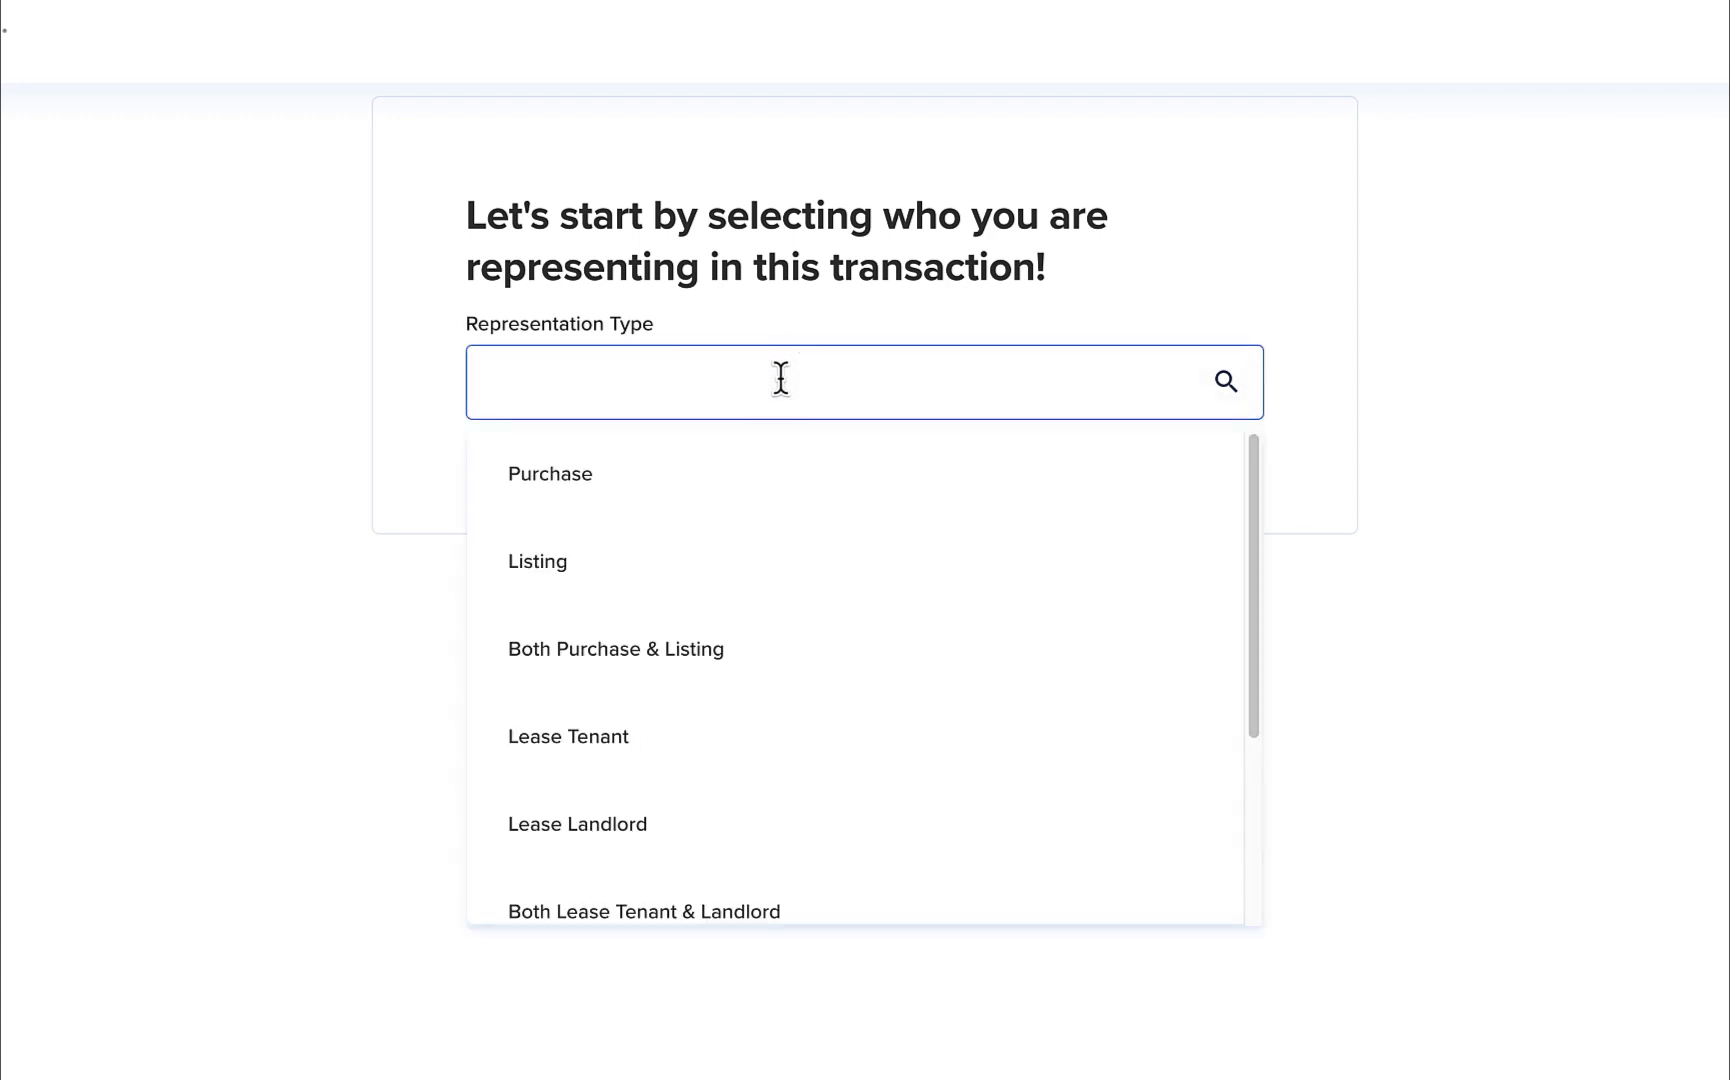
{"action": "mouse_move", "coordinate": [576, 486]}
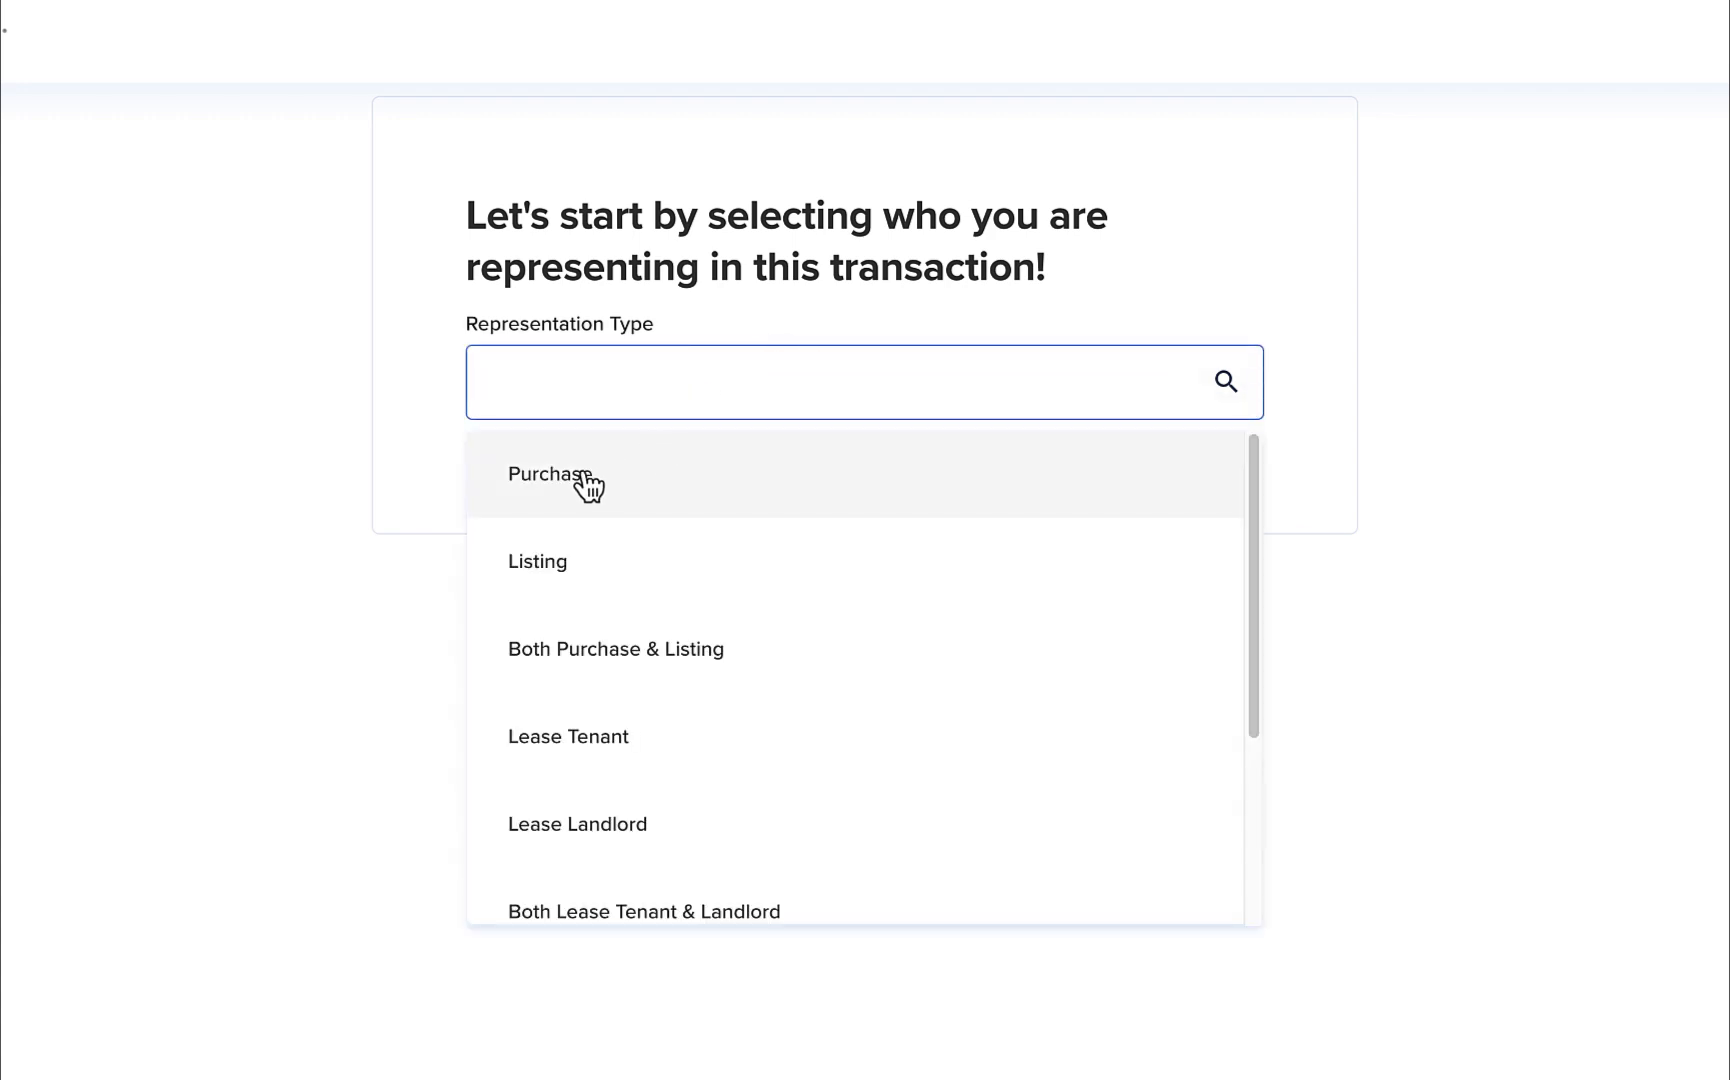
Choose Purchase representation, mark it Under-Contract, and switch to address/MLS lookup.
{"action": "left_click", "coordinate": [560, 474]}
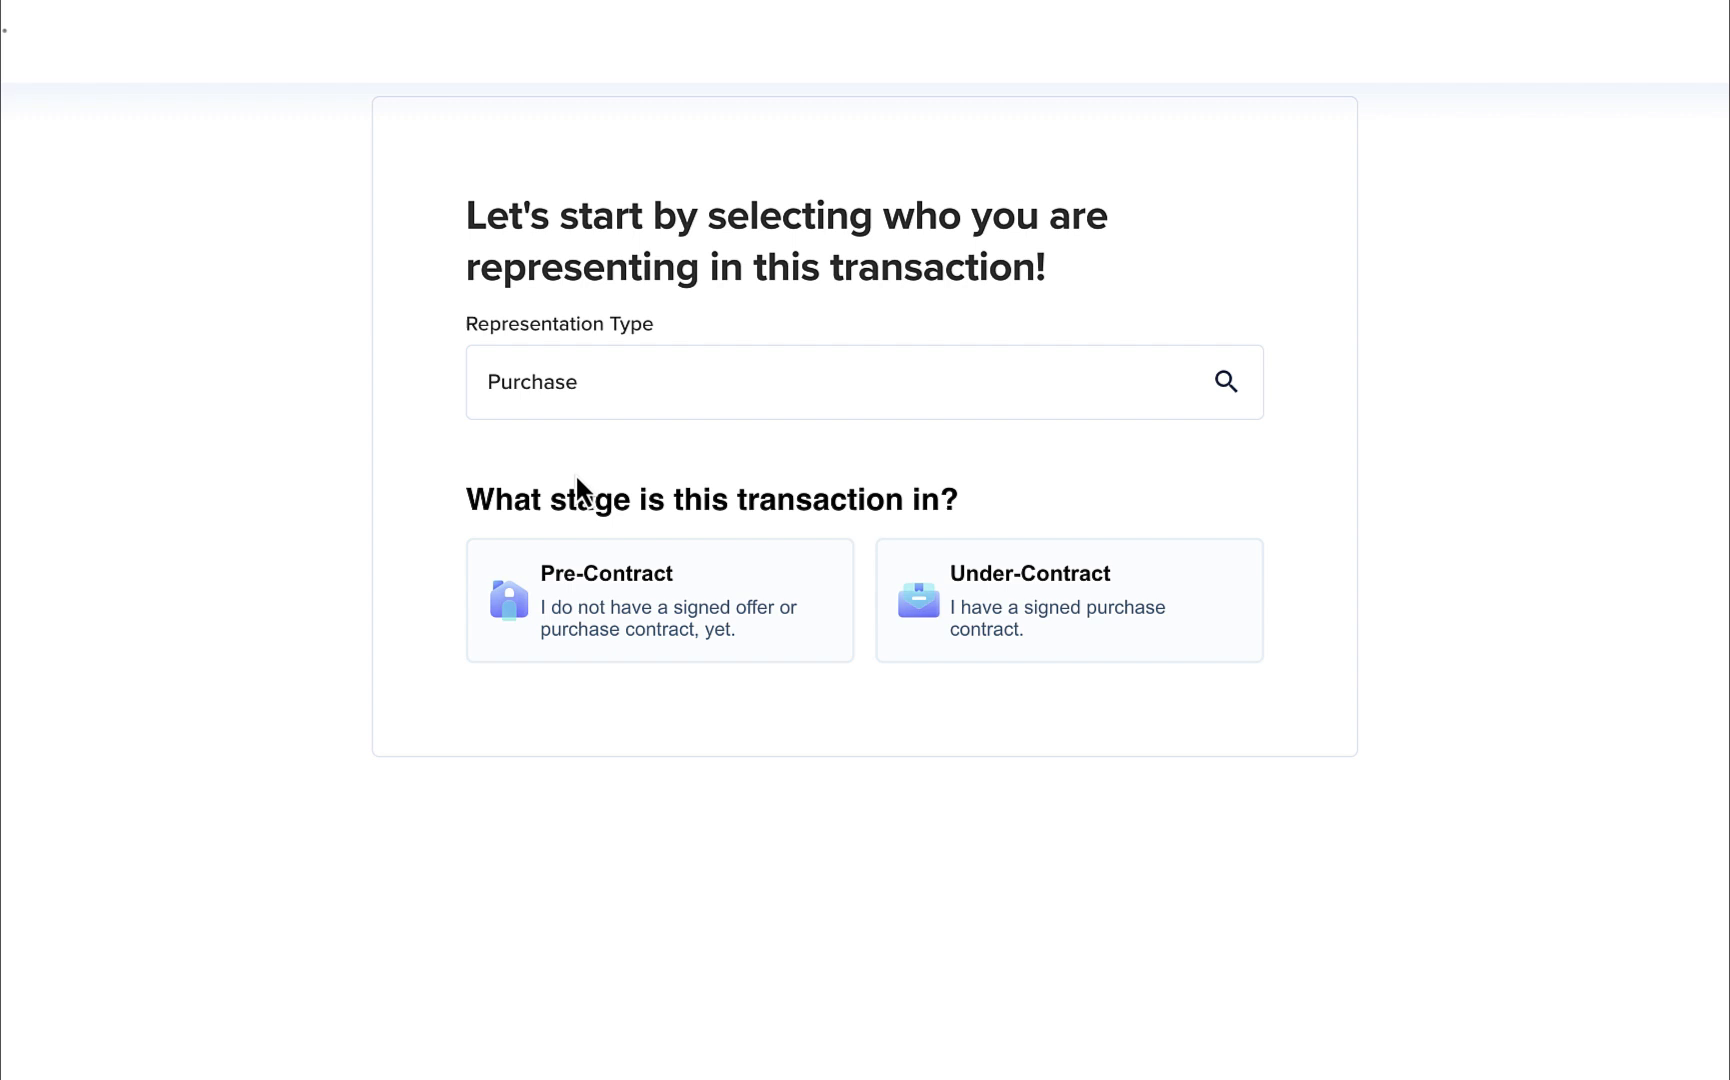
{"action": "mouse_move", "coordinate": [598, 454]}
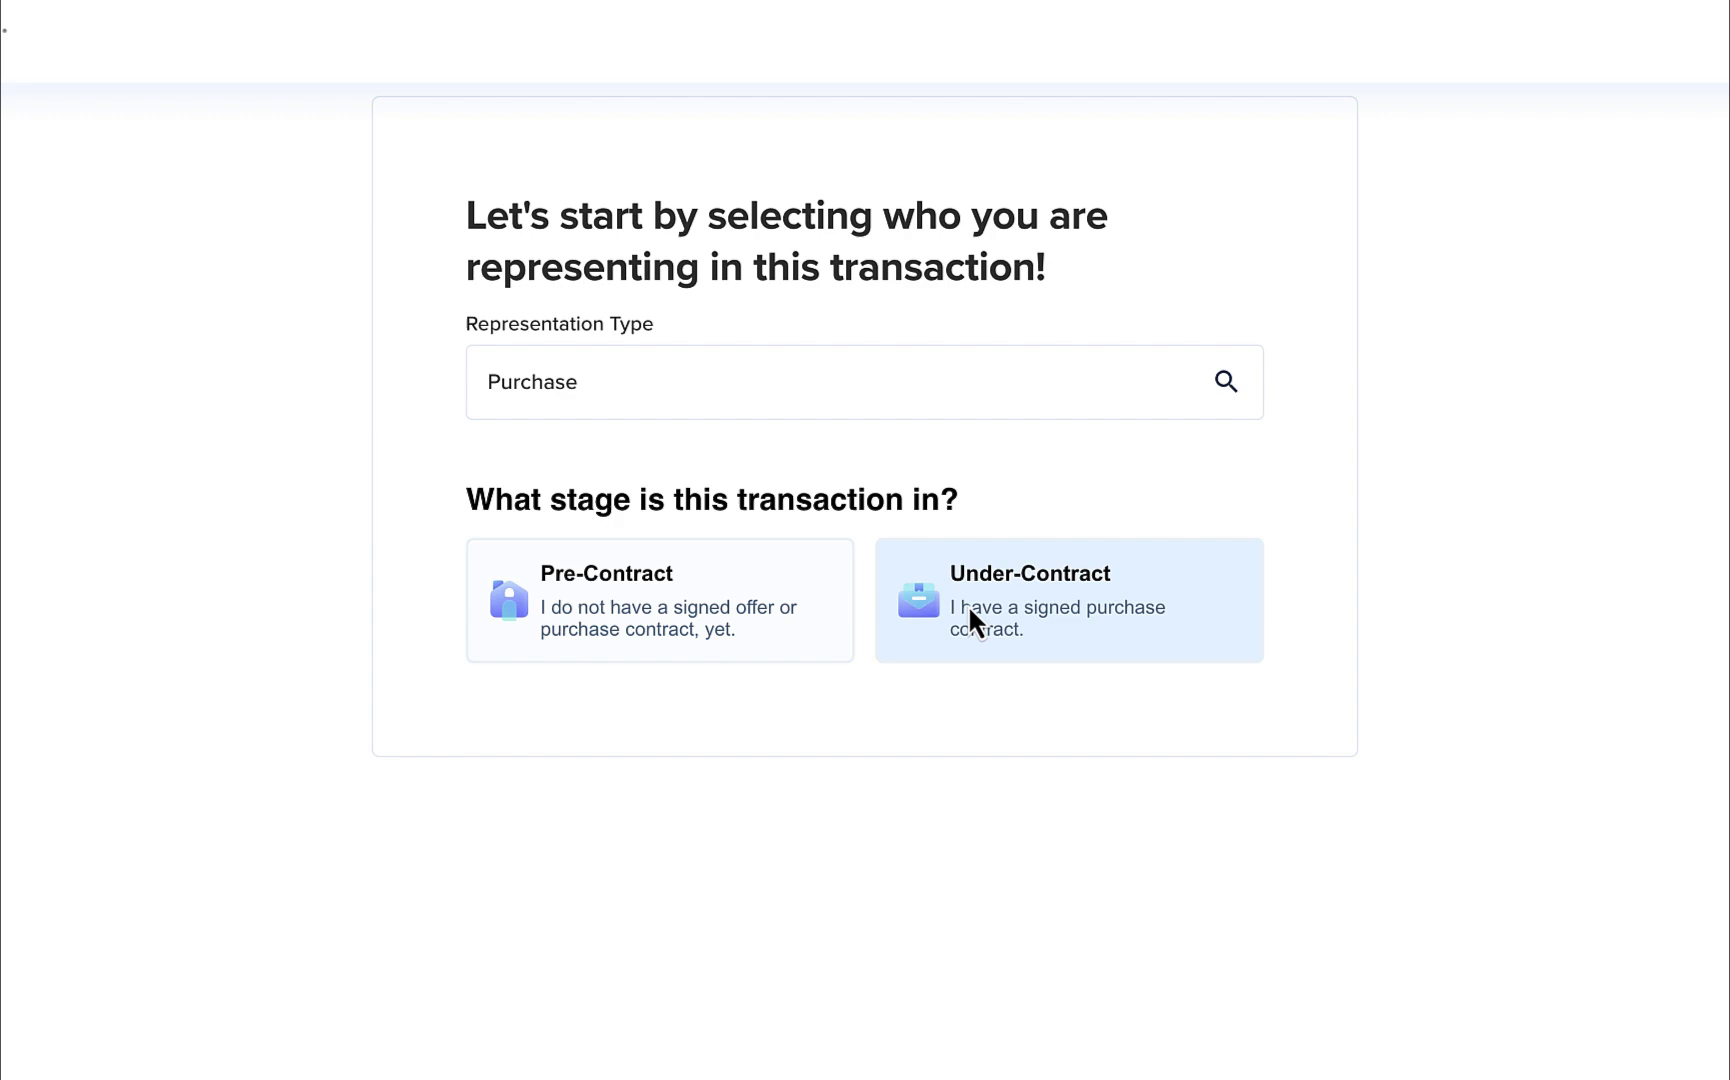
{"action": "left_click", "coordinate": [1064, 614]}
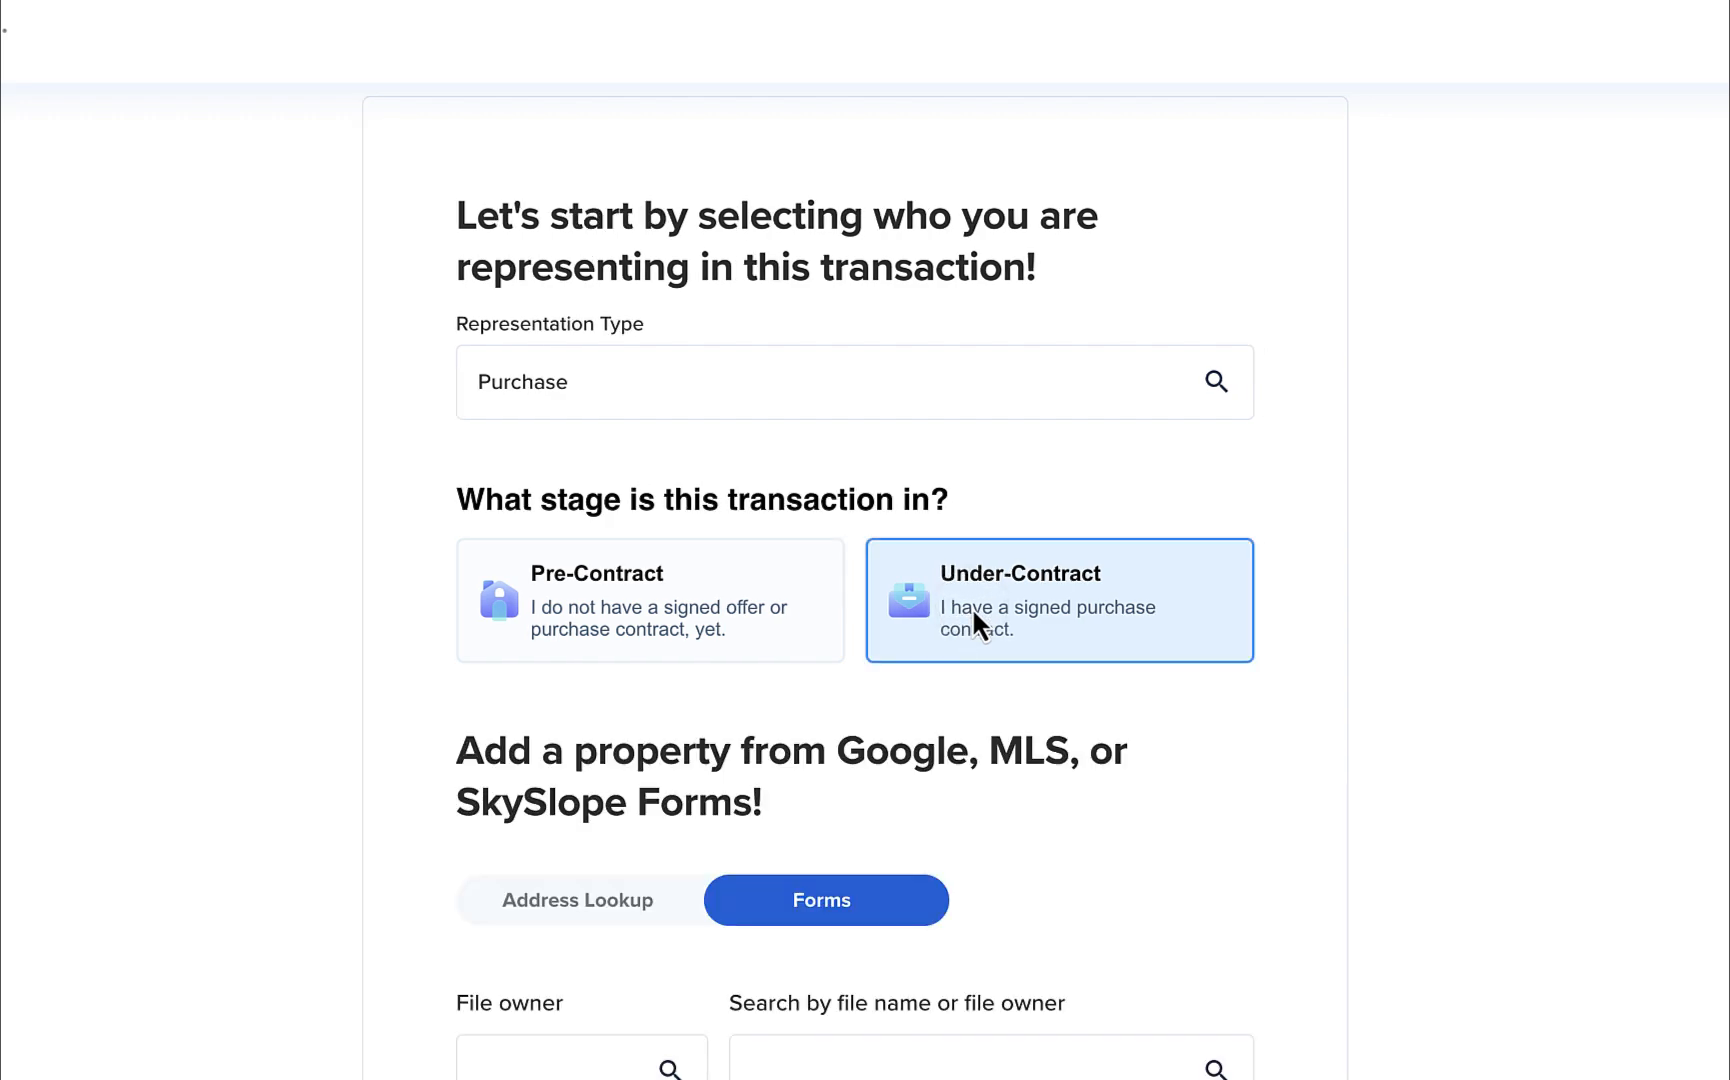
{"action": "scroll", "scroll_direction": "down", "scroll_amount": 3}
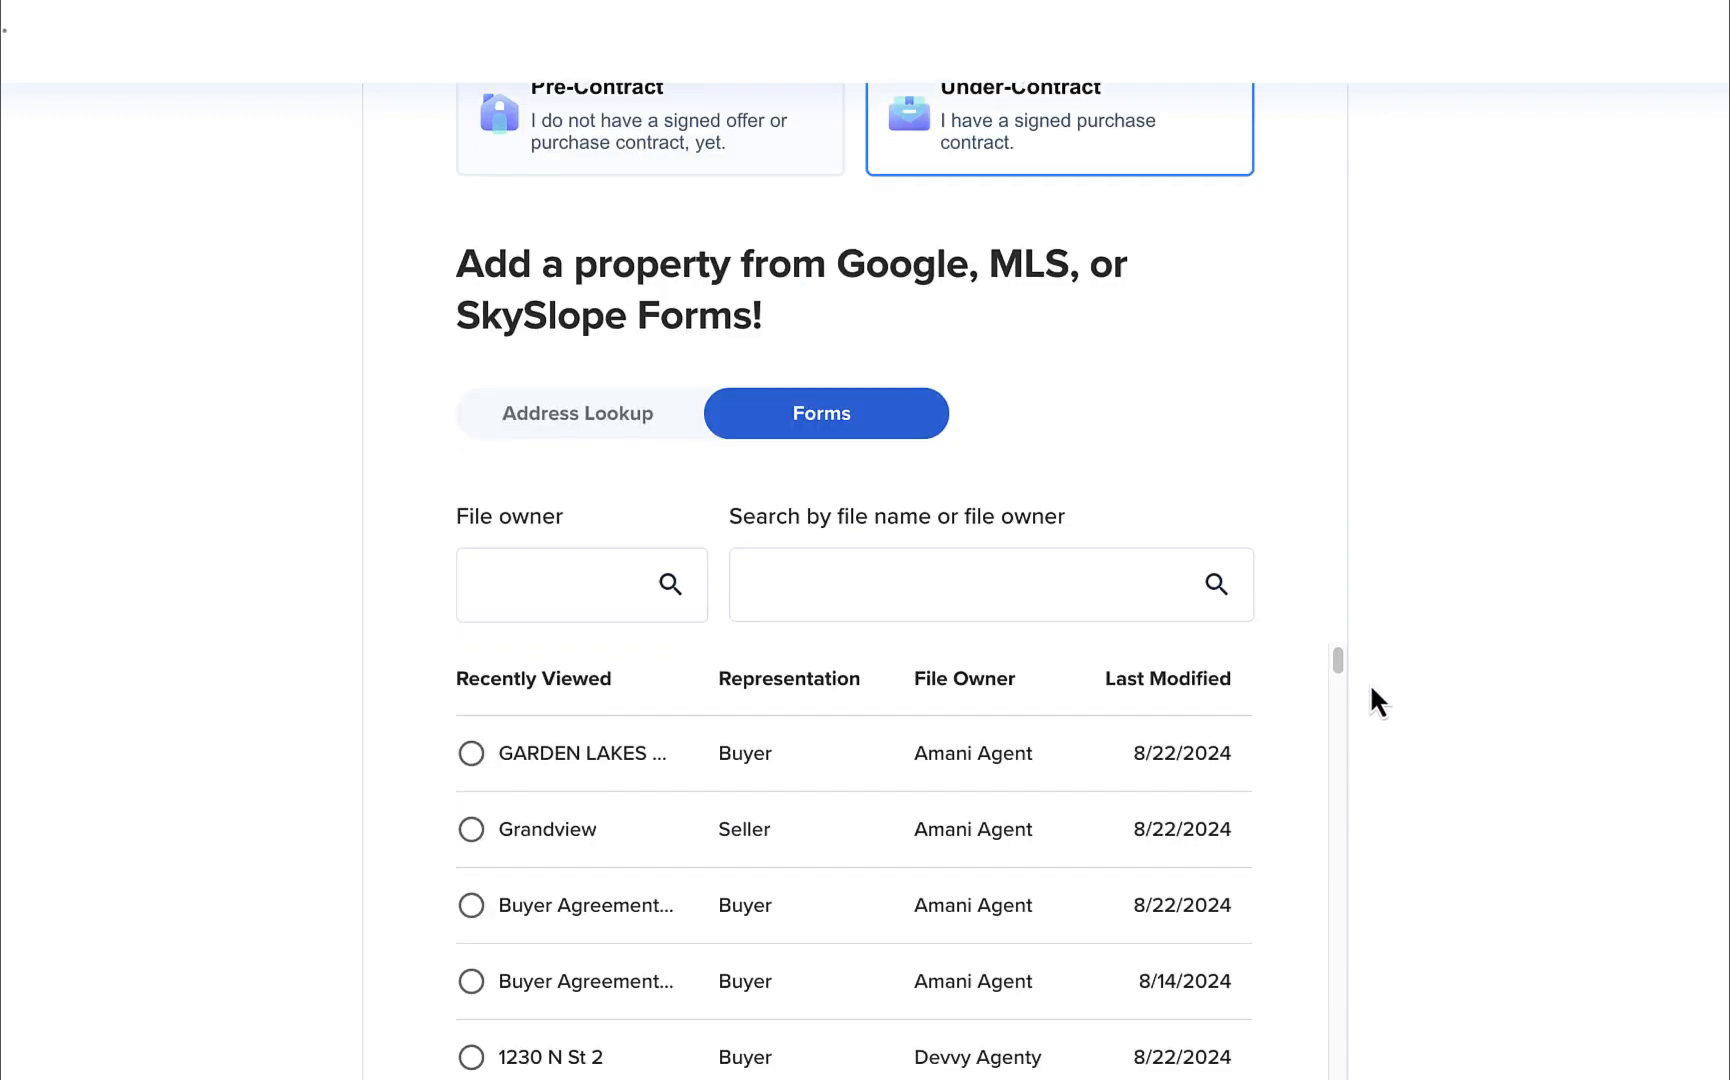
{"action": "left_click", "coordinate": [470, 752]}
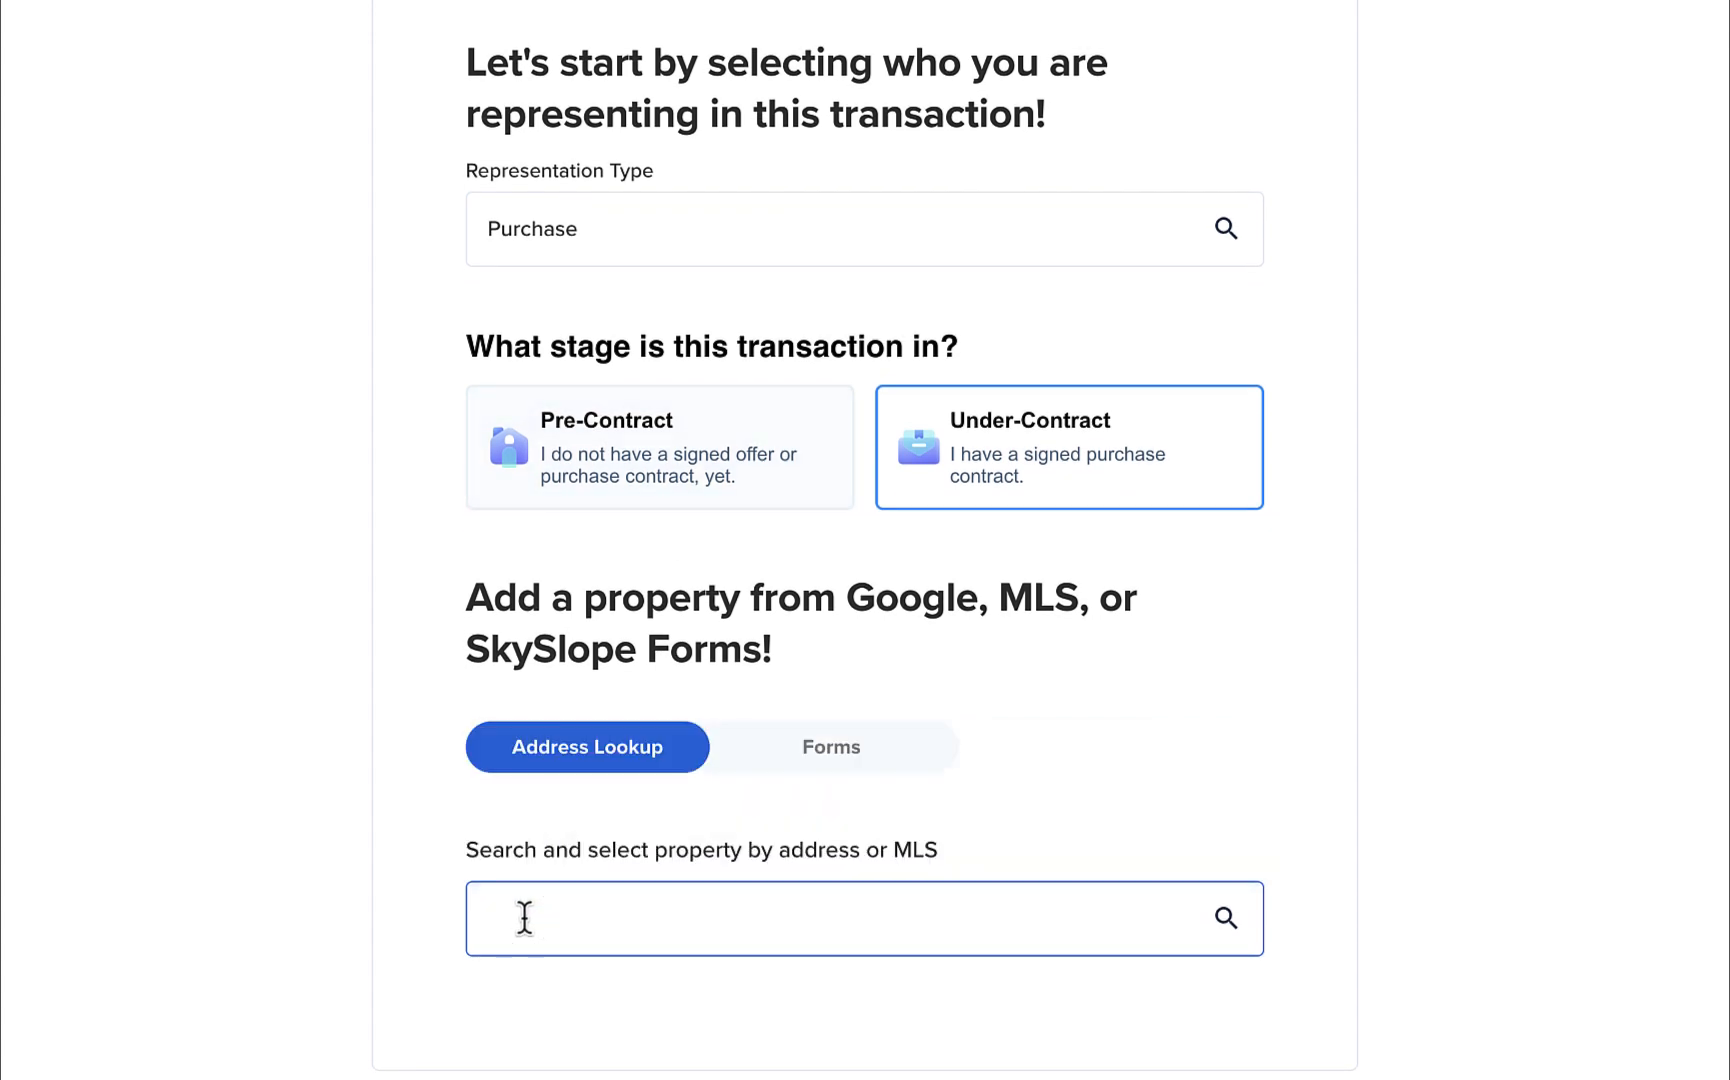
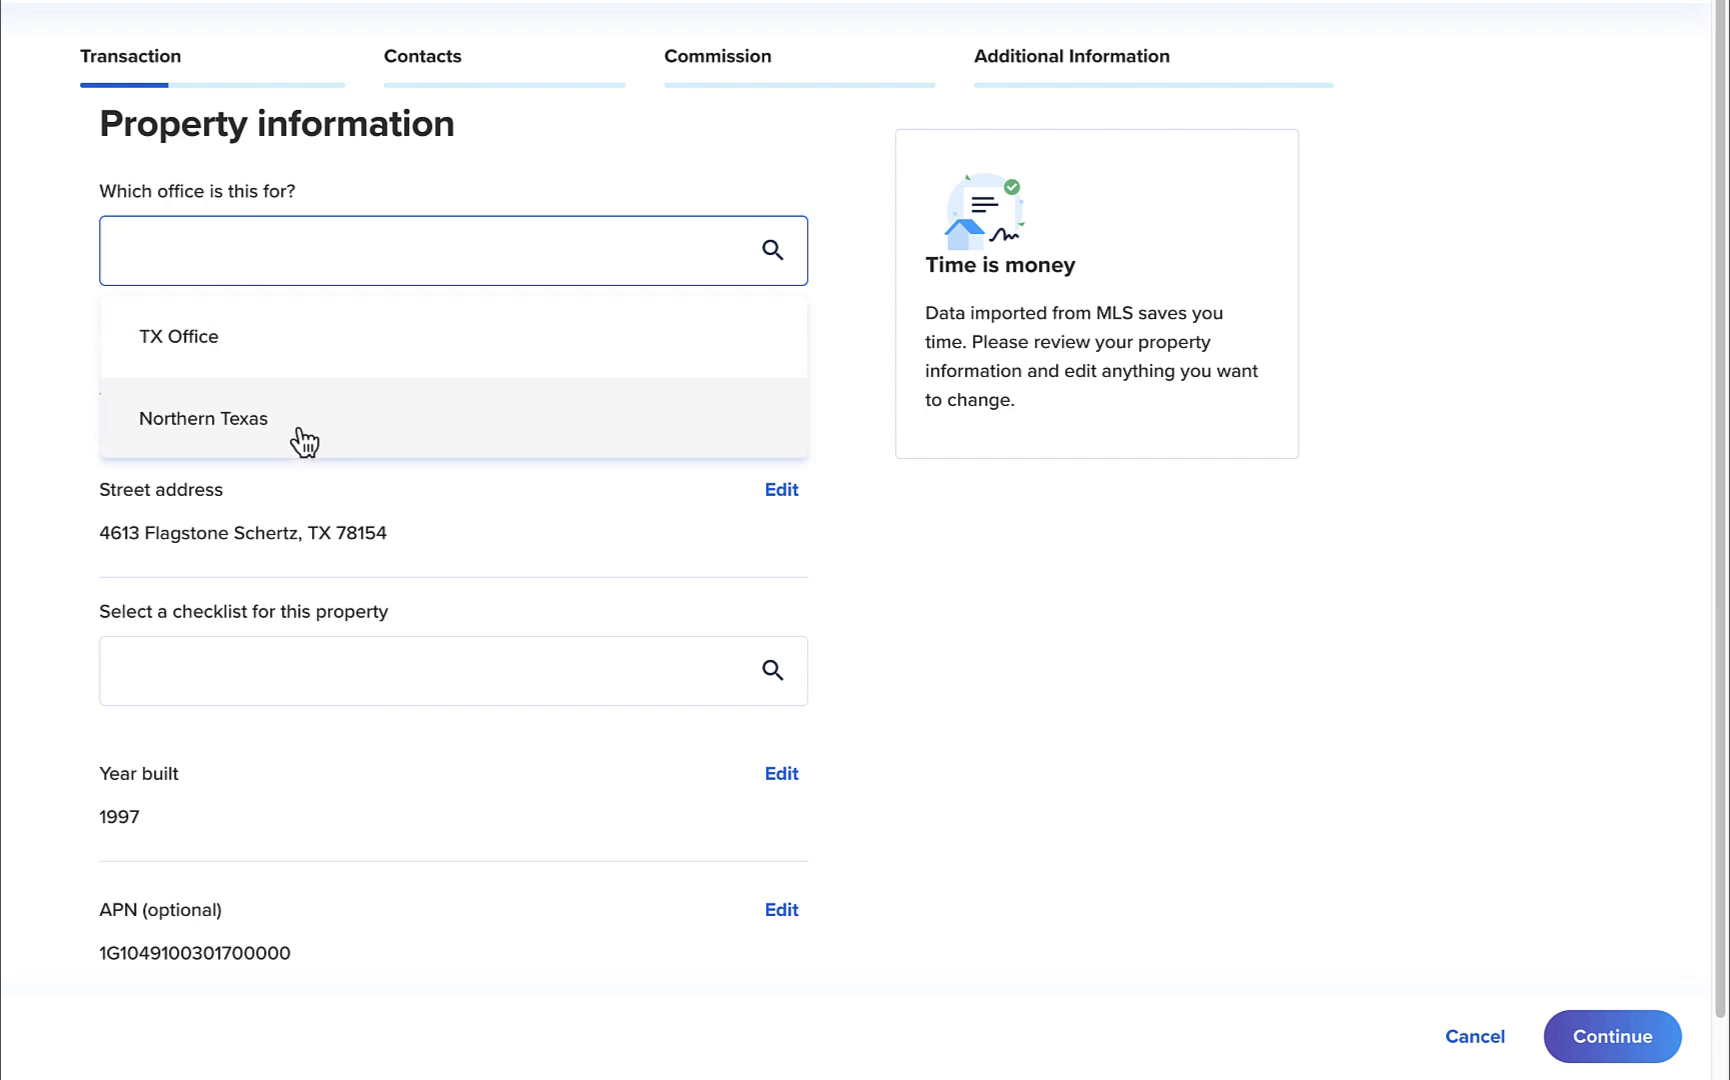
Assign the Northern Texas office with a Traditional Sale checklist and continue to transaction details.
{"action": "left_click", "coordinate": [204, 418]}
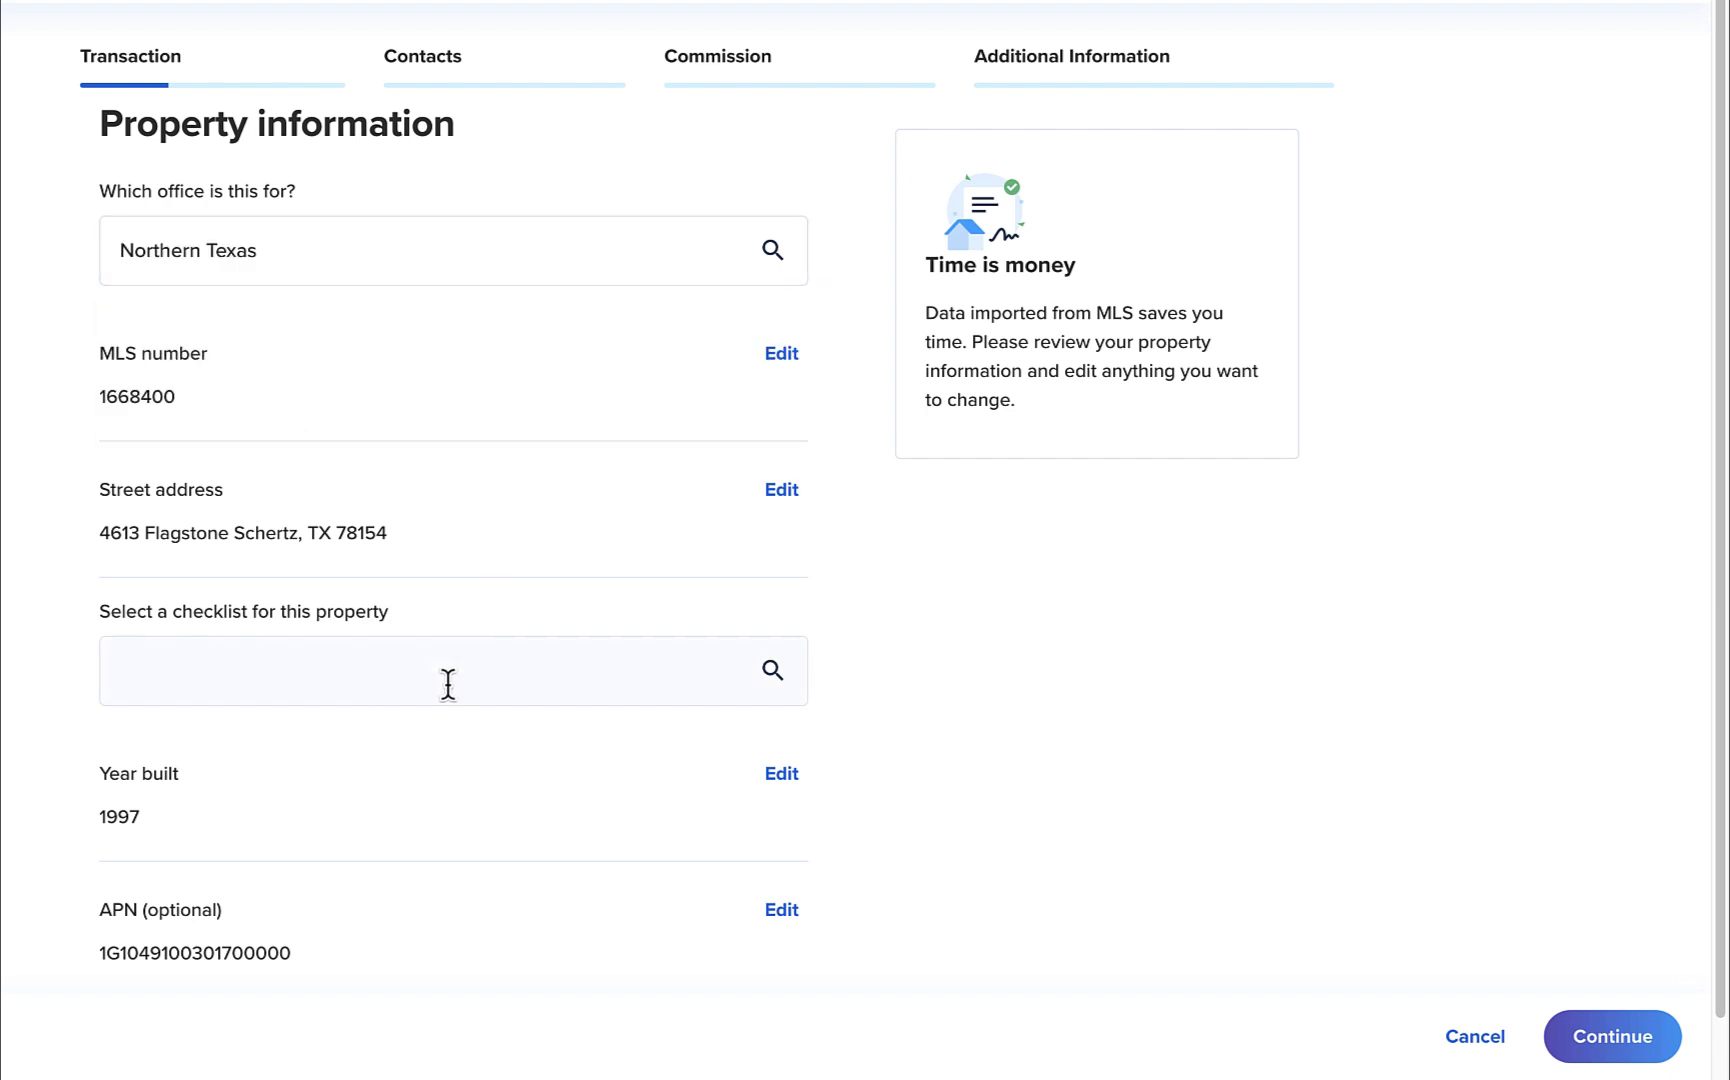
{"action": "left_click", "coordinate": [440, 670]}
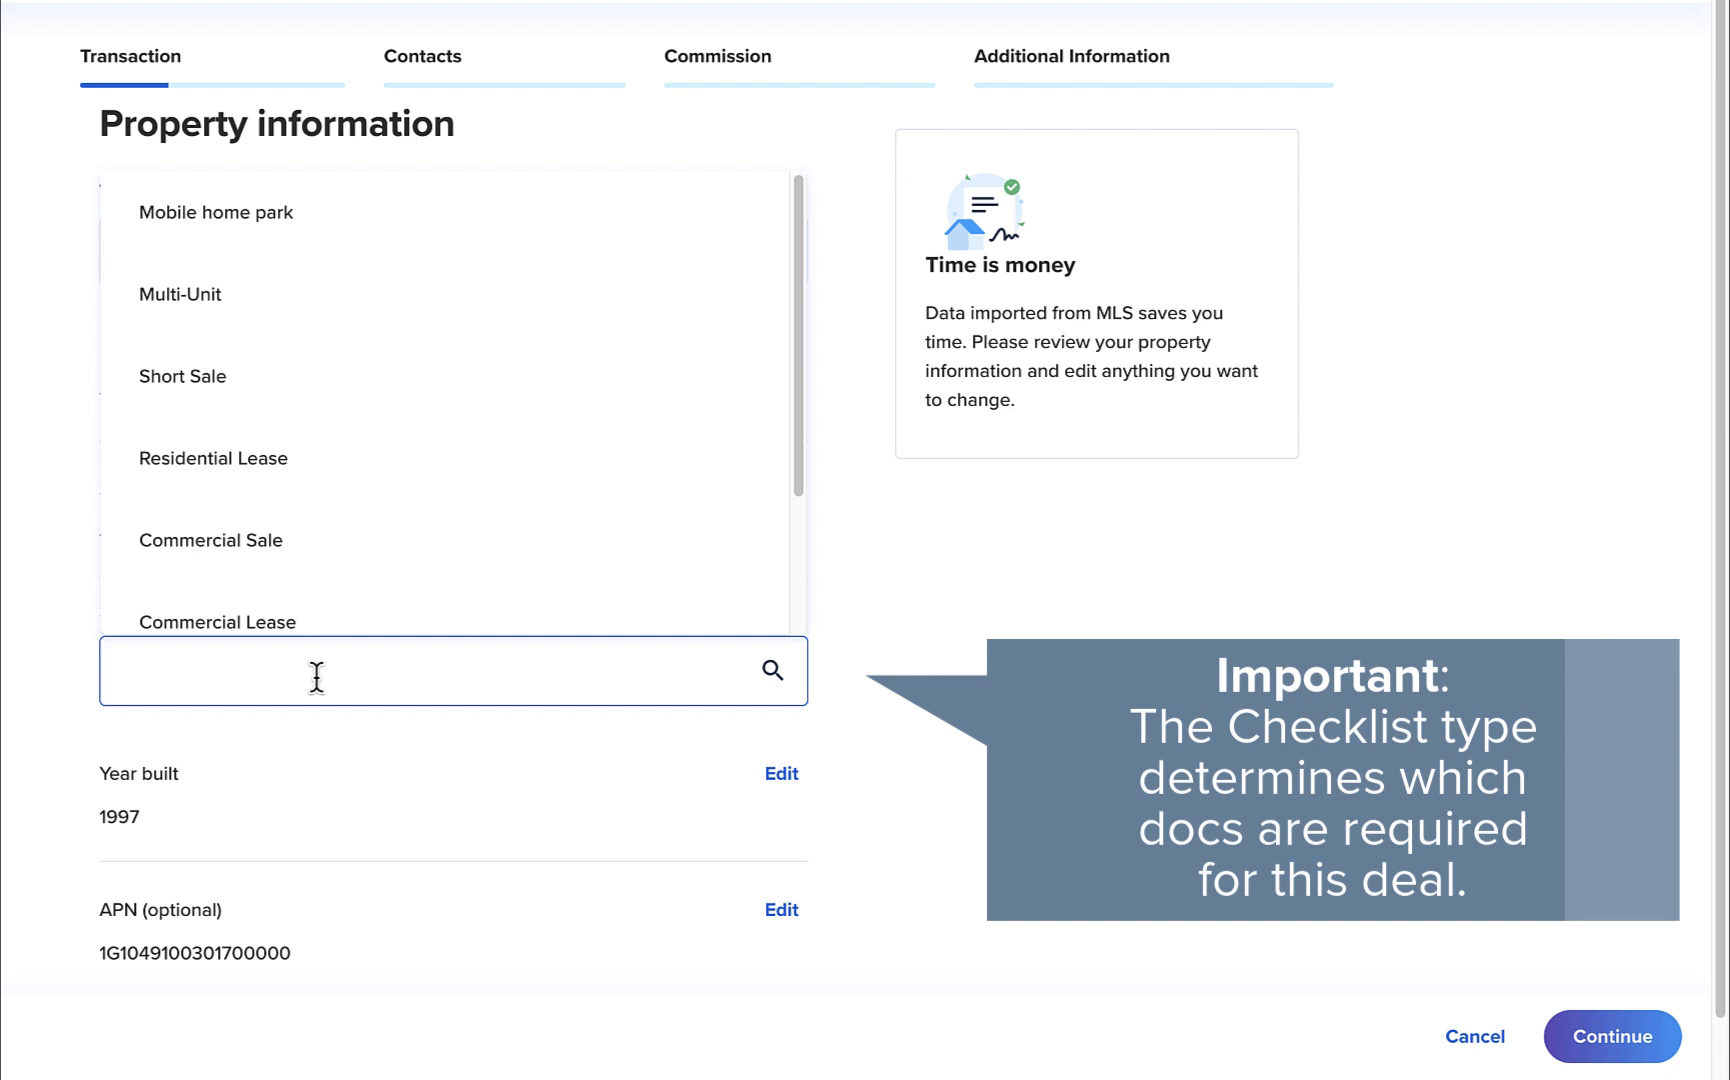
{"action": "type", "text": "tradi"}
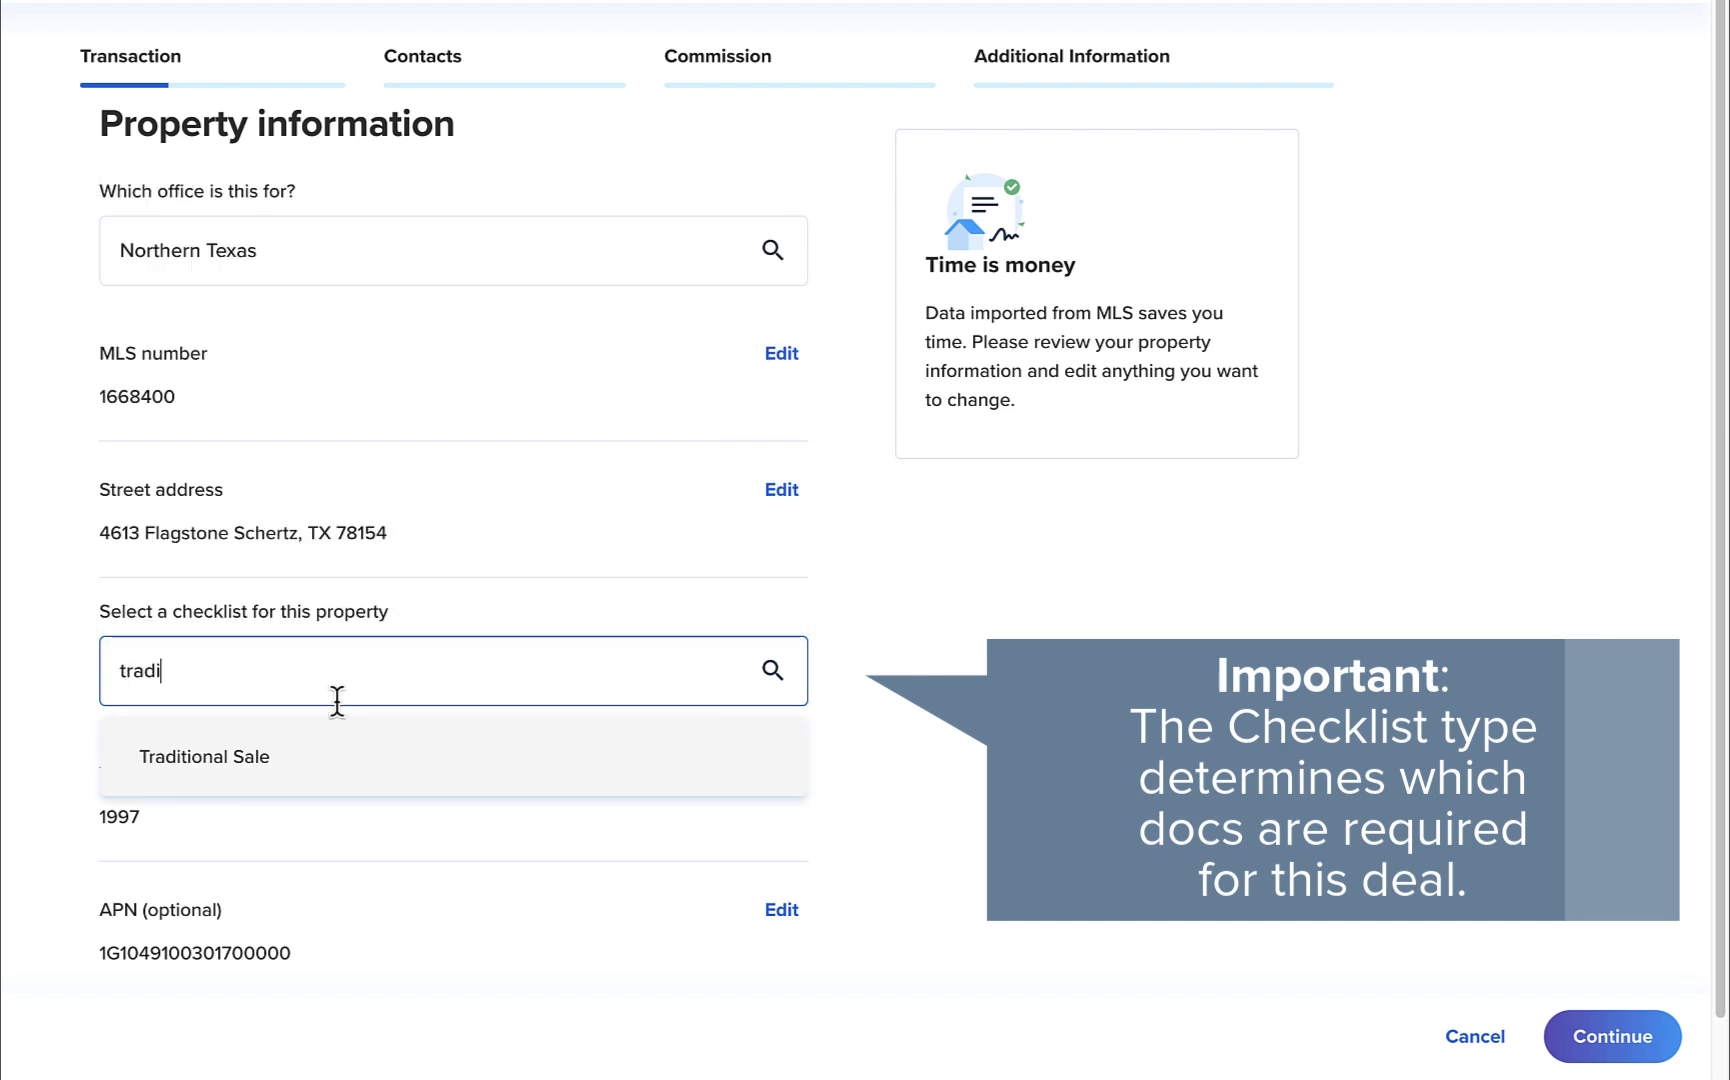
{"action": "left_click", "coordinate": [204, 756]}
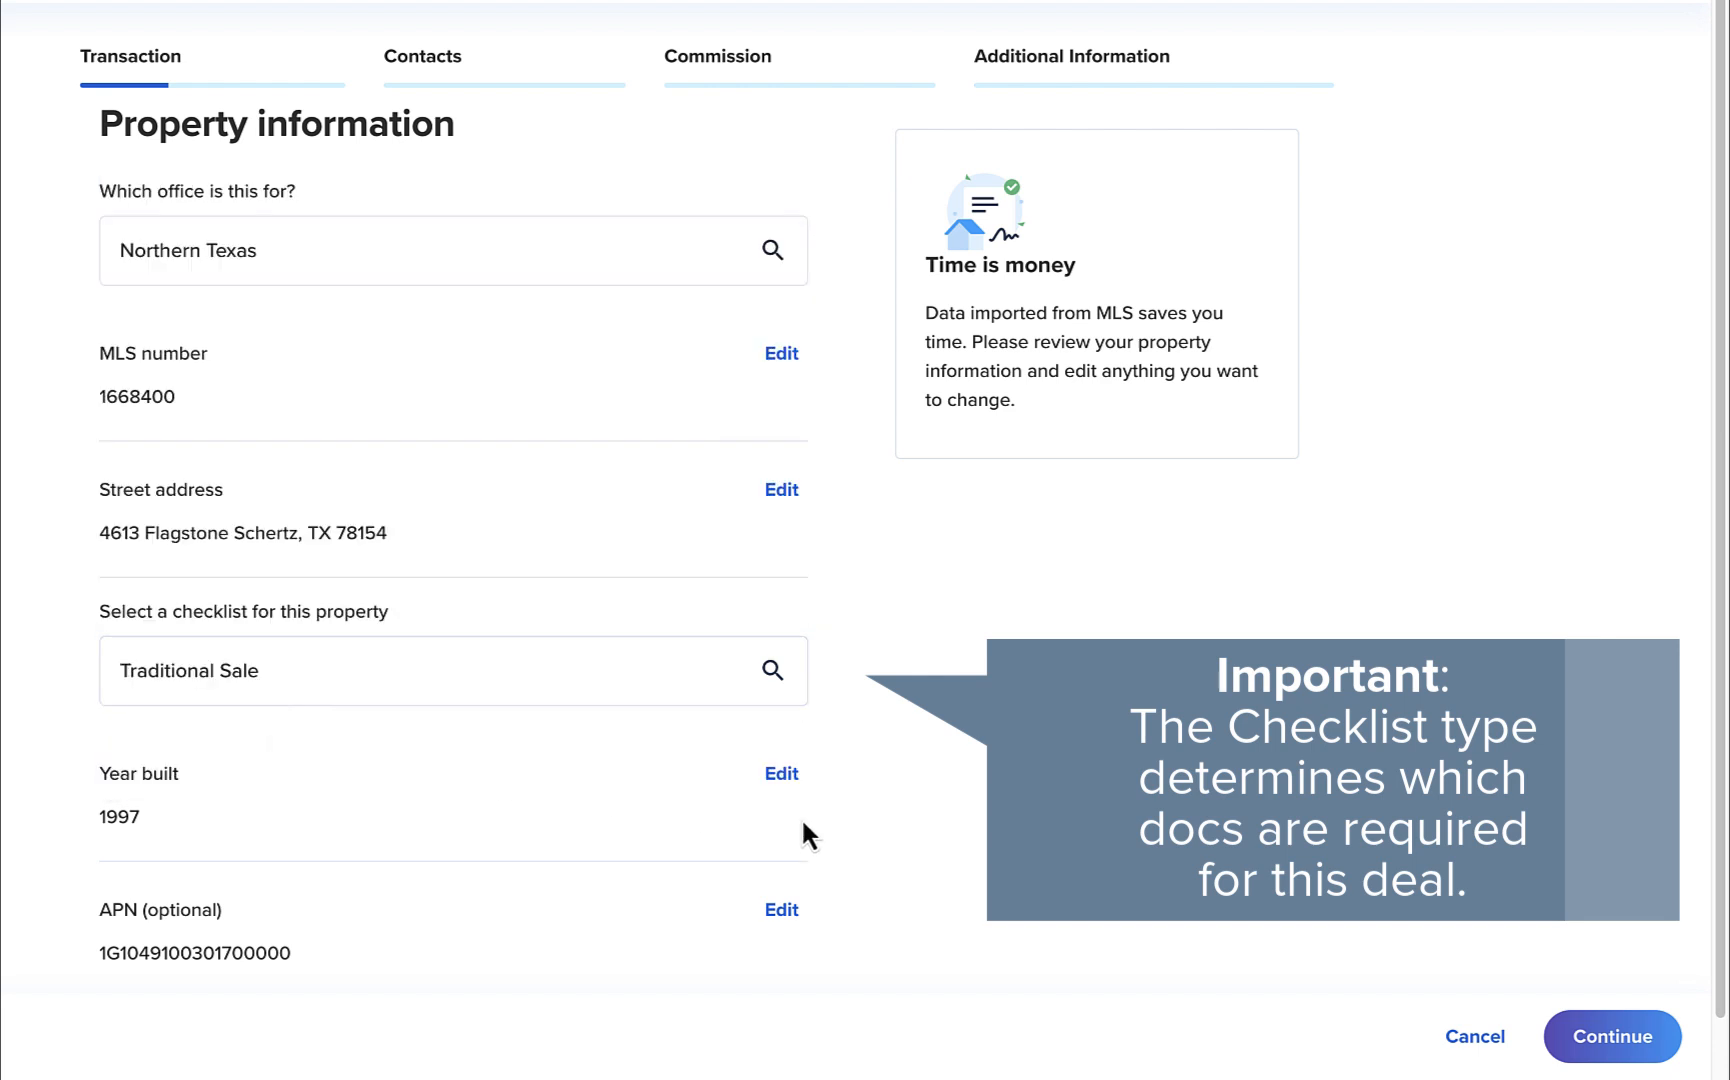
{"action": "mouse_move", "coordinate": [840, 844]}
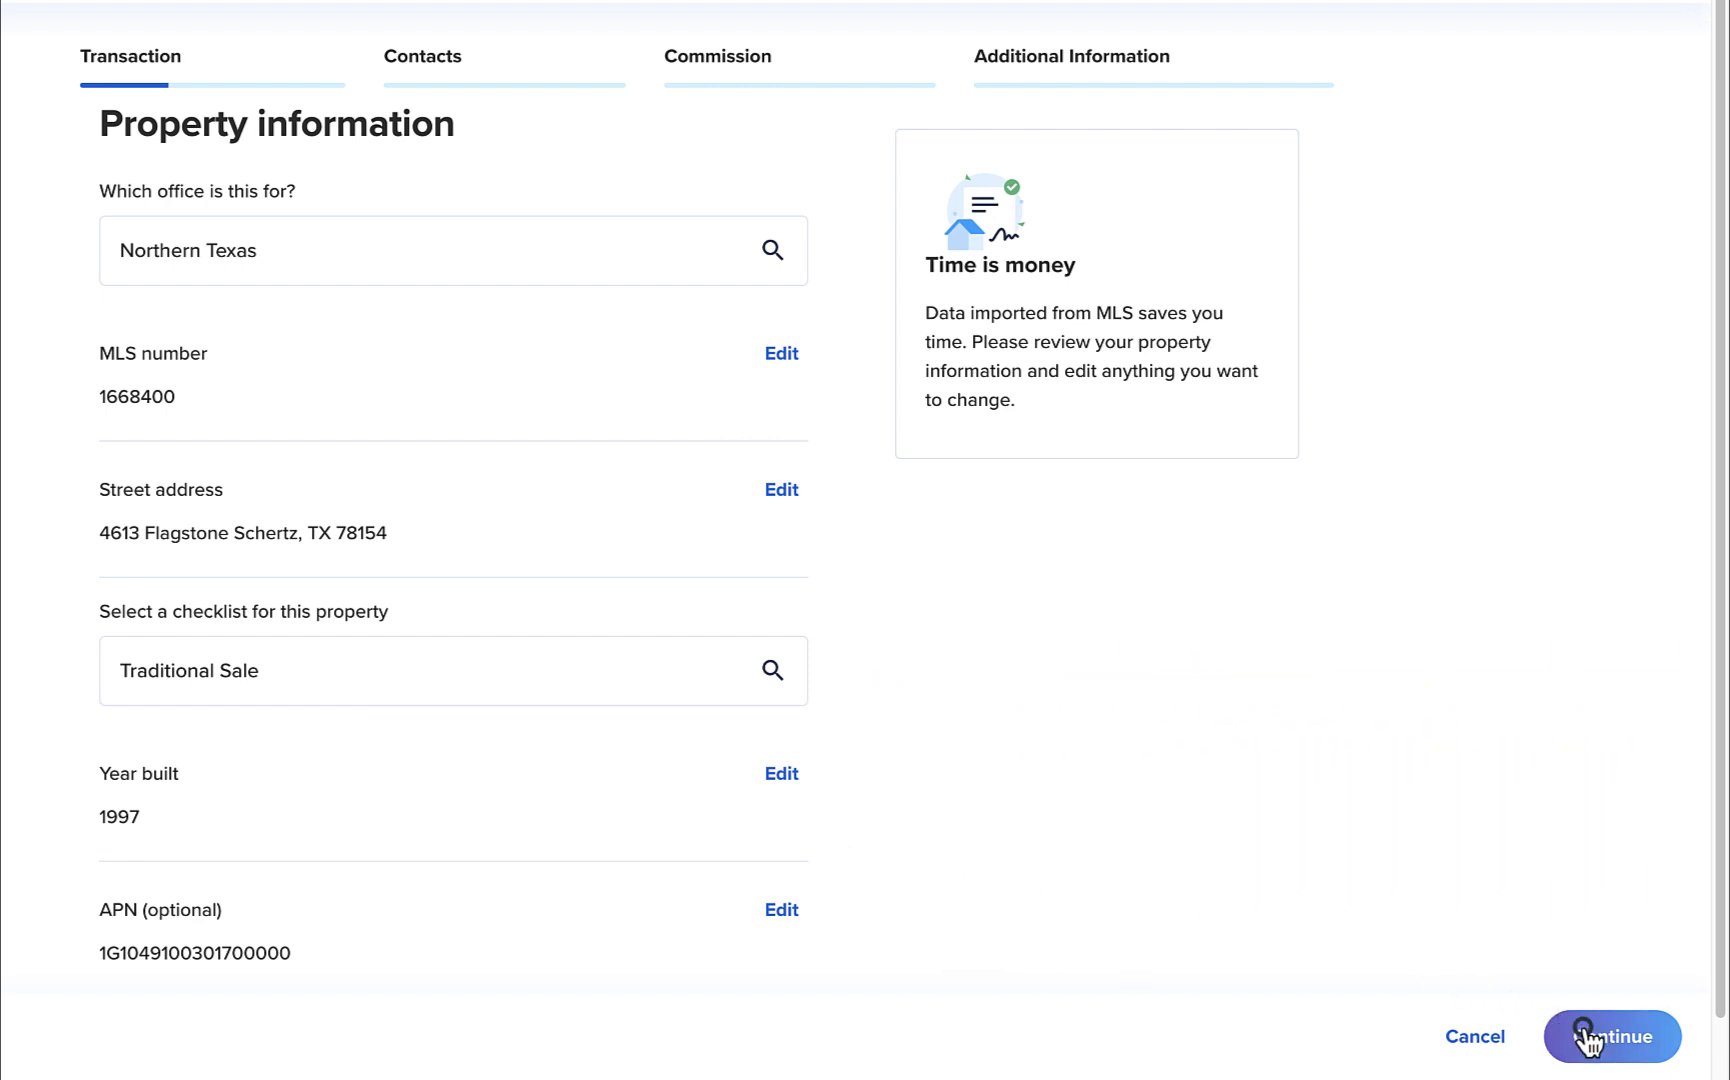
{"action": "left_click", "coordinate": [1612, 1036]}
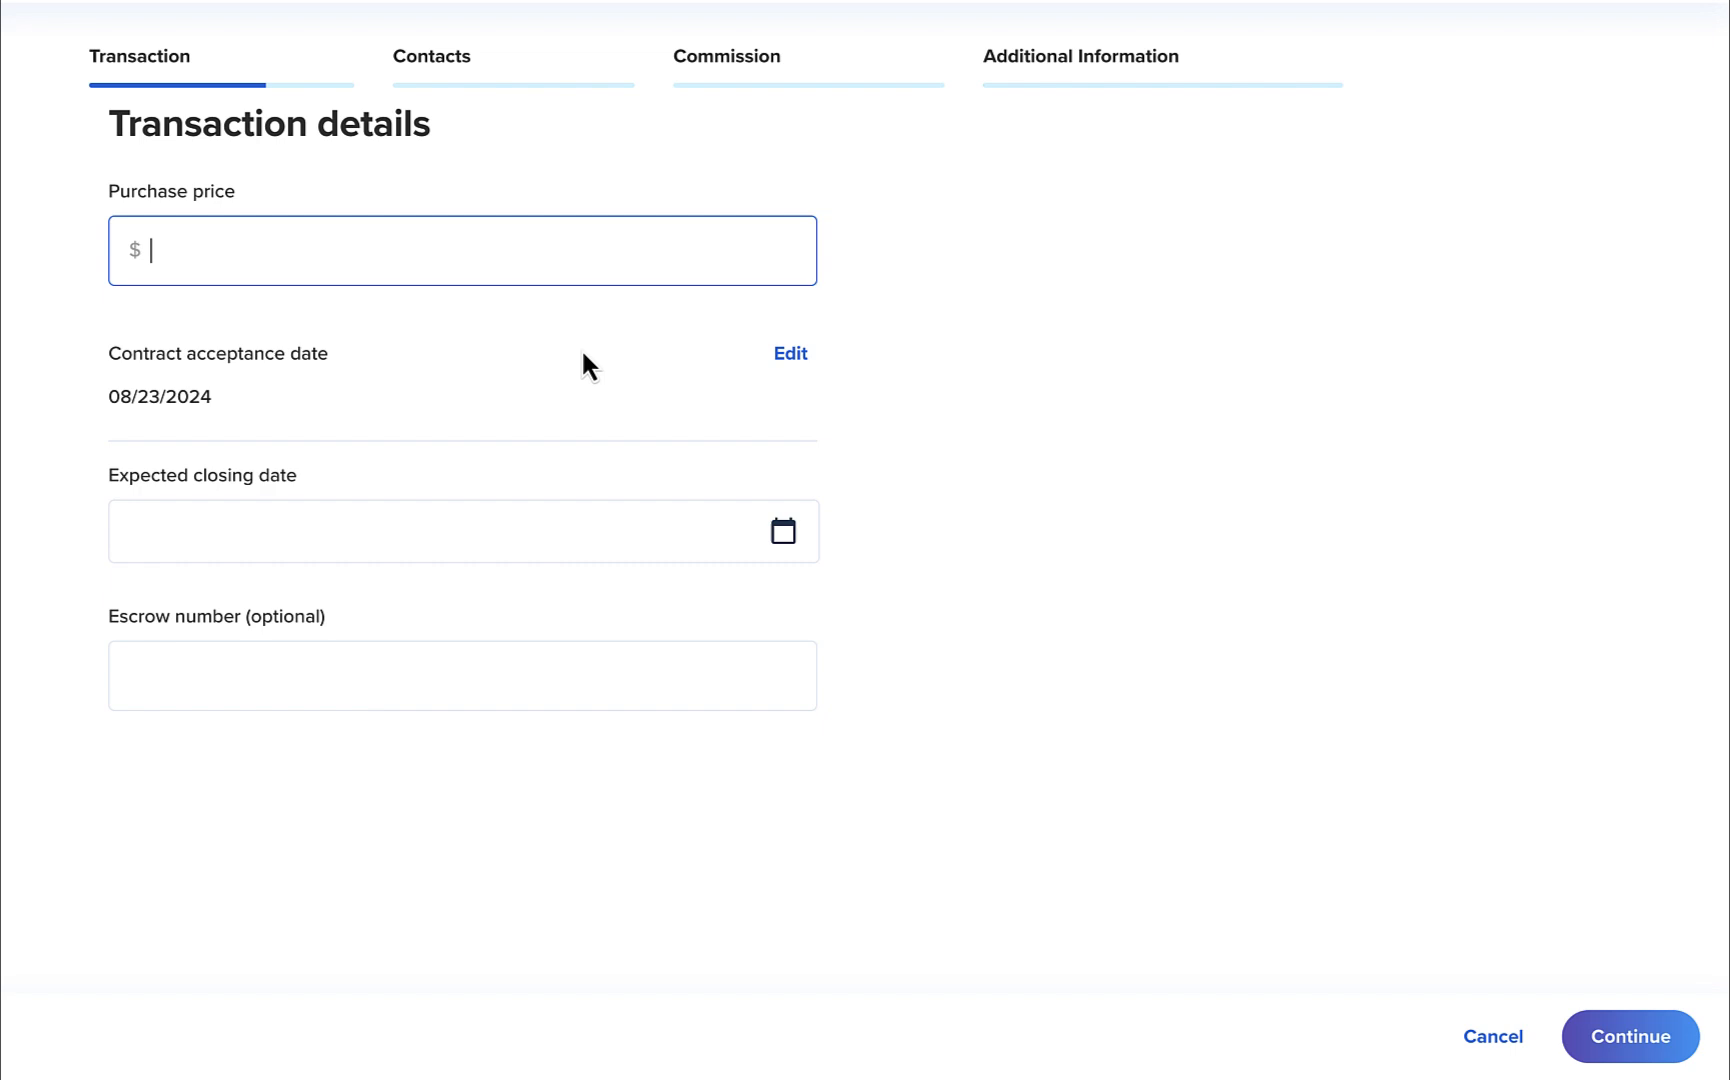
Enter a 465000 purchase price and escrow number AS123456, then continue to contacts.
{"action": "type", "text": "4650000"}
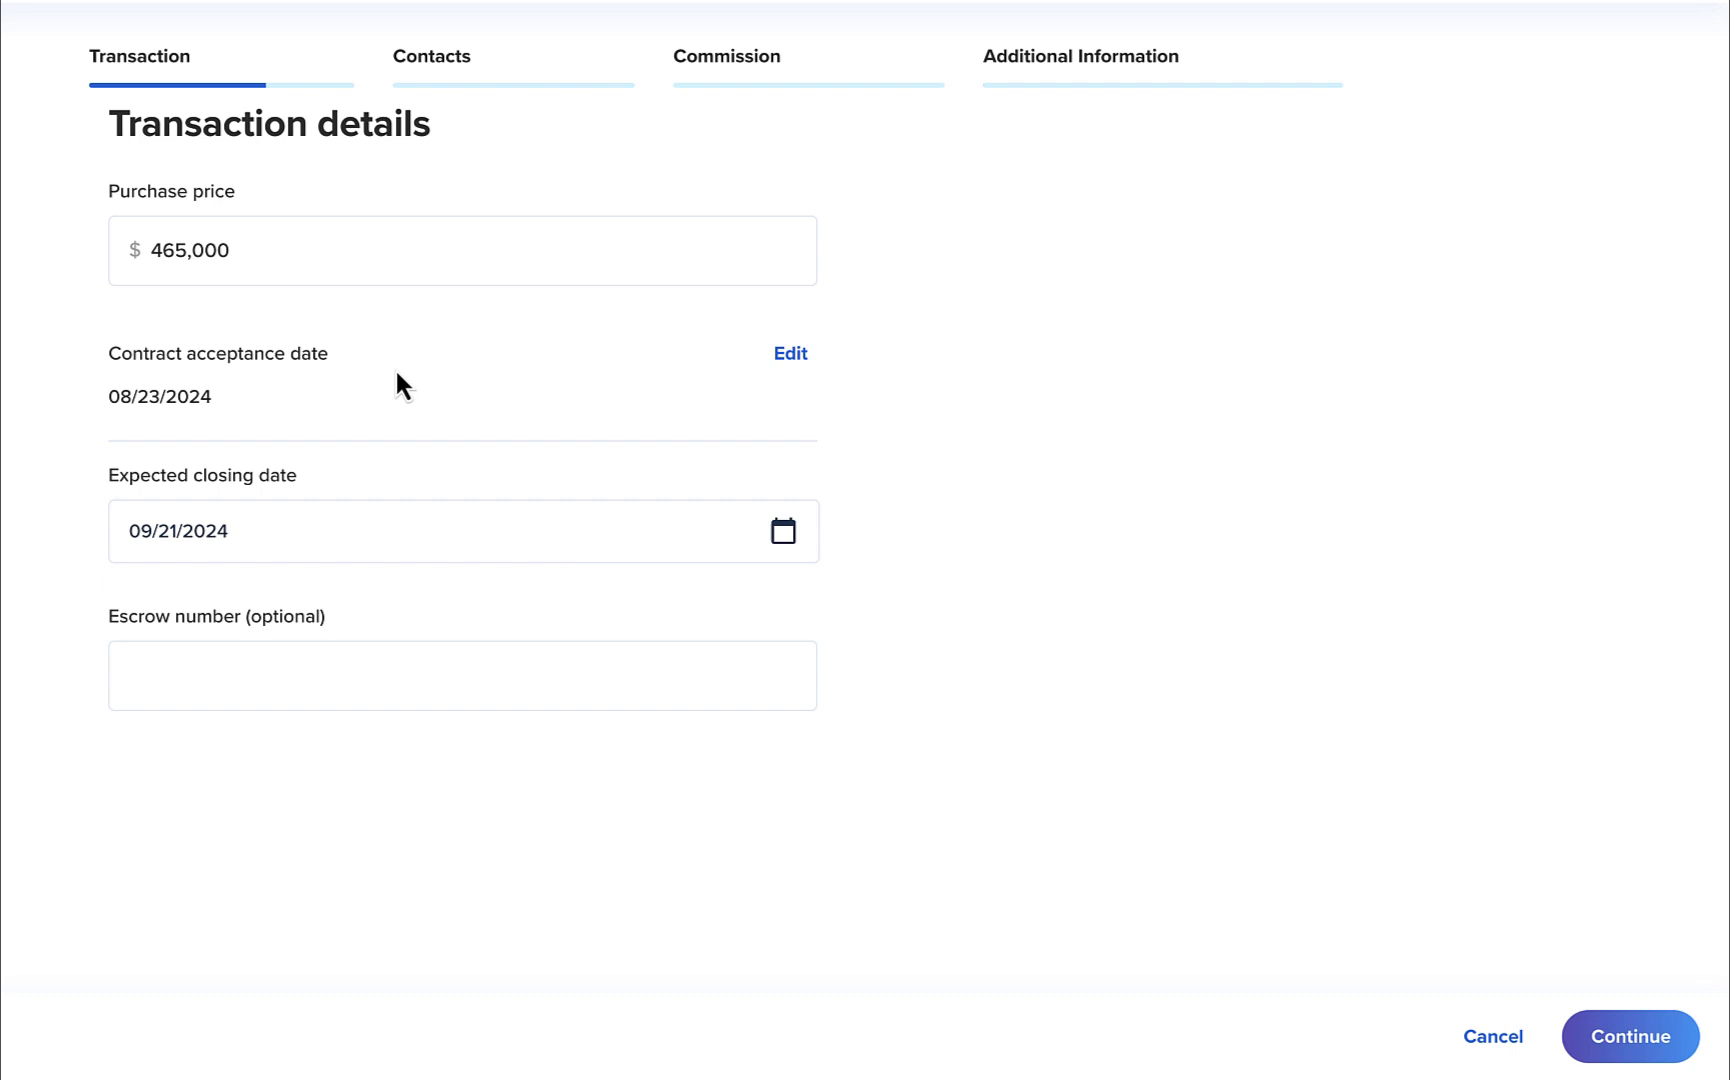
{"action": "type", "text": "AS123456"}
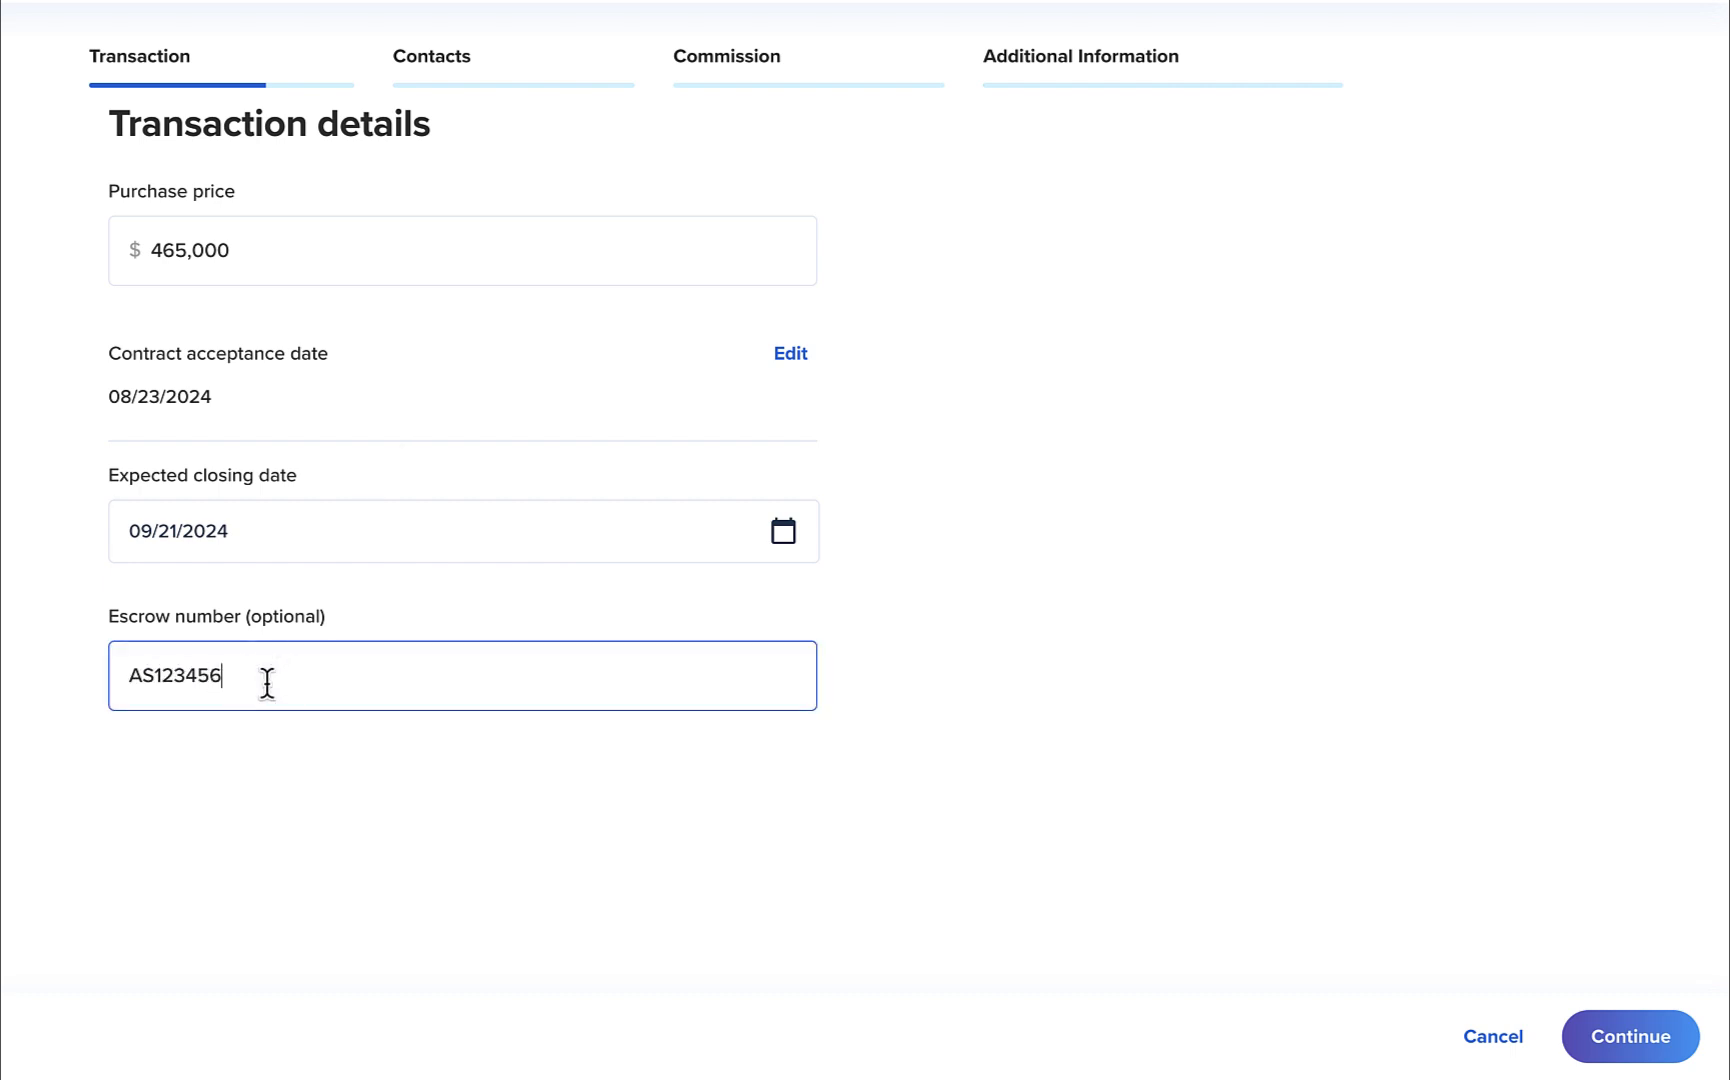
{"action": "left_click", "coordinate": [1628, 1036]}
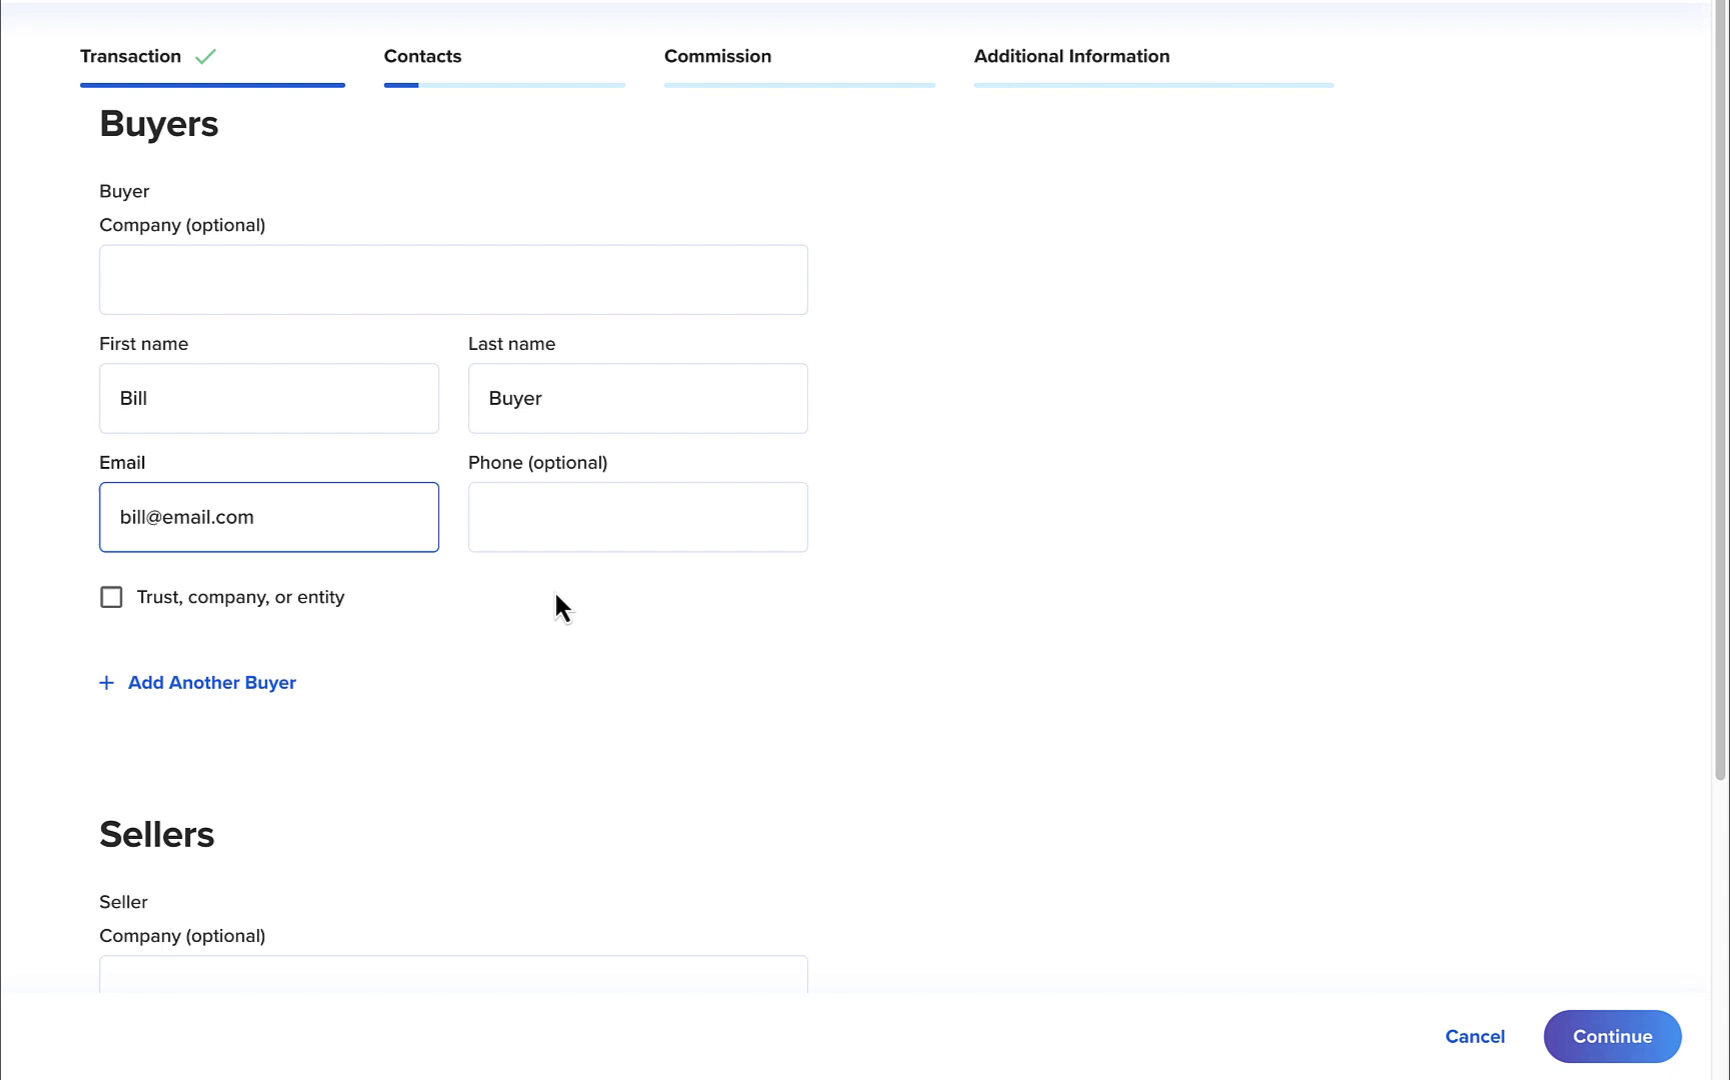
Add buyer Barbara and the seller's email sam@email, then continue to agent details.
{"action": "type", "text": "Barbara"}
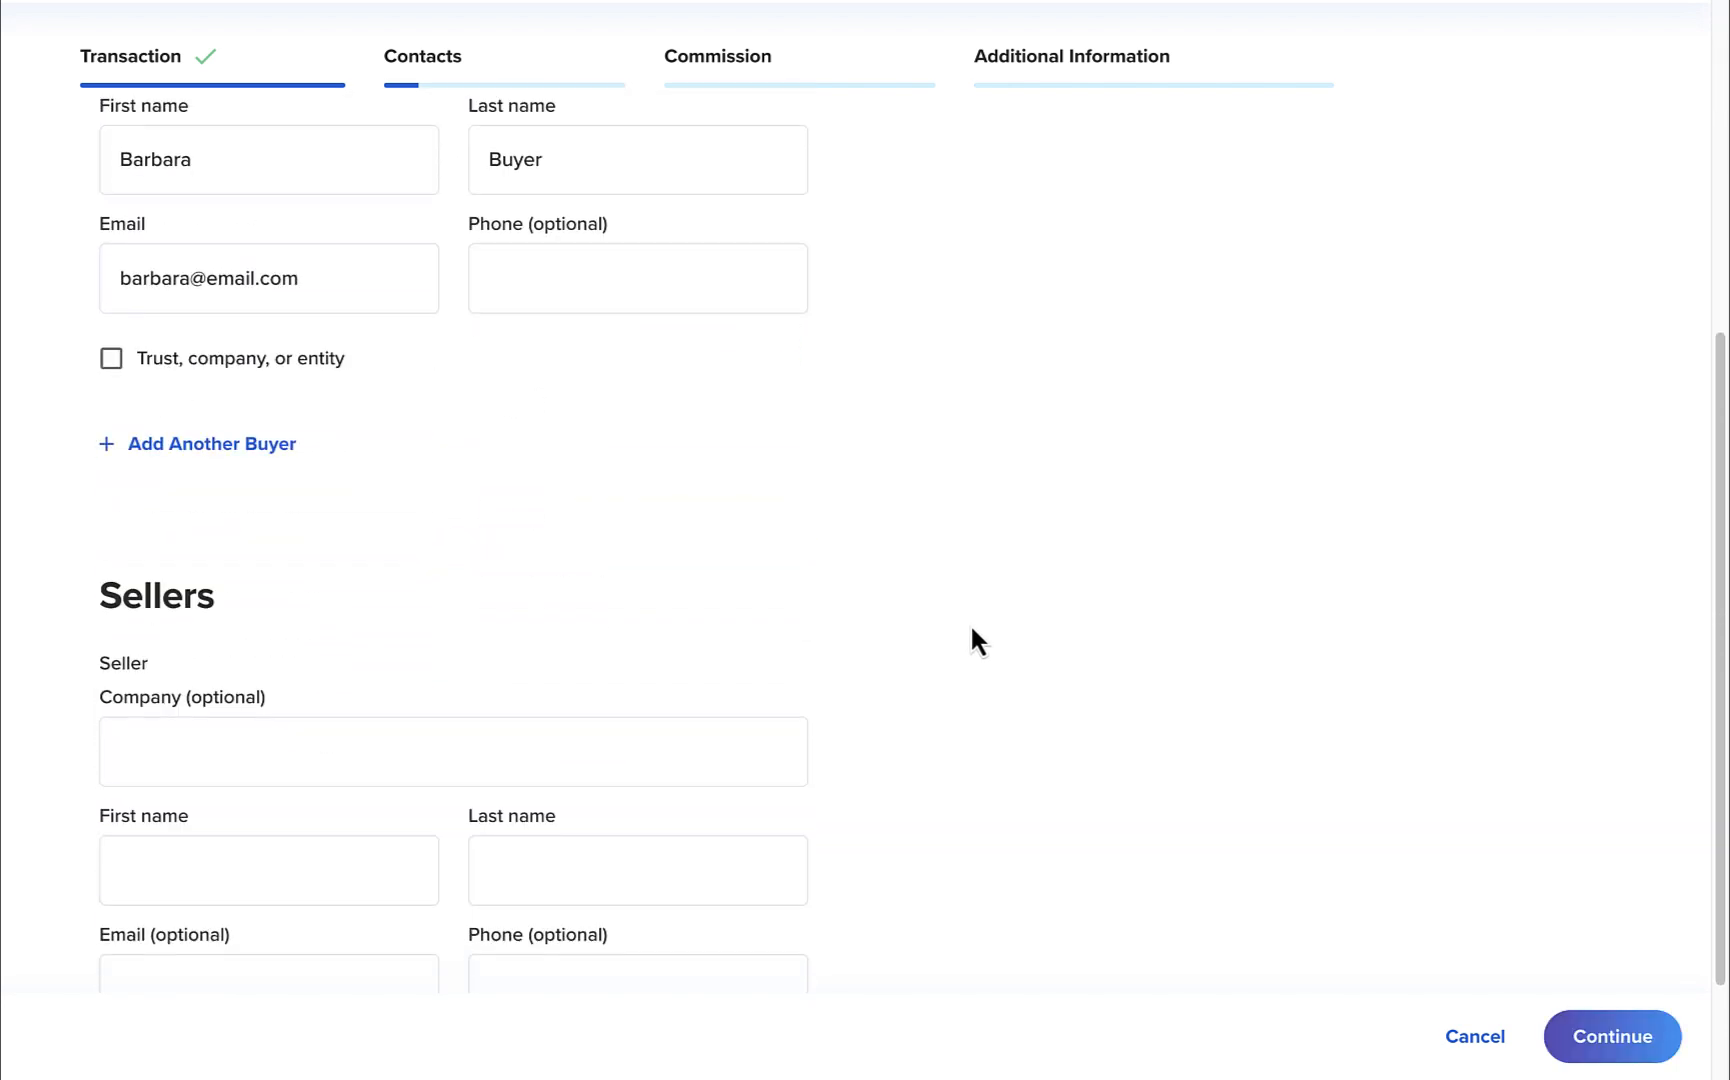
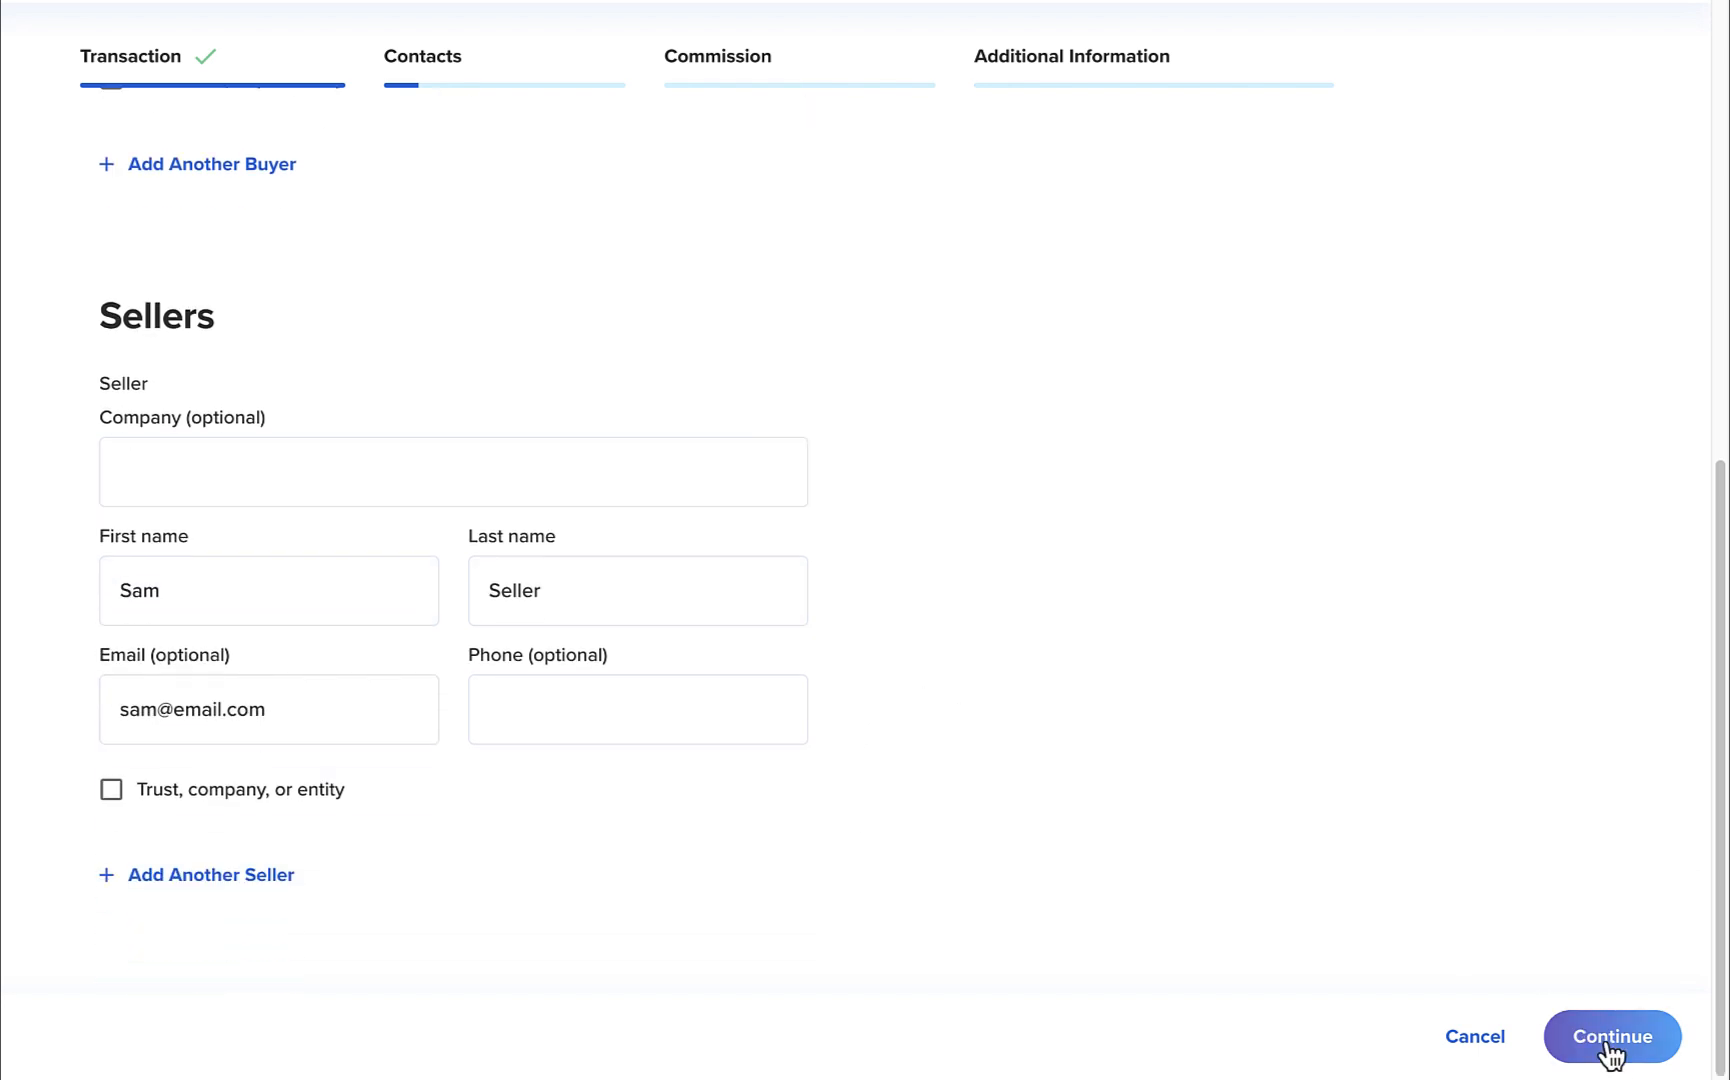
{"action": "left_click", "coordinate": [1612, 1036]}
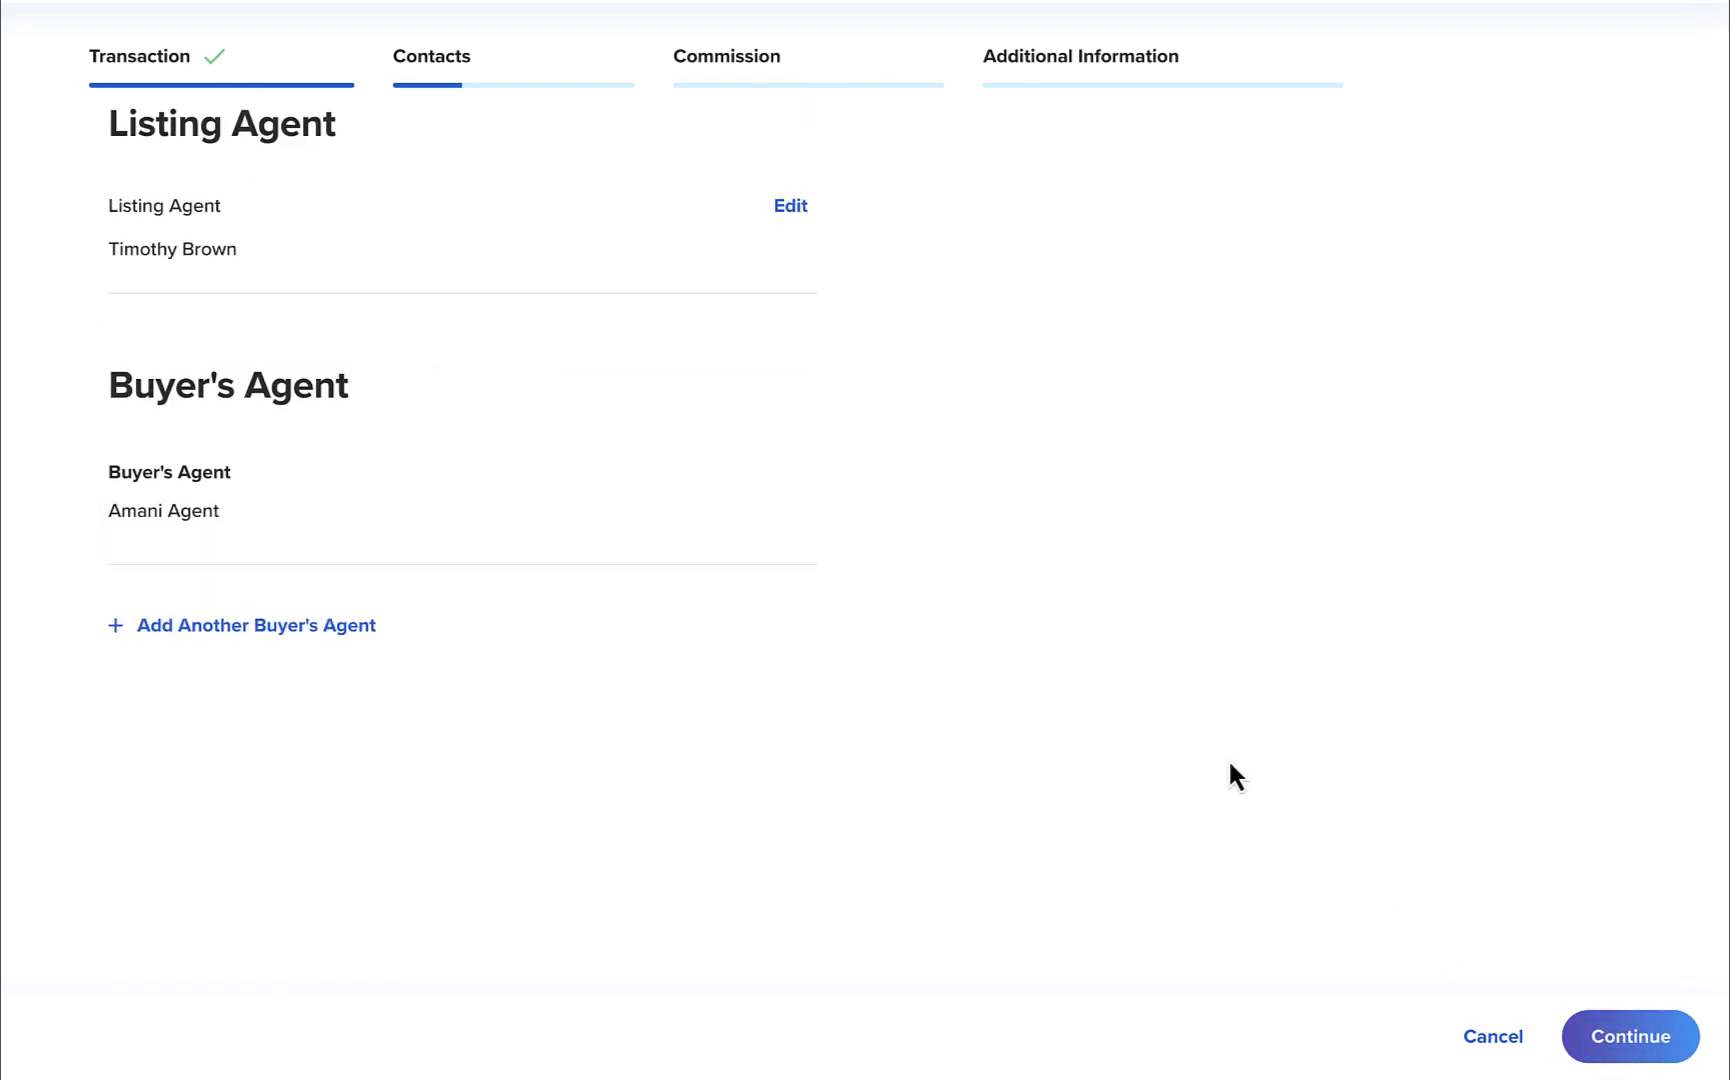
{"action": "mouse_move", "coordinate": [934, 408]}
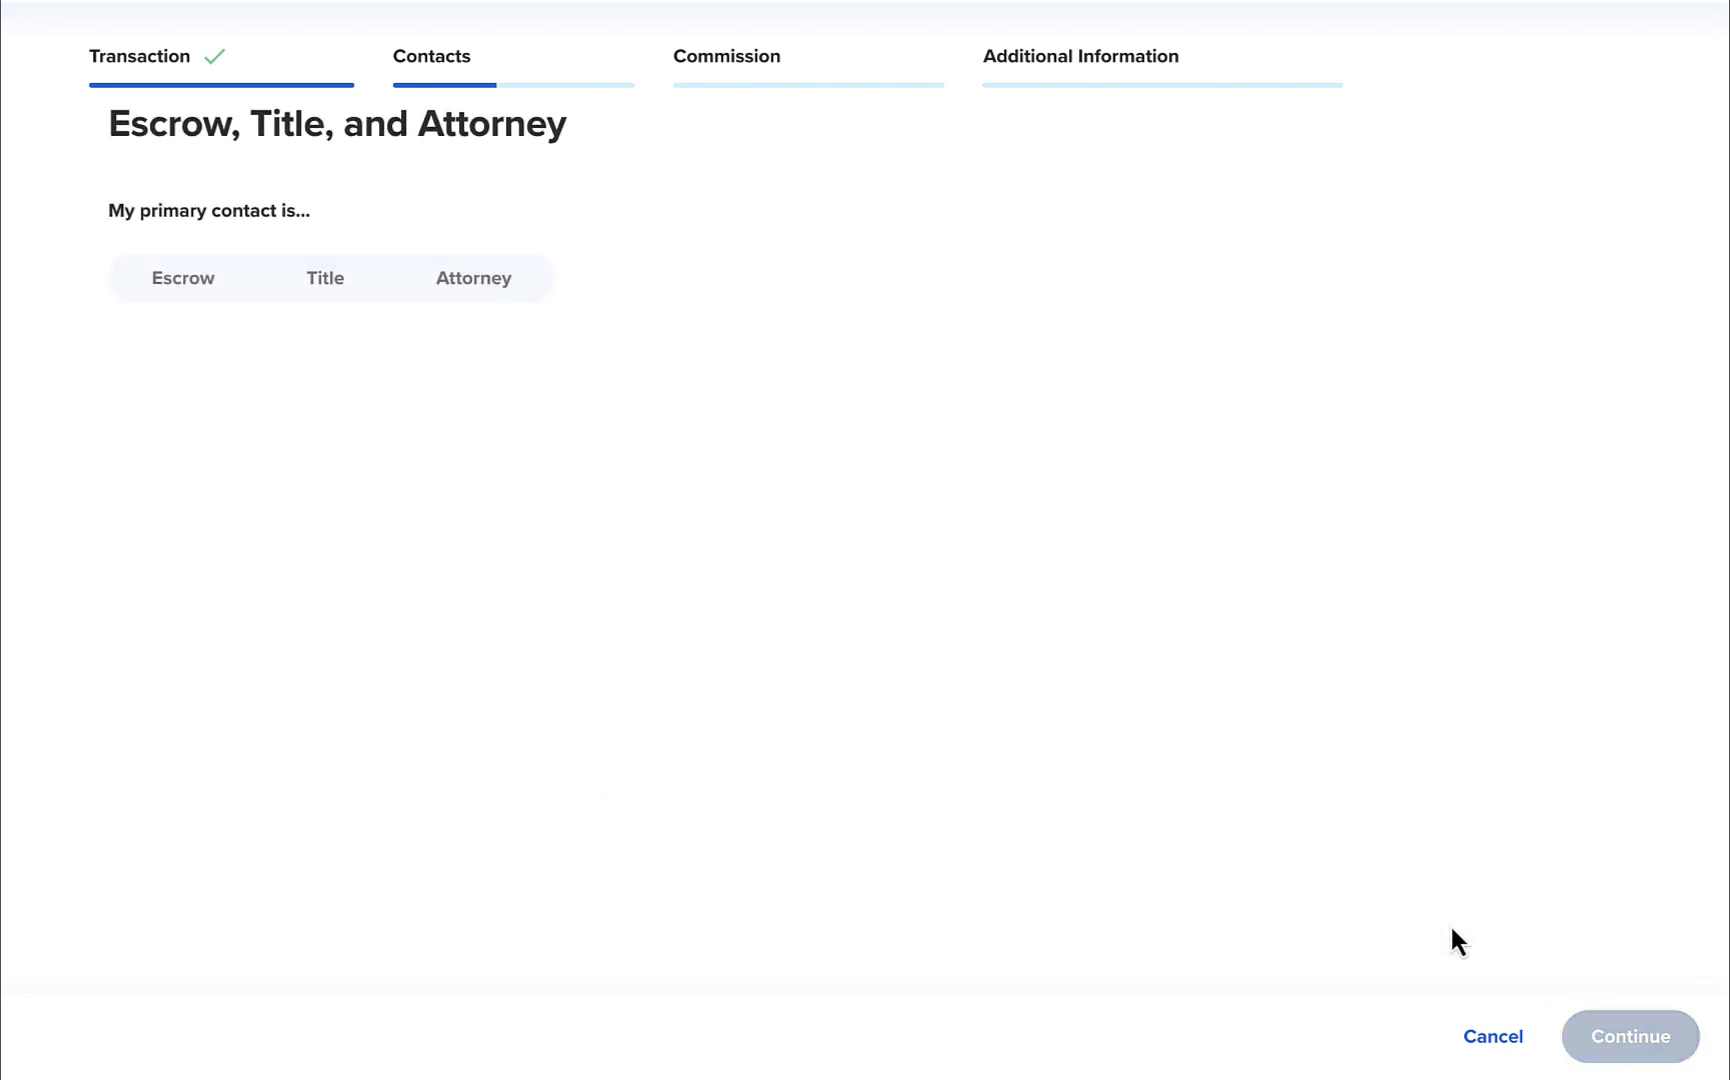
{"action": "mouse_move", "coordinate": [628, 294]}
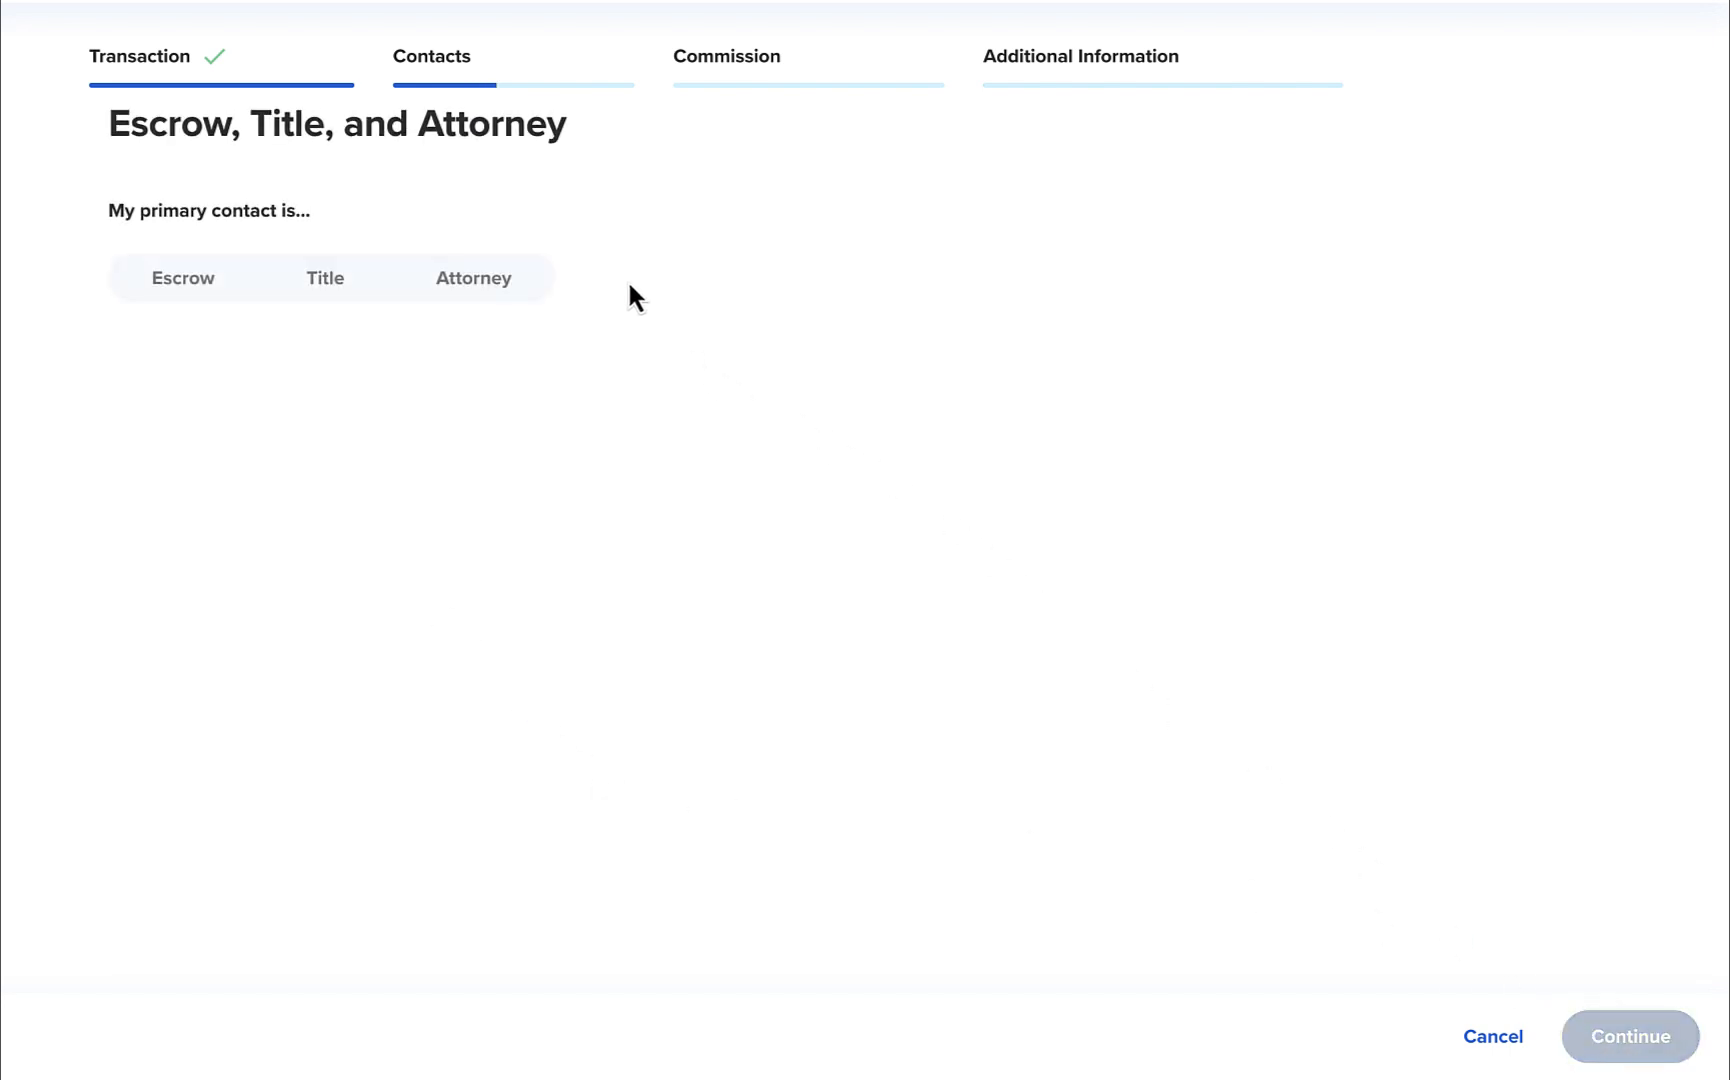
{"action": "mouse_move", "coordinate": [592, 326]}
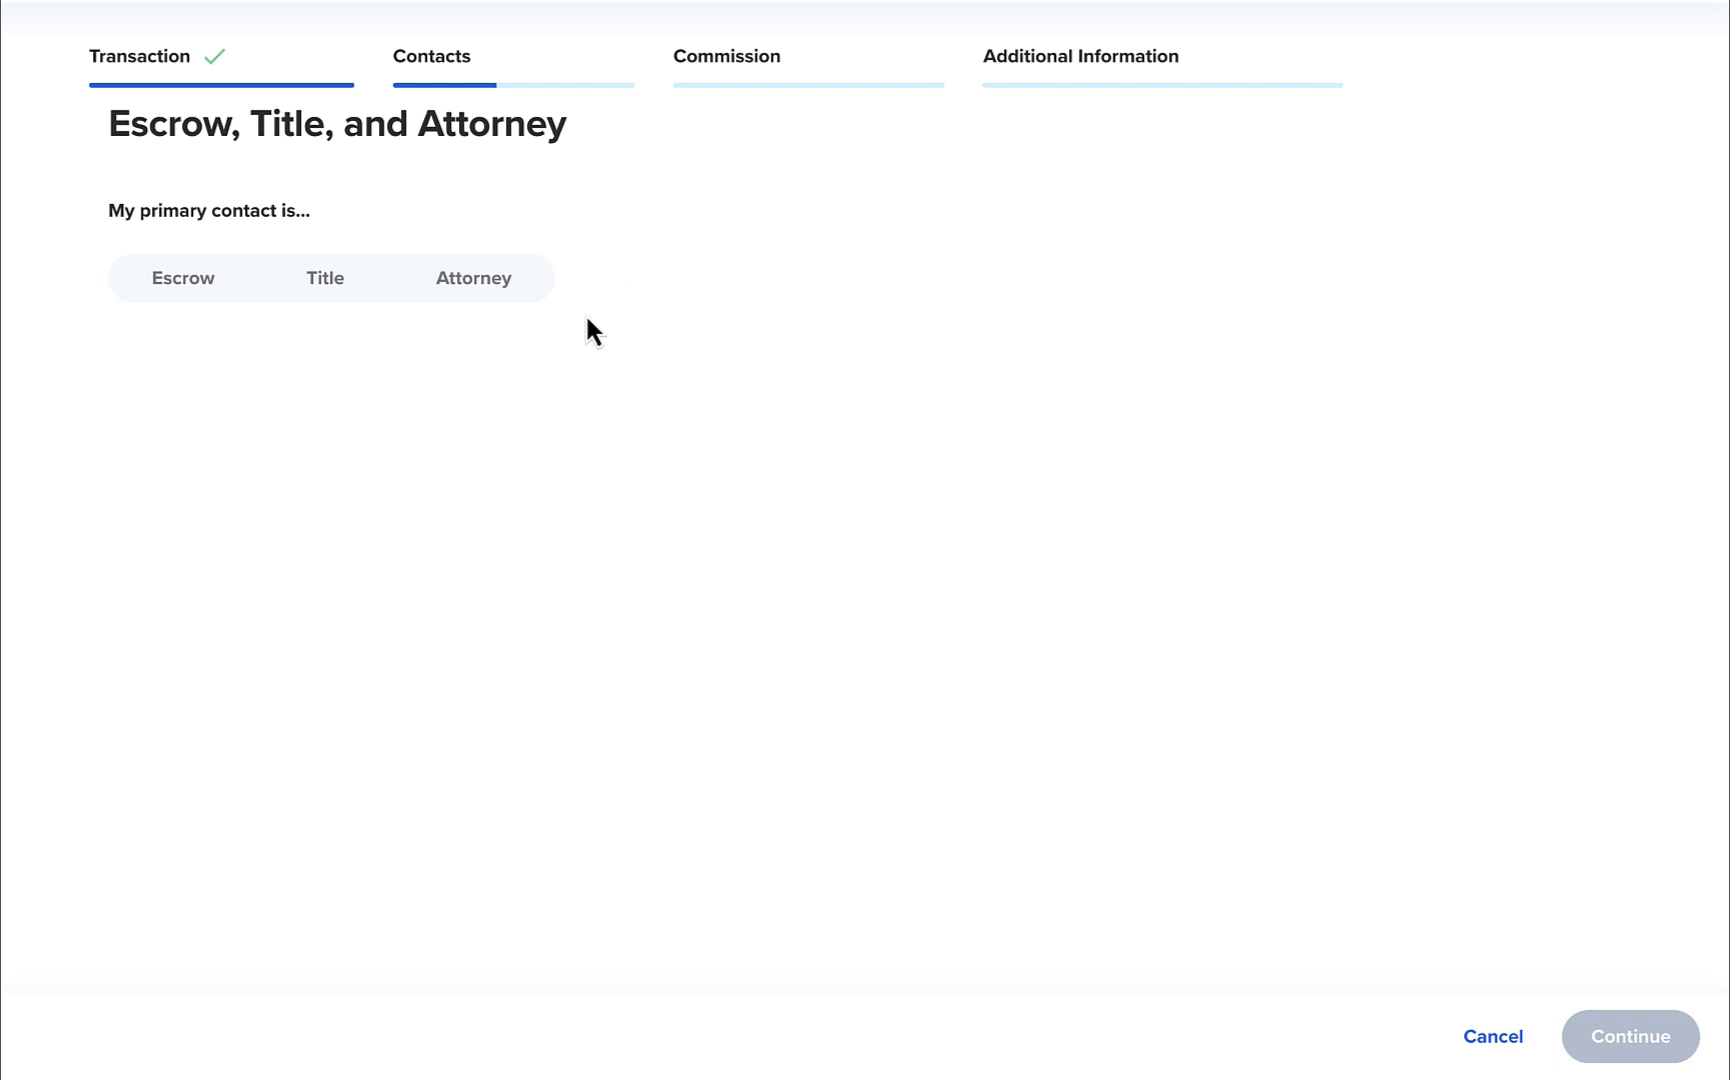
Make Title the primary contact and select the Lawyers Title company contact.
{"action": "left_click", "coordinate": [324, 278]}
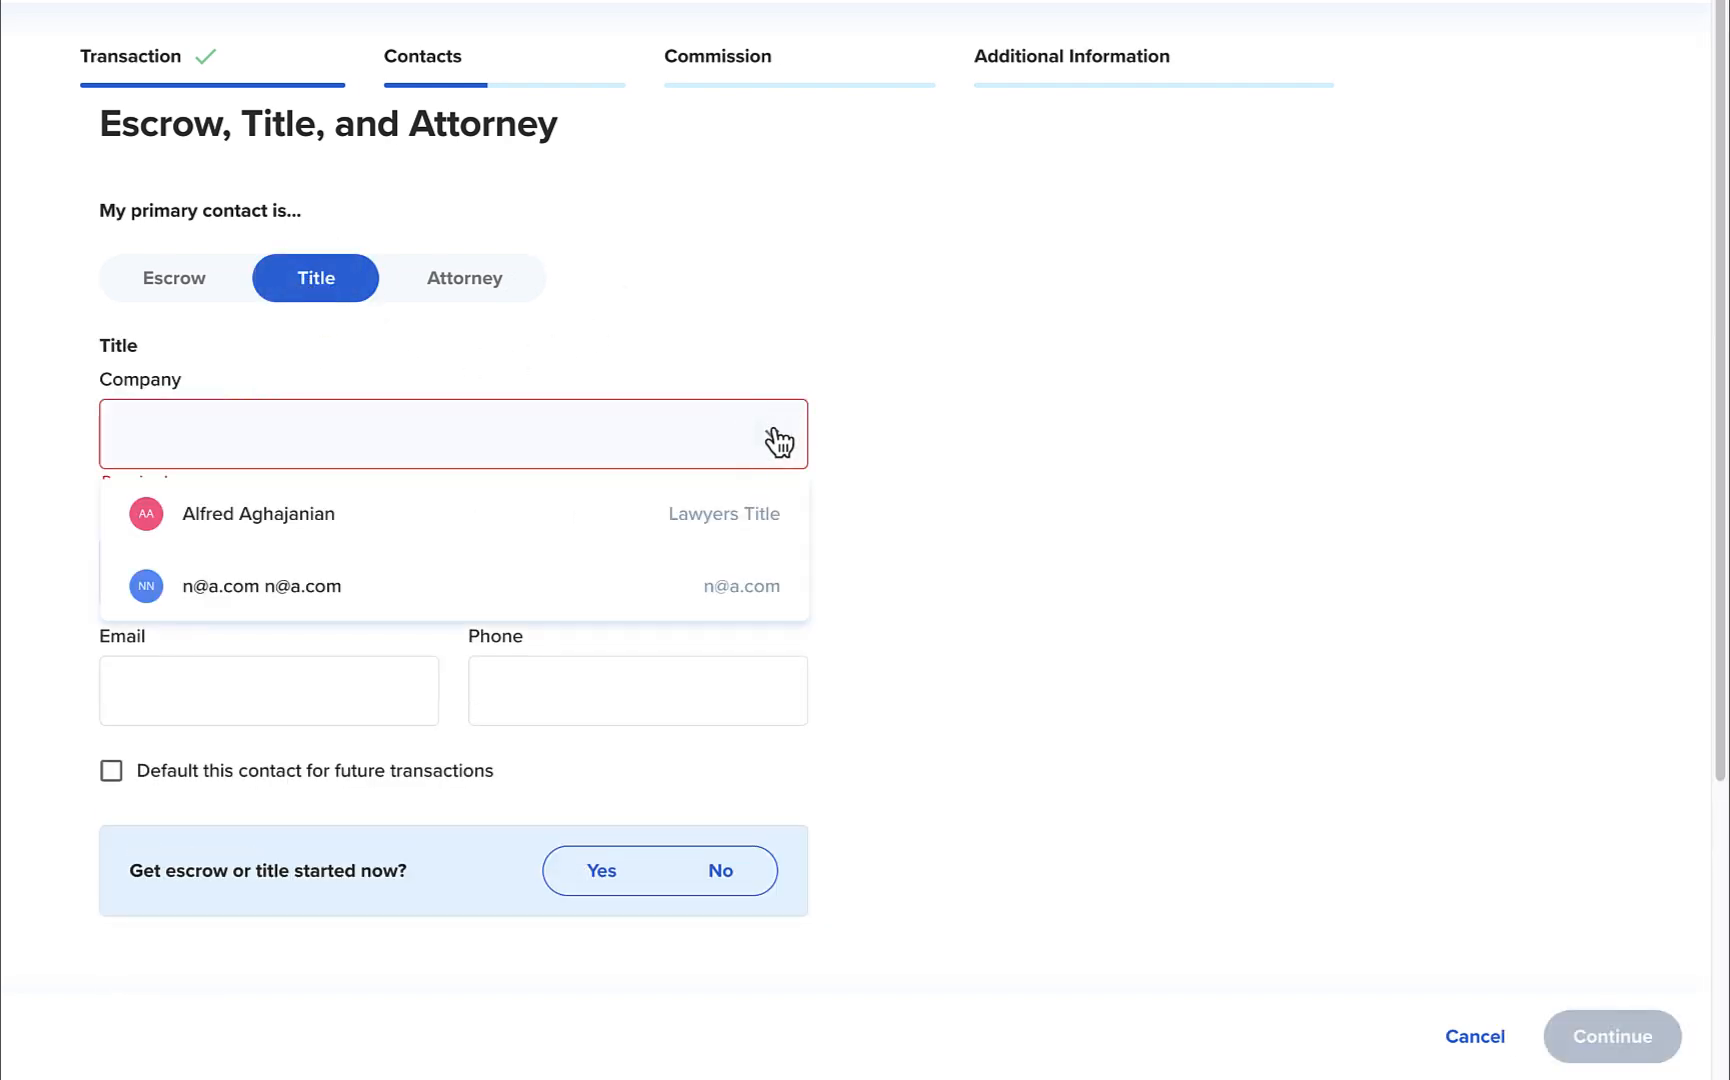
{"action": "mouse_move", "coordinate": [560, 520]}
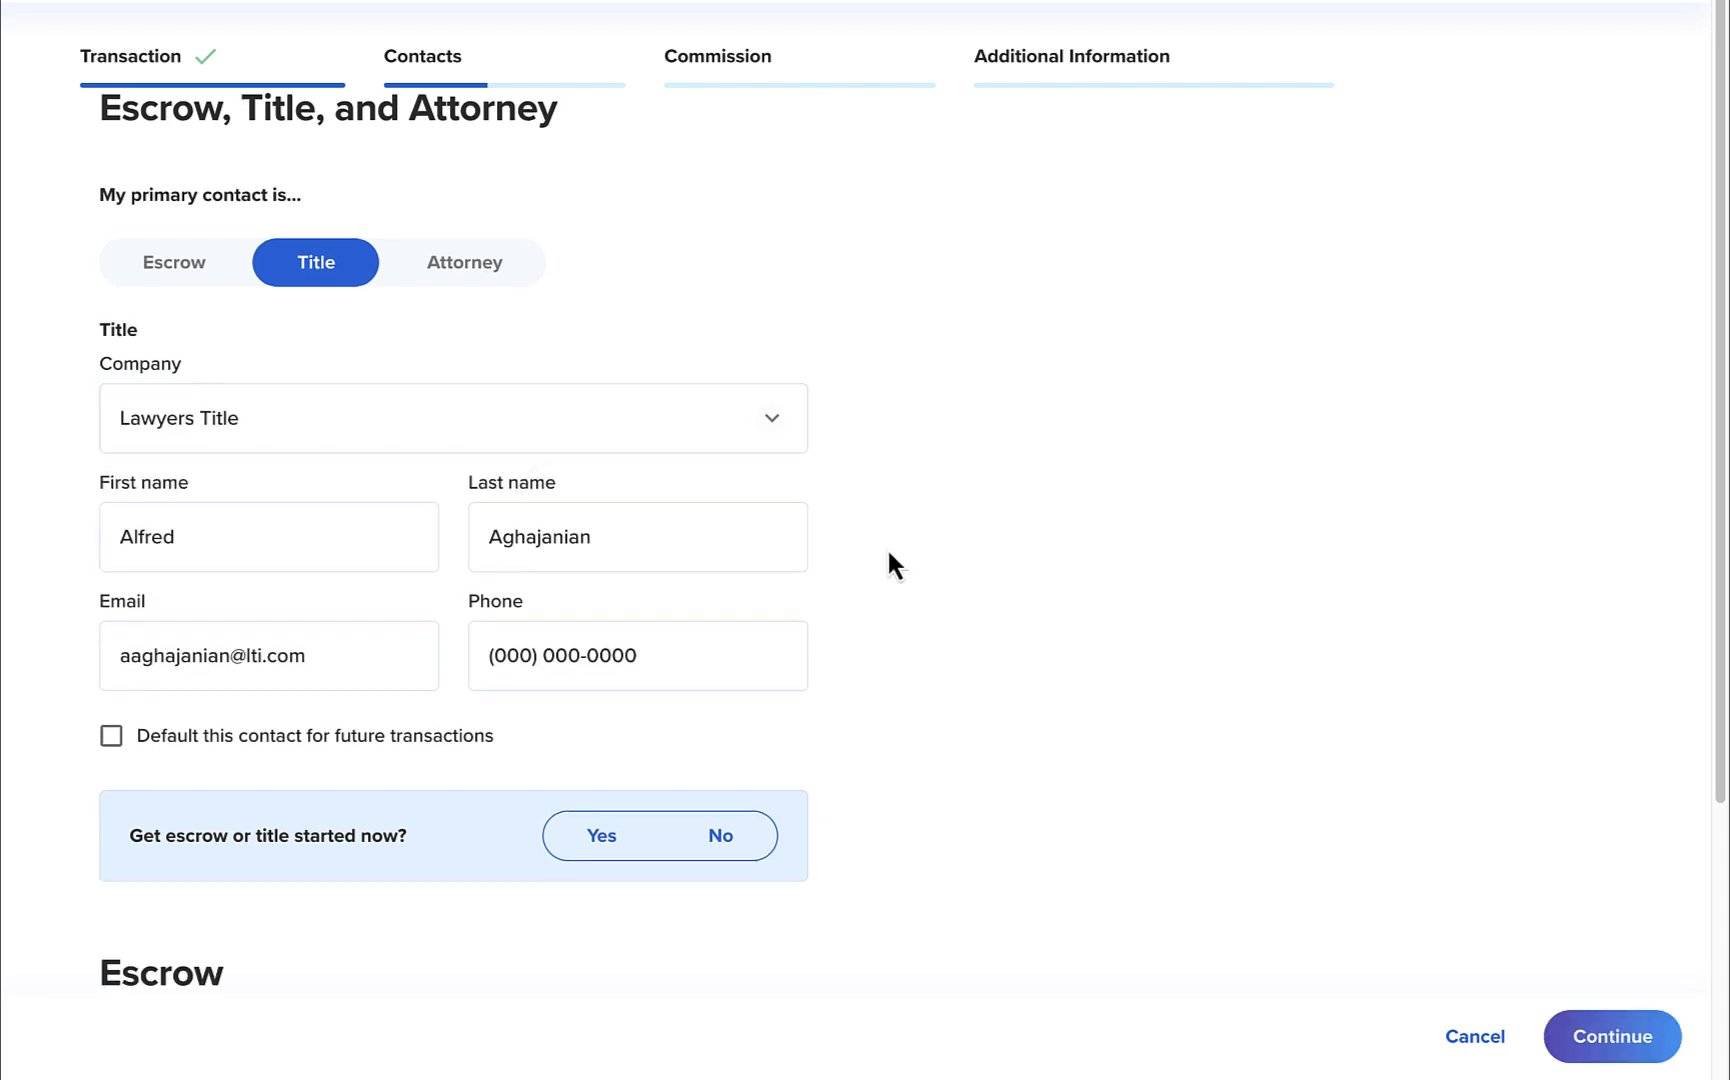
{"action": "scroll", "scroll_direction": "down", "scroll_amount": 3}
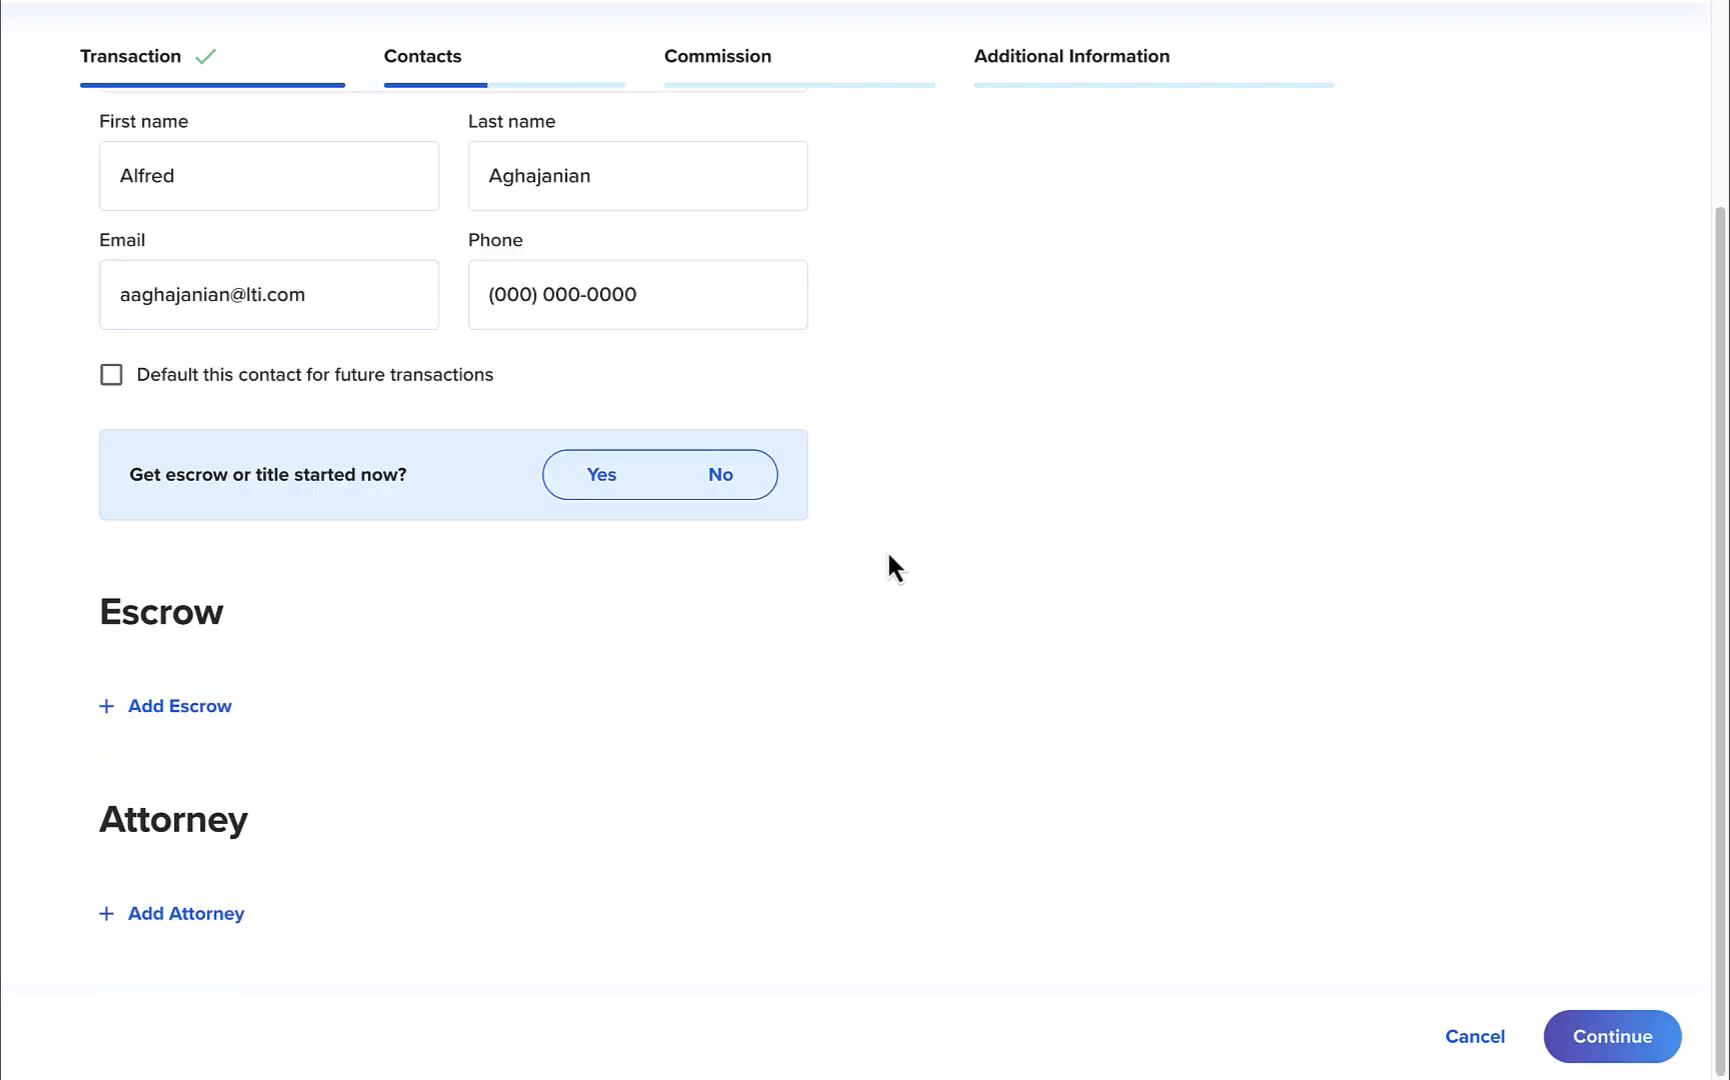
{"action": "left_click", "coordinate": [600, 474]}
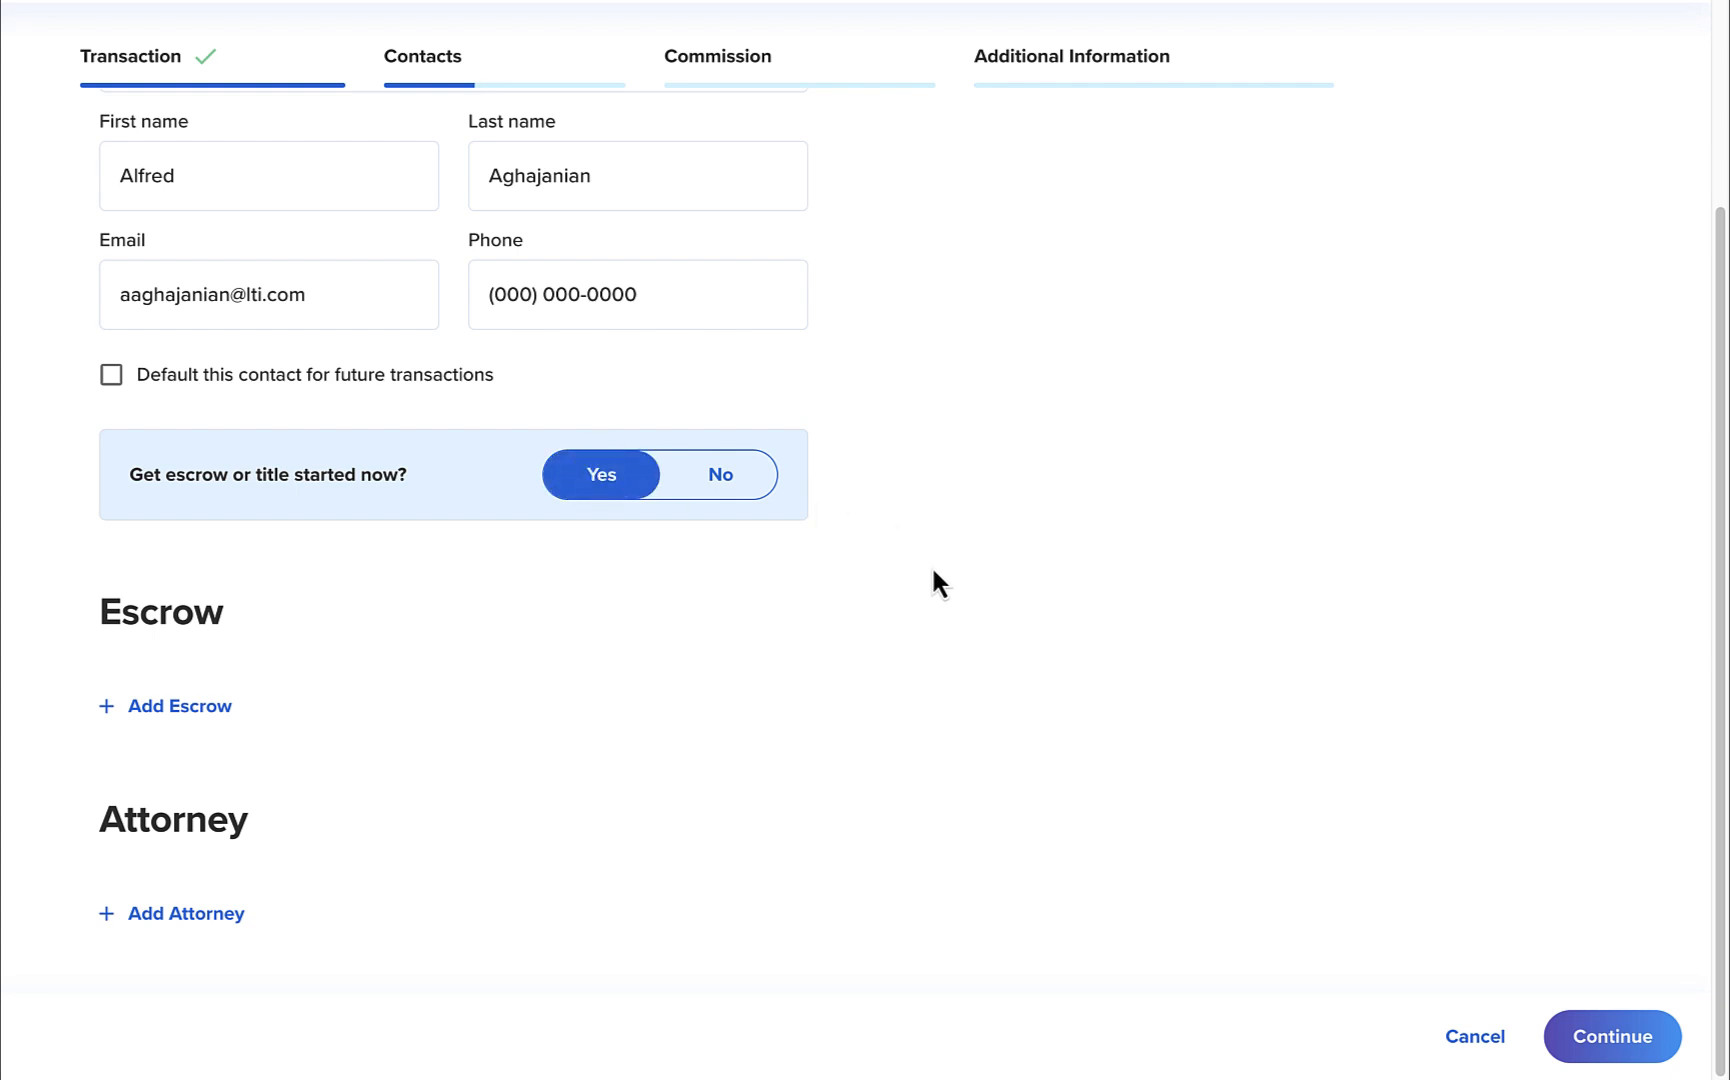
Continue to the Open Escrow email and review its subject, message and attached contract.
{"action": "left_click", "coordinate": [1612, 1036]}
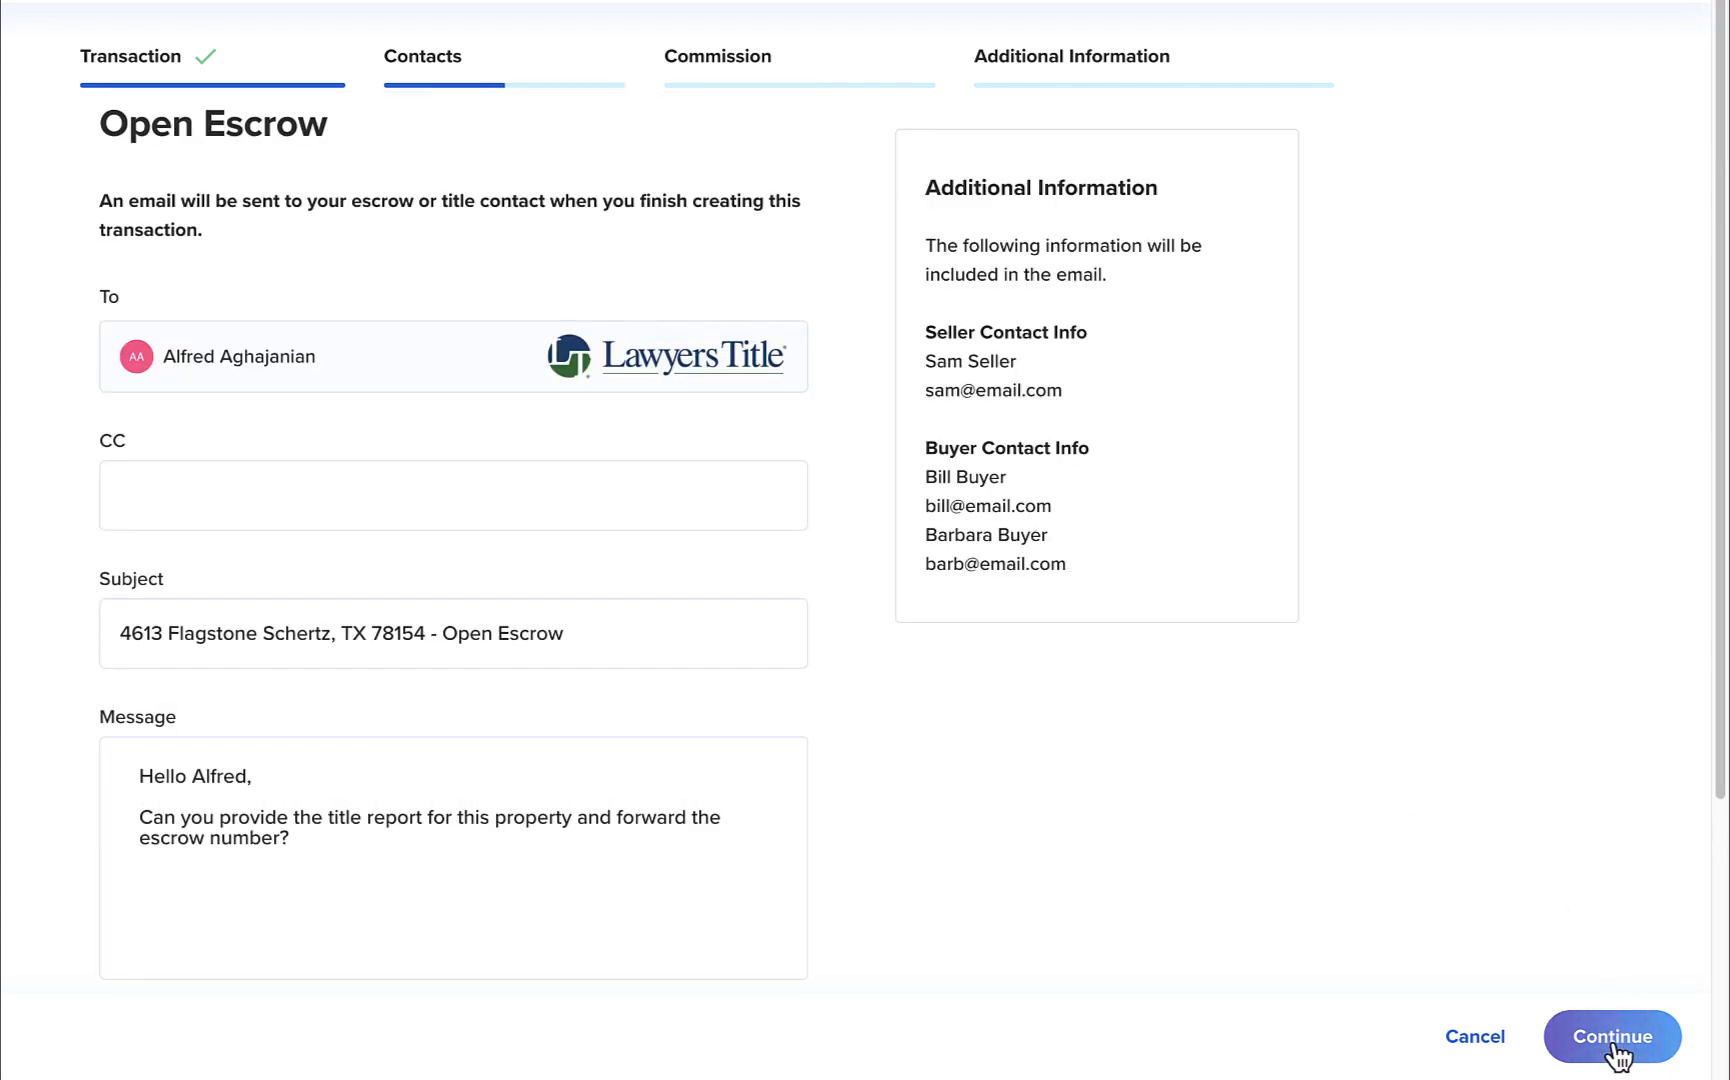
{"action": "scroll", "scroll_direction": "down", "scroll_amount": 3}
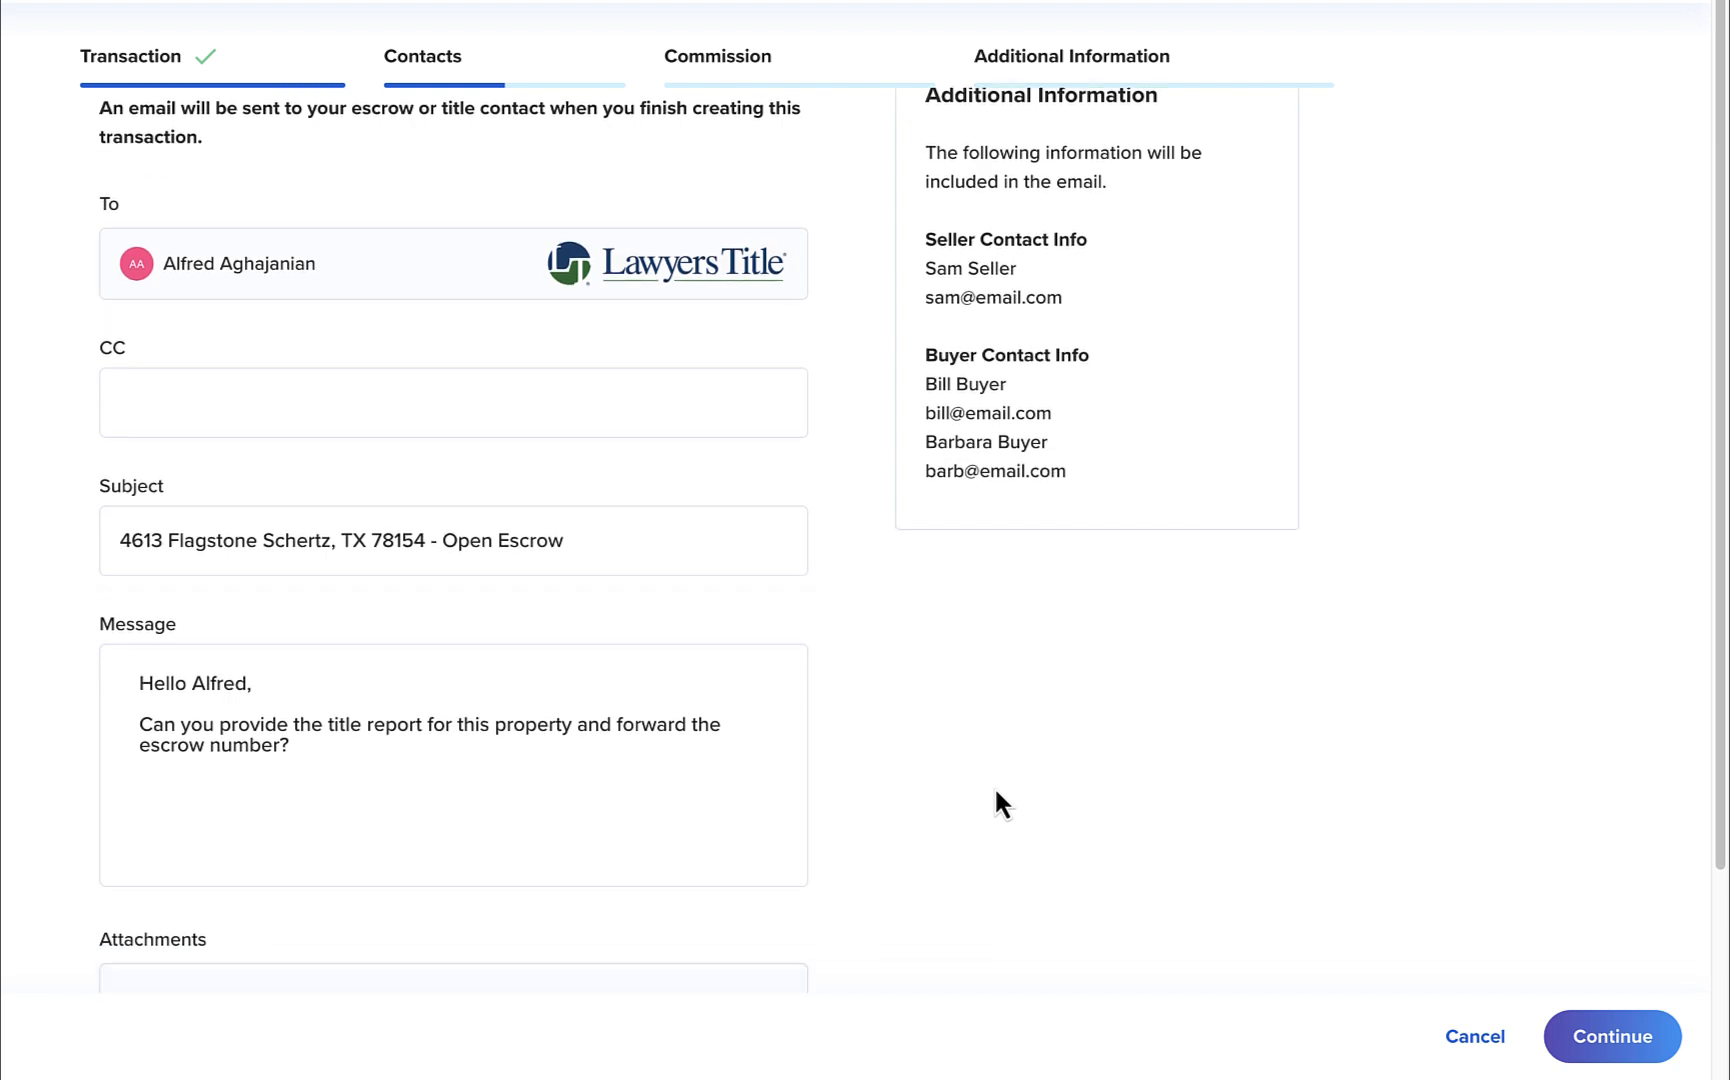
{"action": "scroll", "scroll_direction": "down", "scroll_amount": 3}
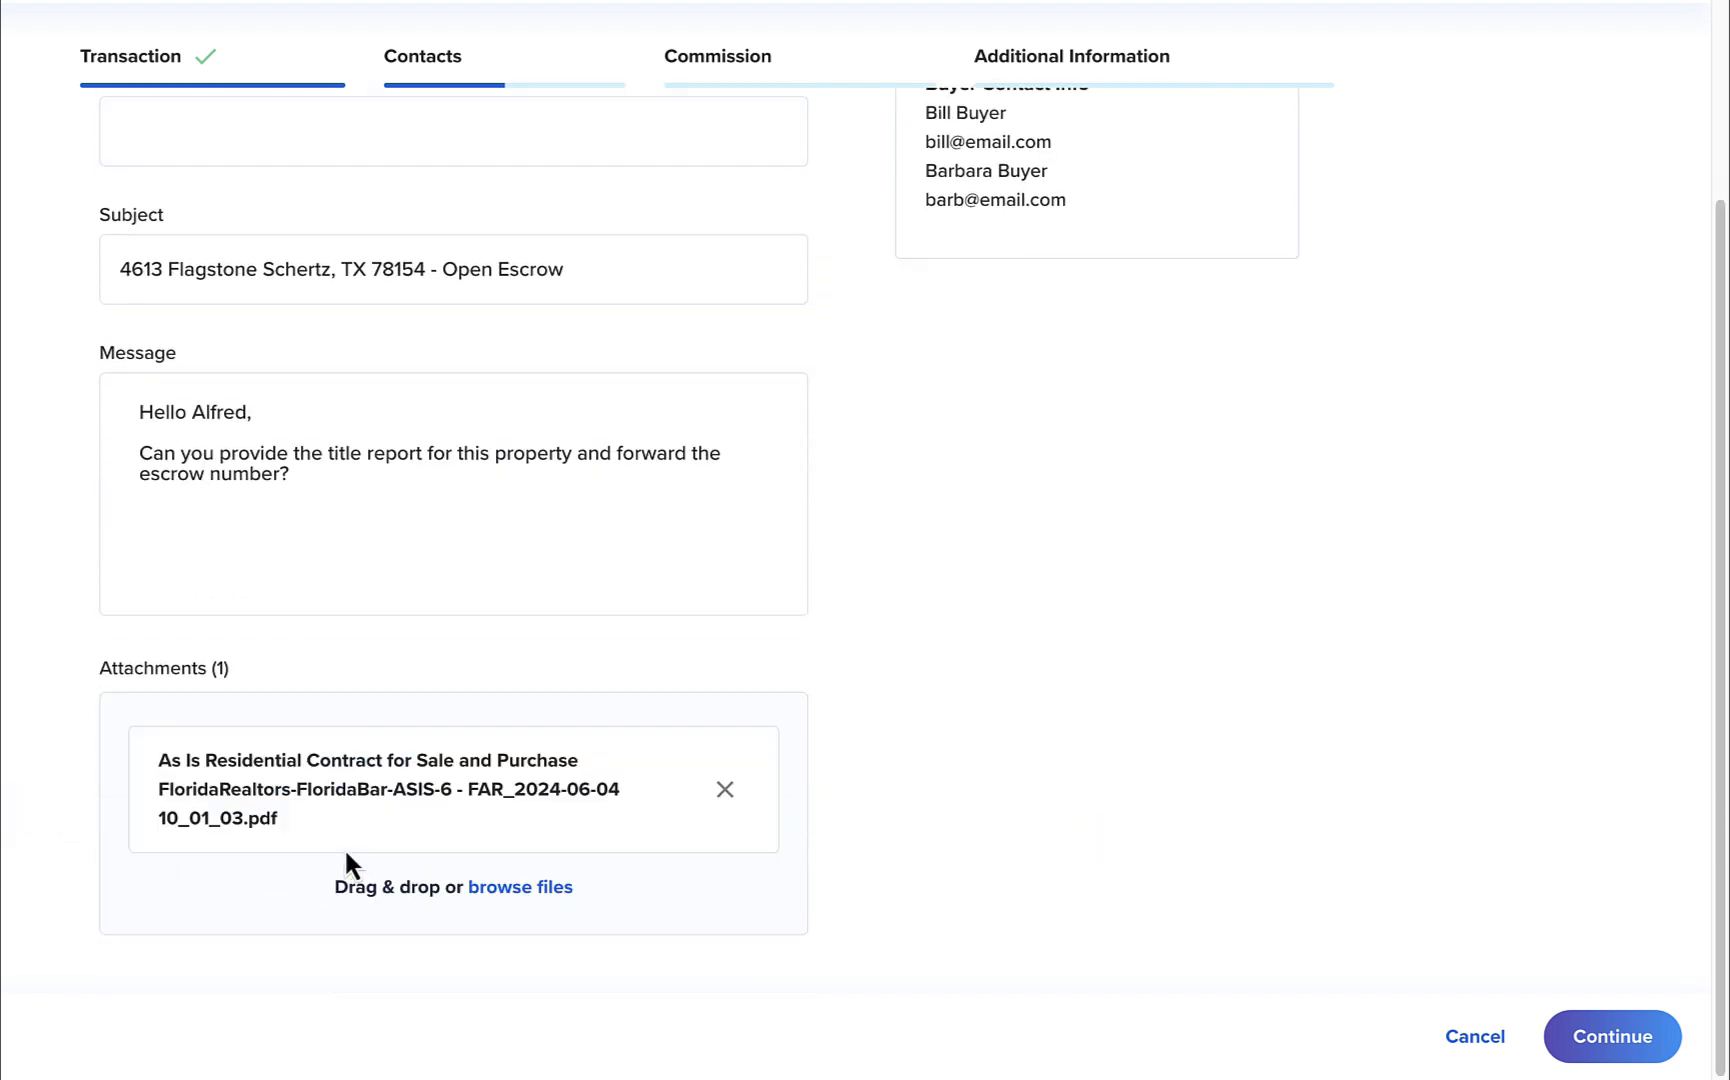
{"action": "mouse_move", "coordinate": [1290, 898]}
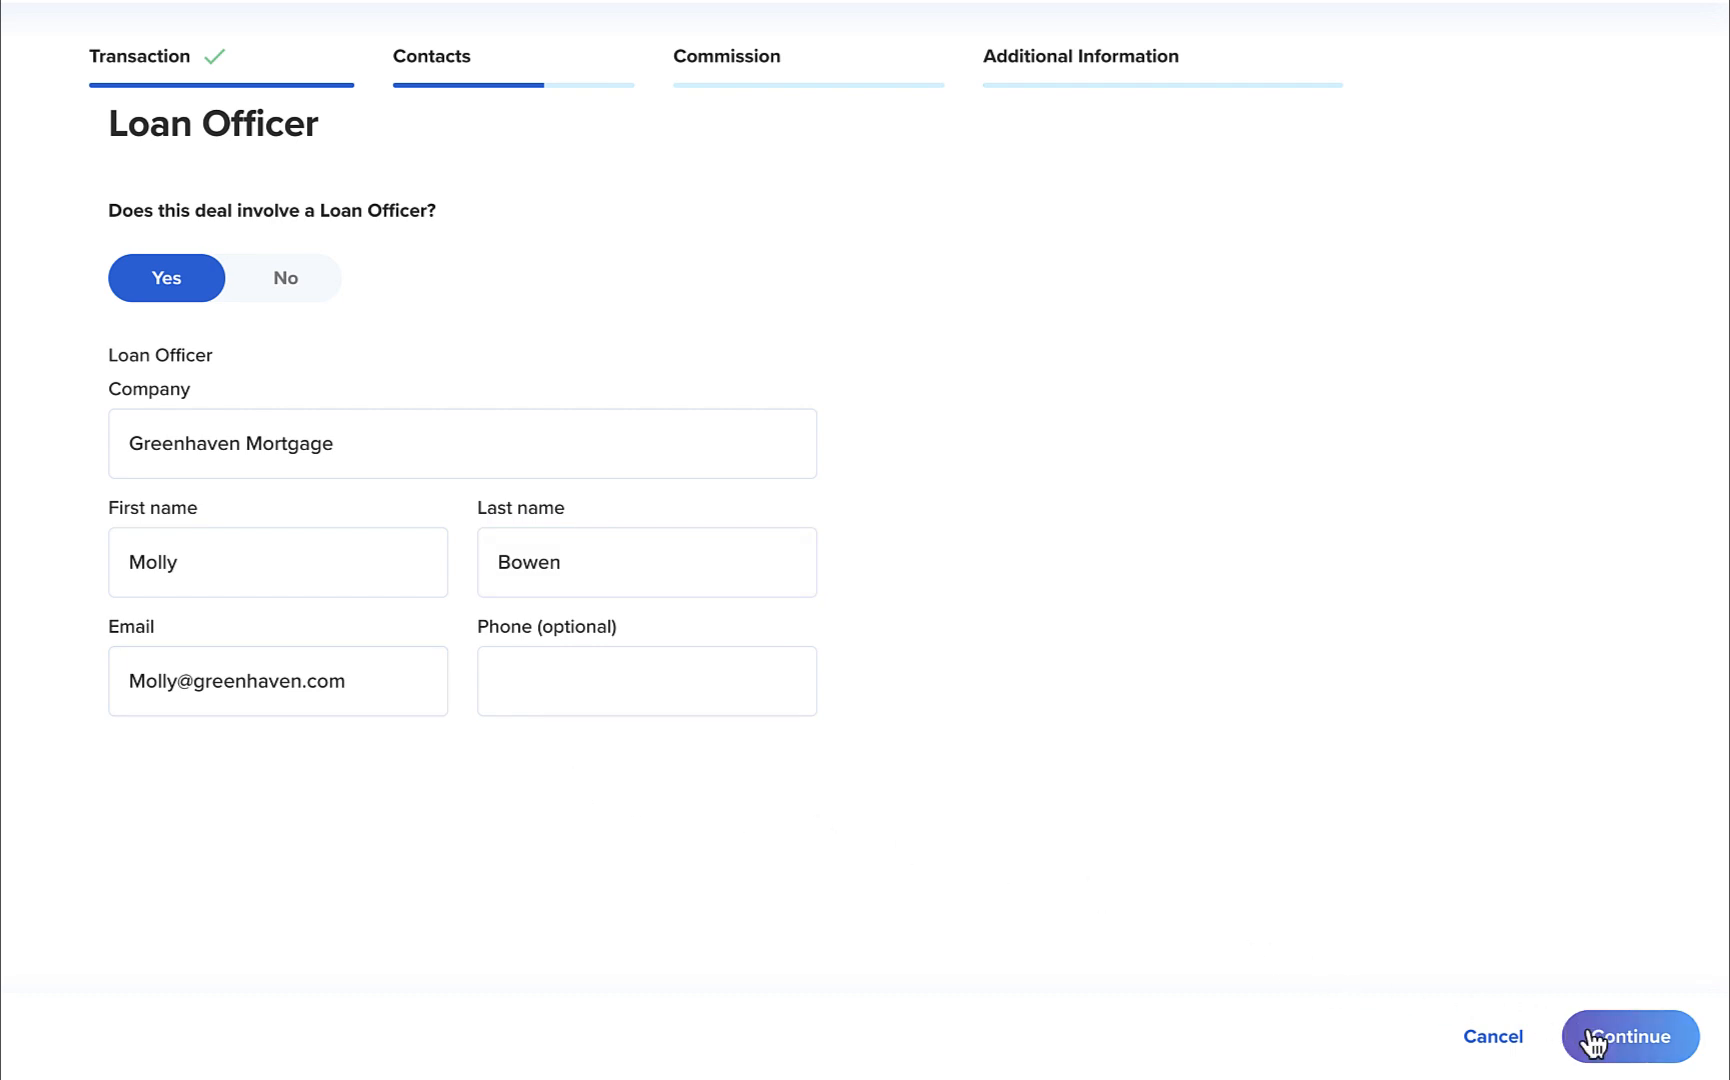
Confirm the Greenhaven Mortgage loan officer and skip the transaction coordinator.
{"action": "left_click", "coordinate": [1628, 1036]}
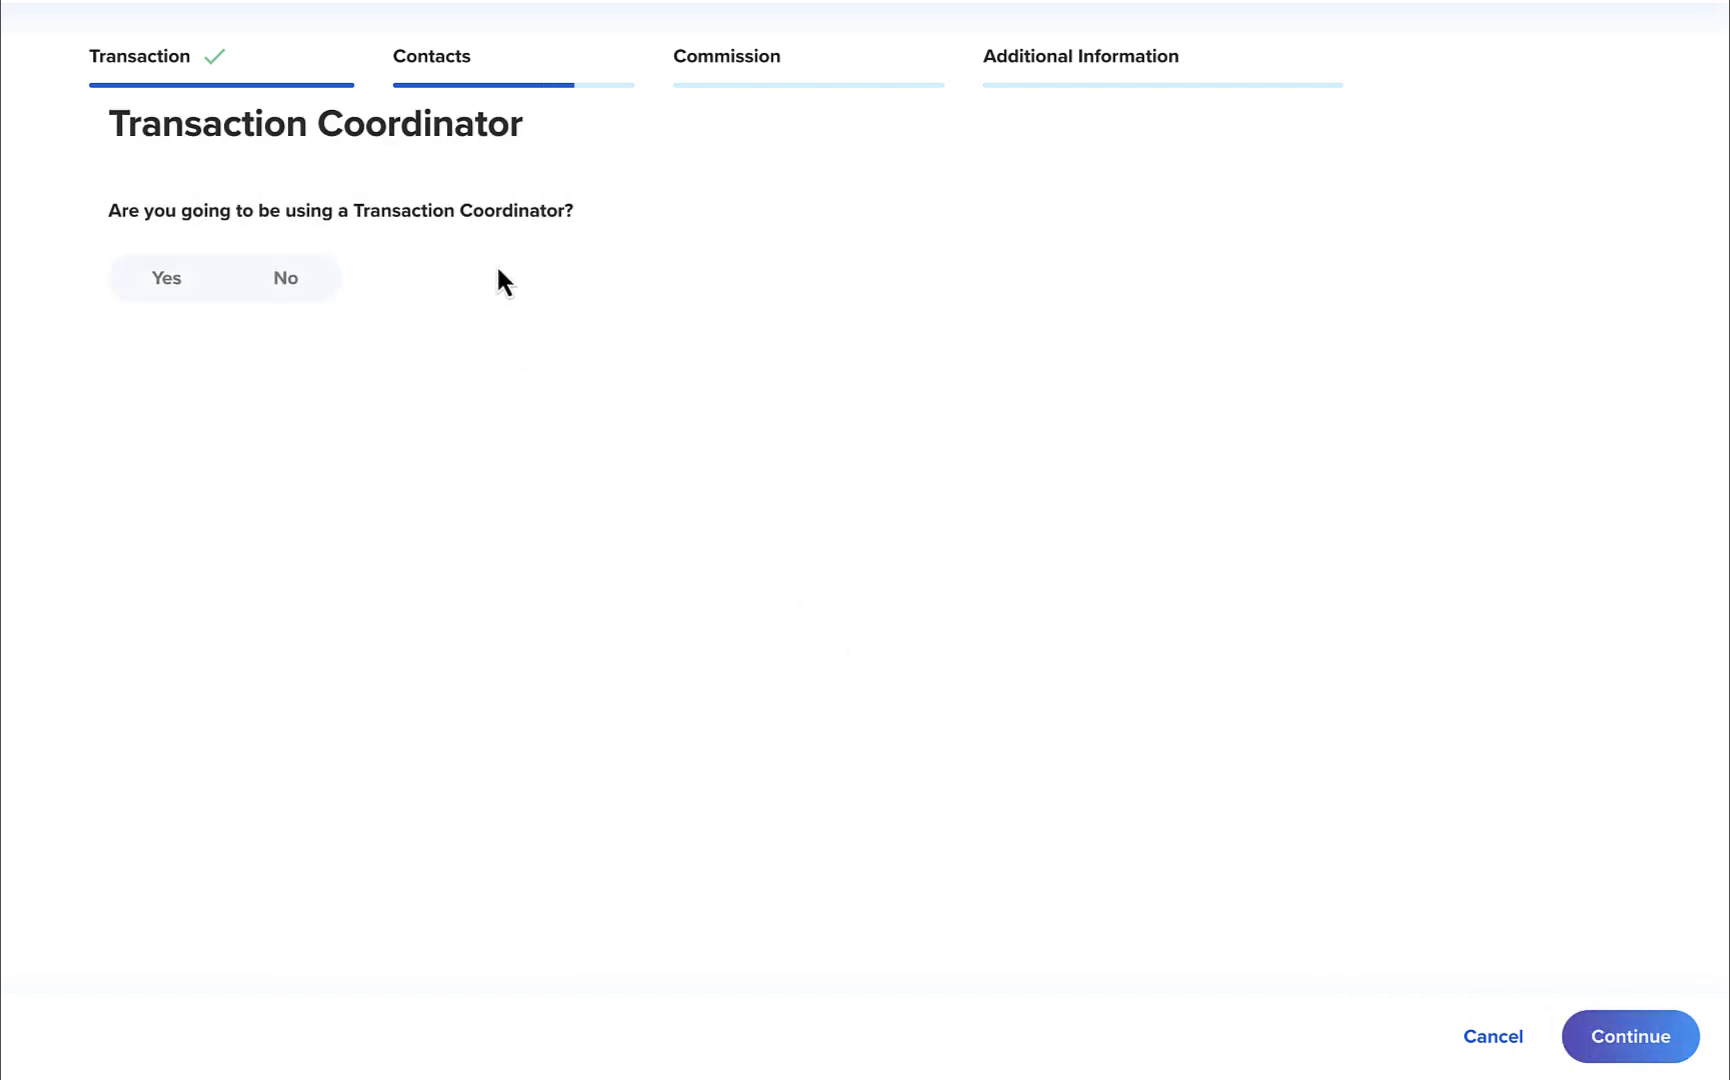
{"action": "left_click", "coordinate": [286, 278]}
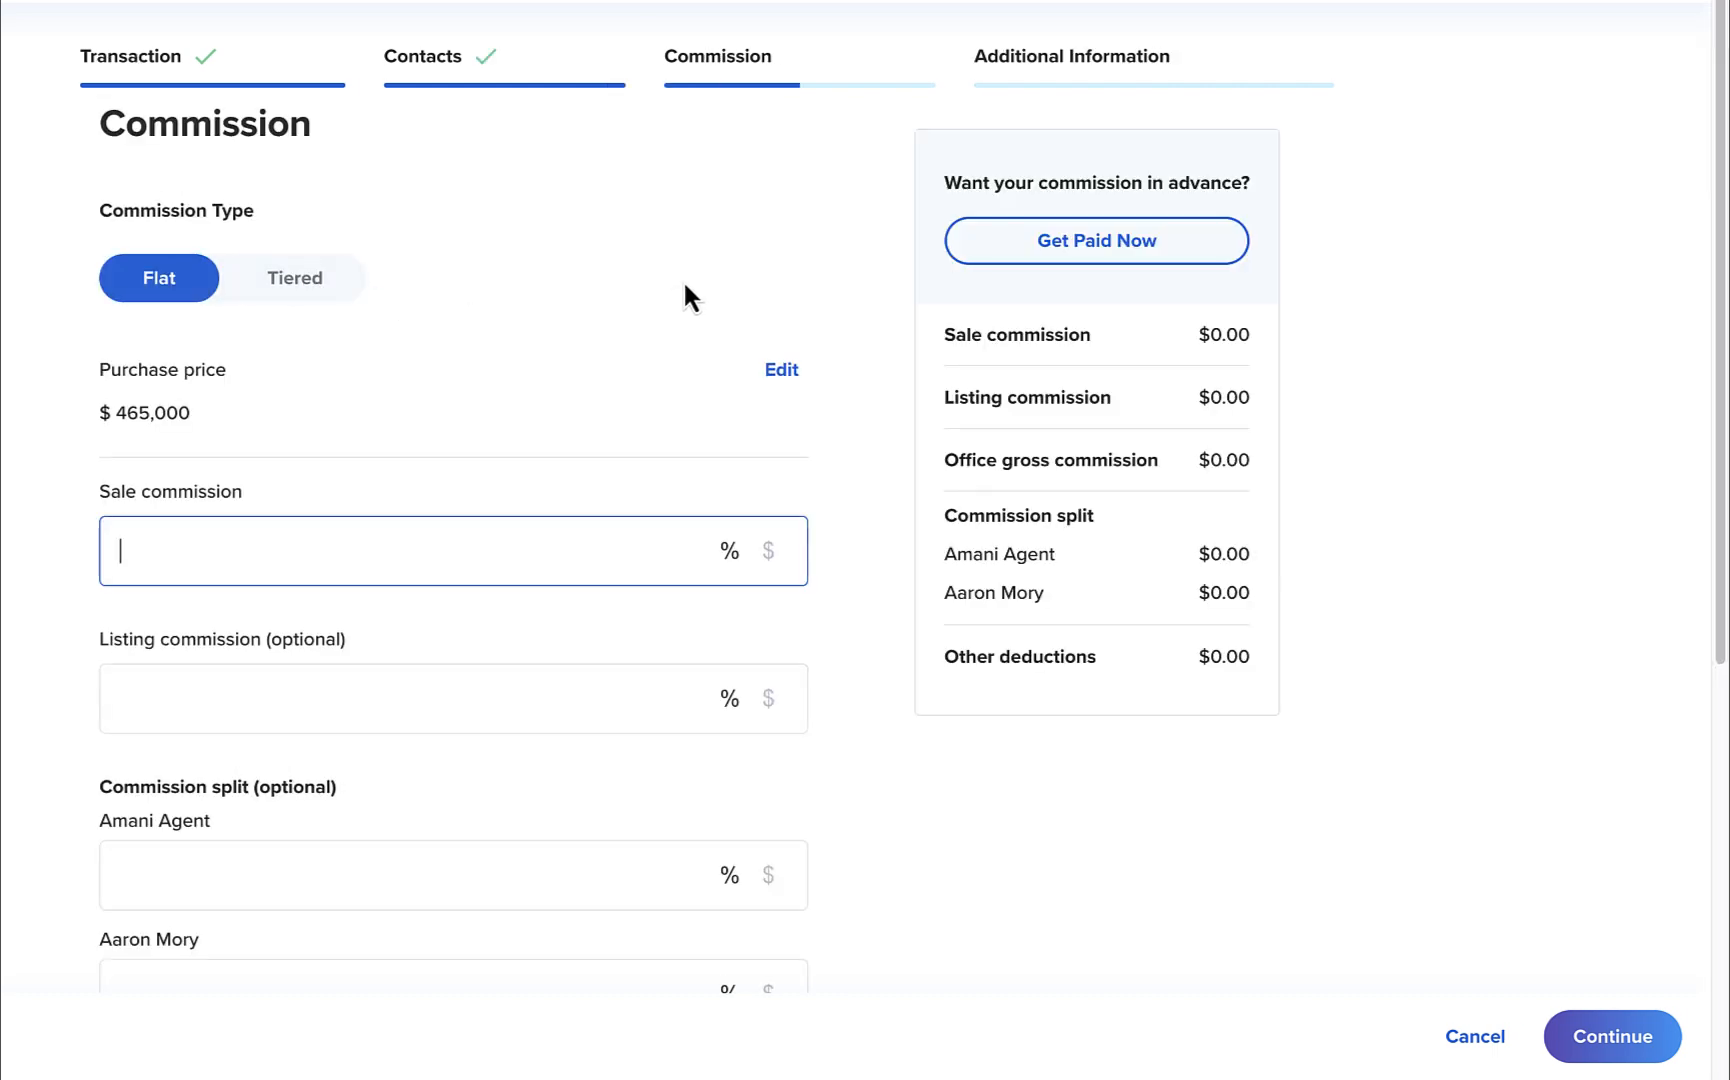
Enter 3% sale and listing commissions with a 50/50 split between the two agents.
{"action": "scroll", "scroll_direction": "down", "scroll_amount": 3}
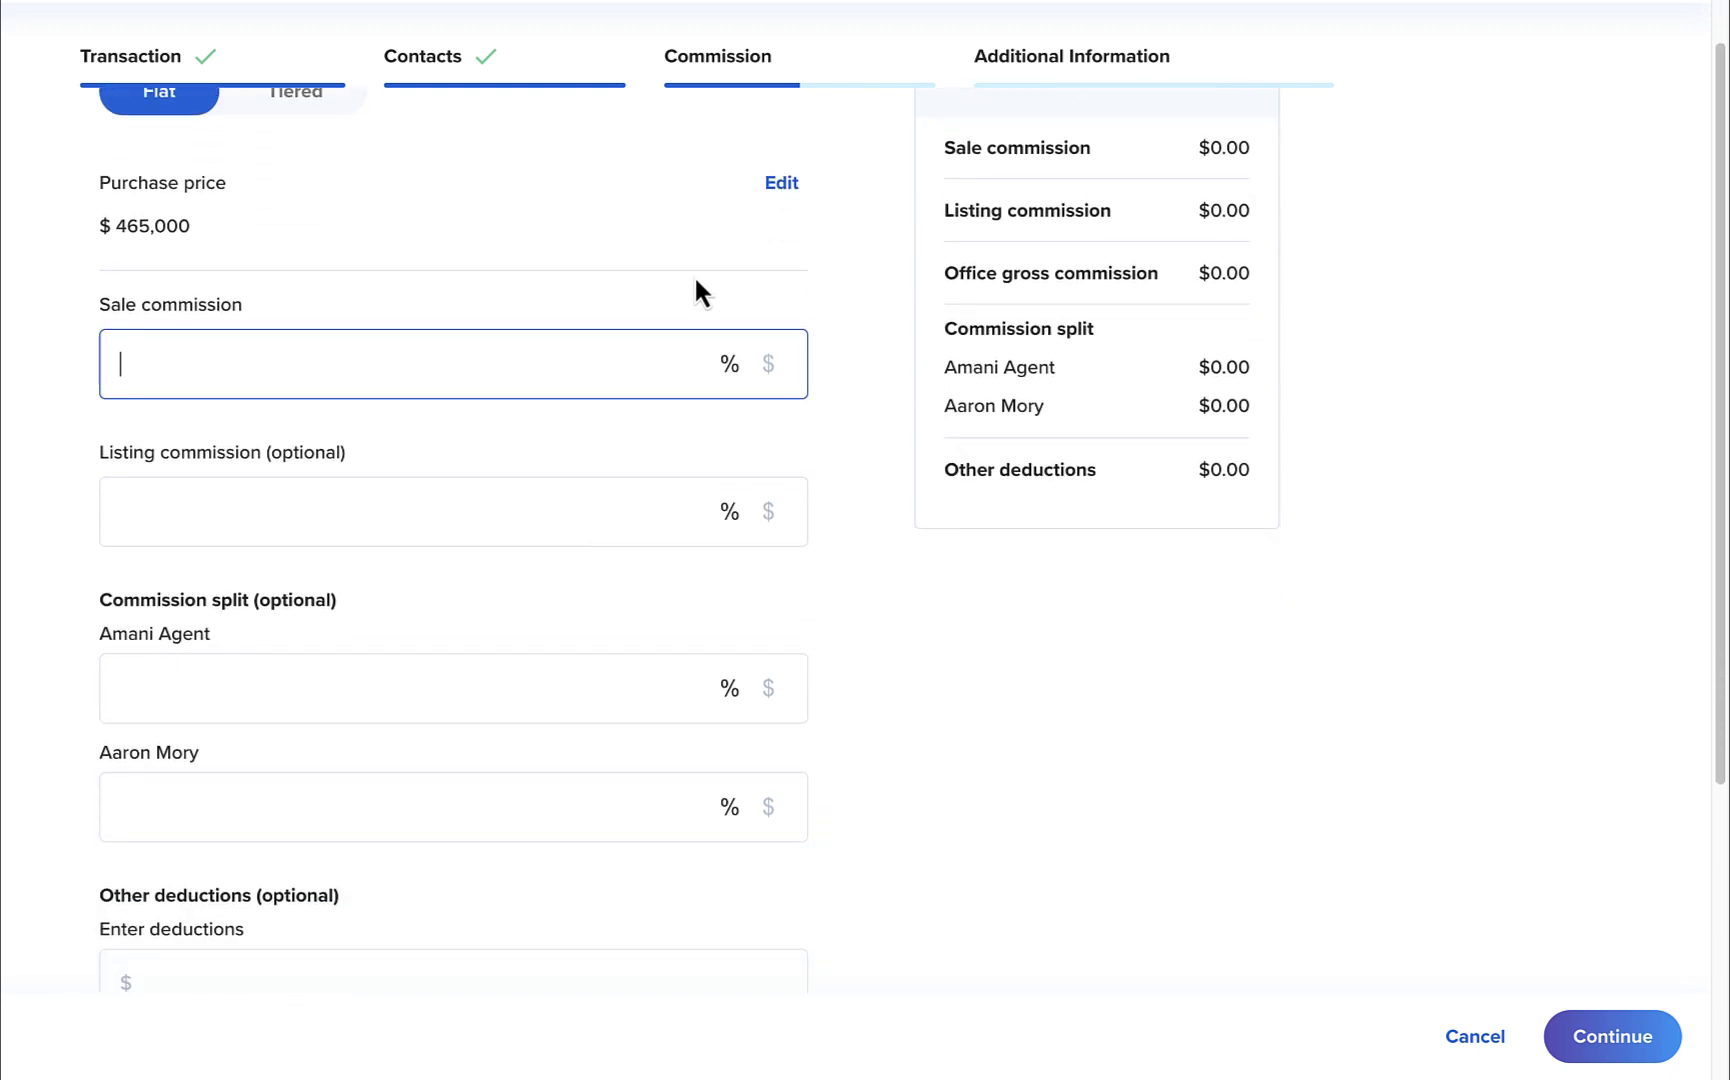
{"action": "type", "text": "3"}
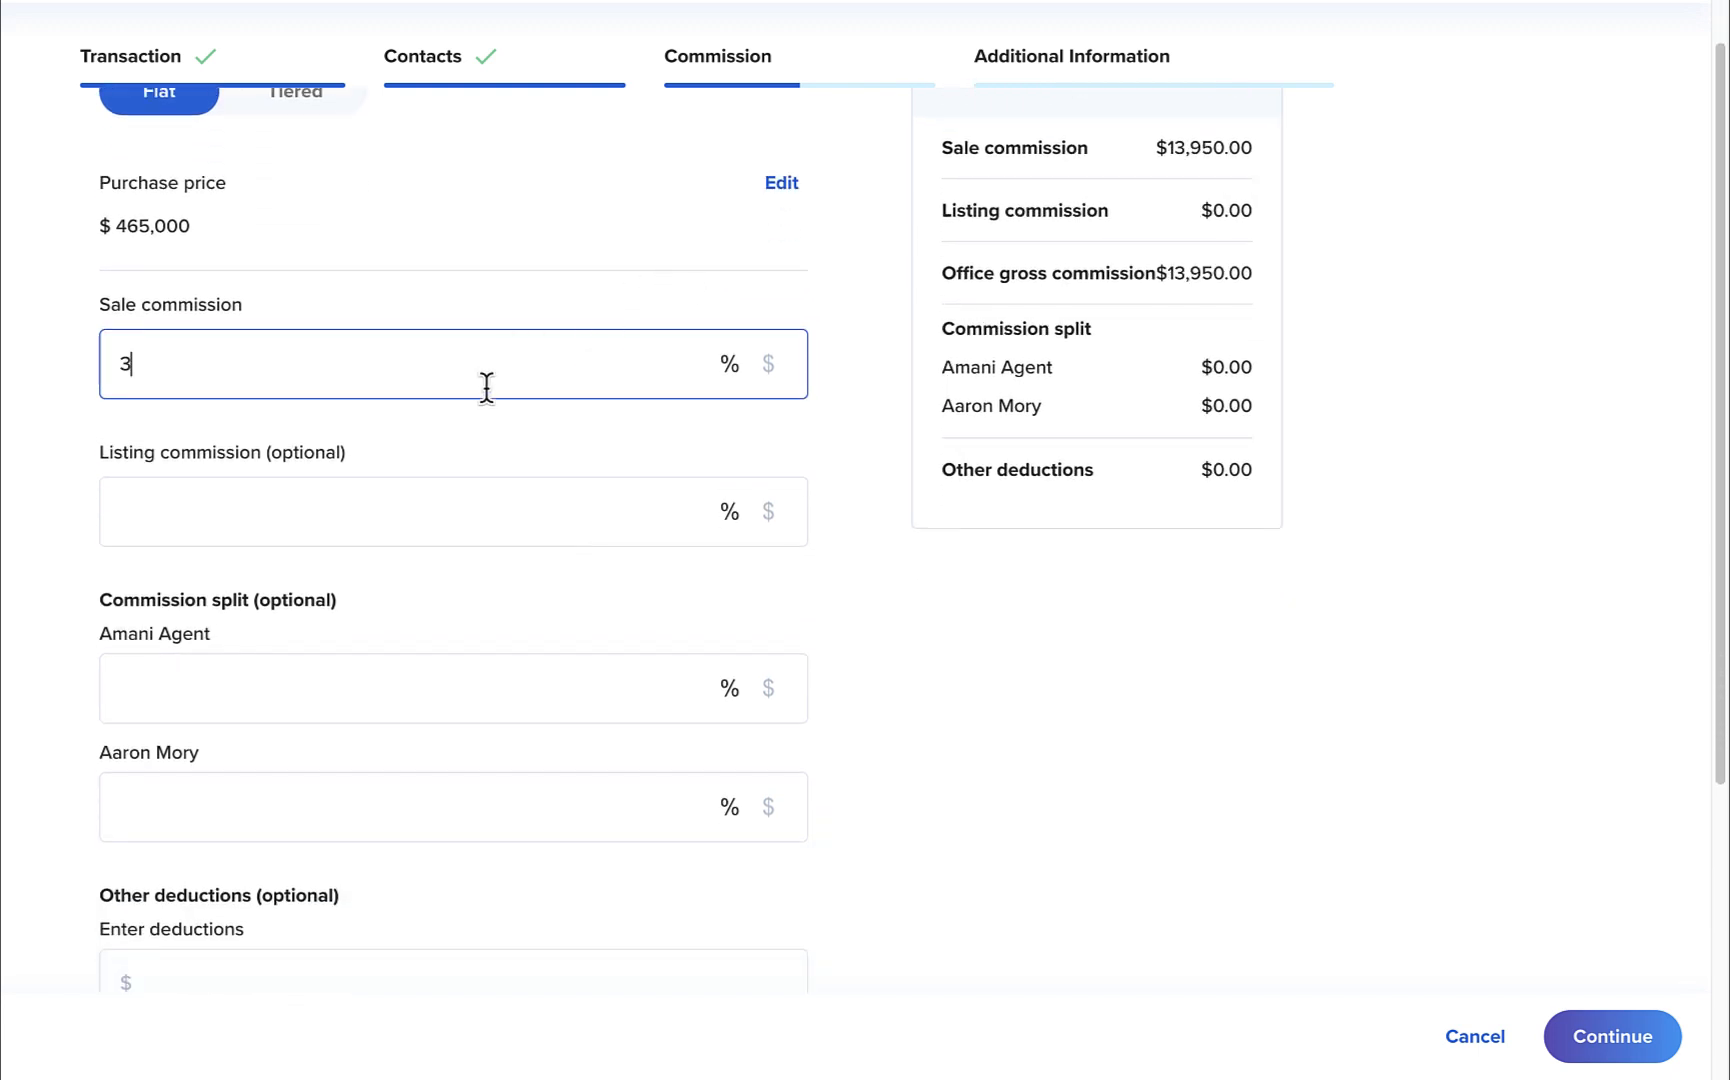
{"action": "type", "text": "3"}
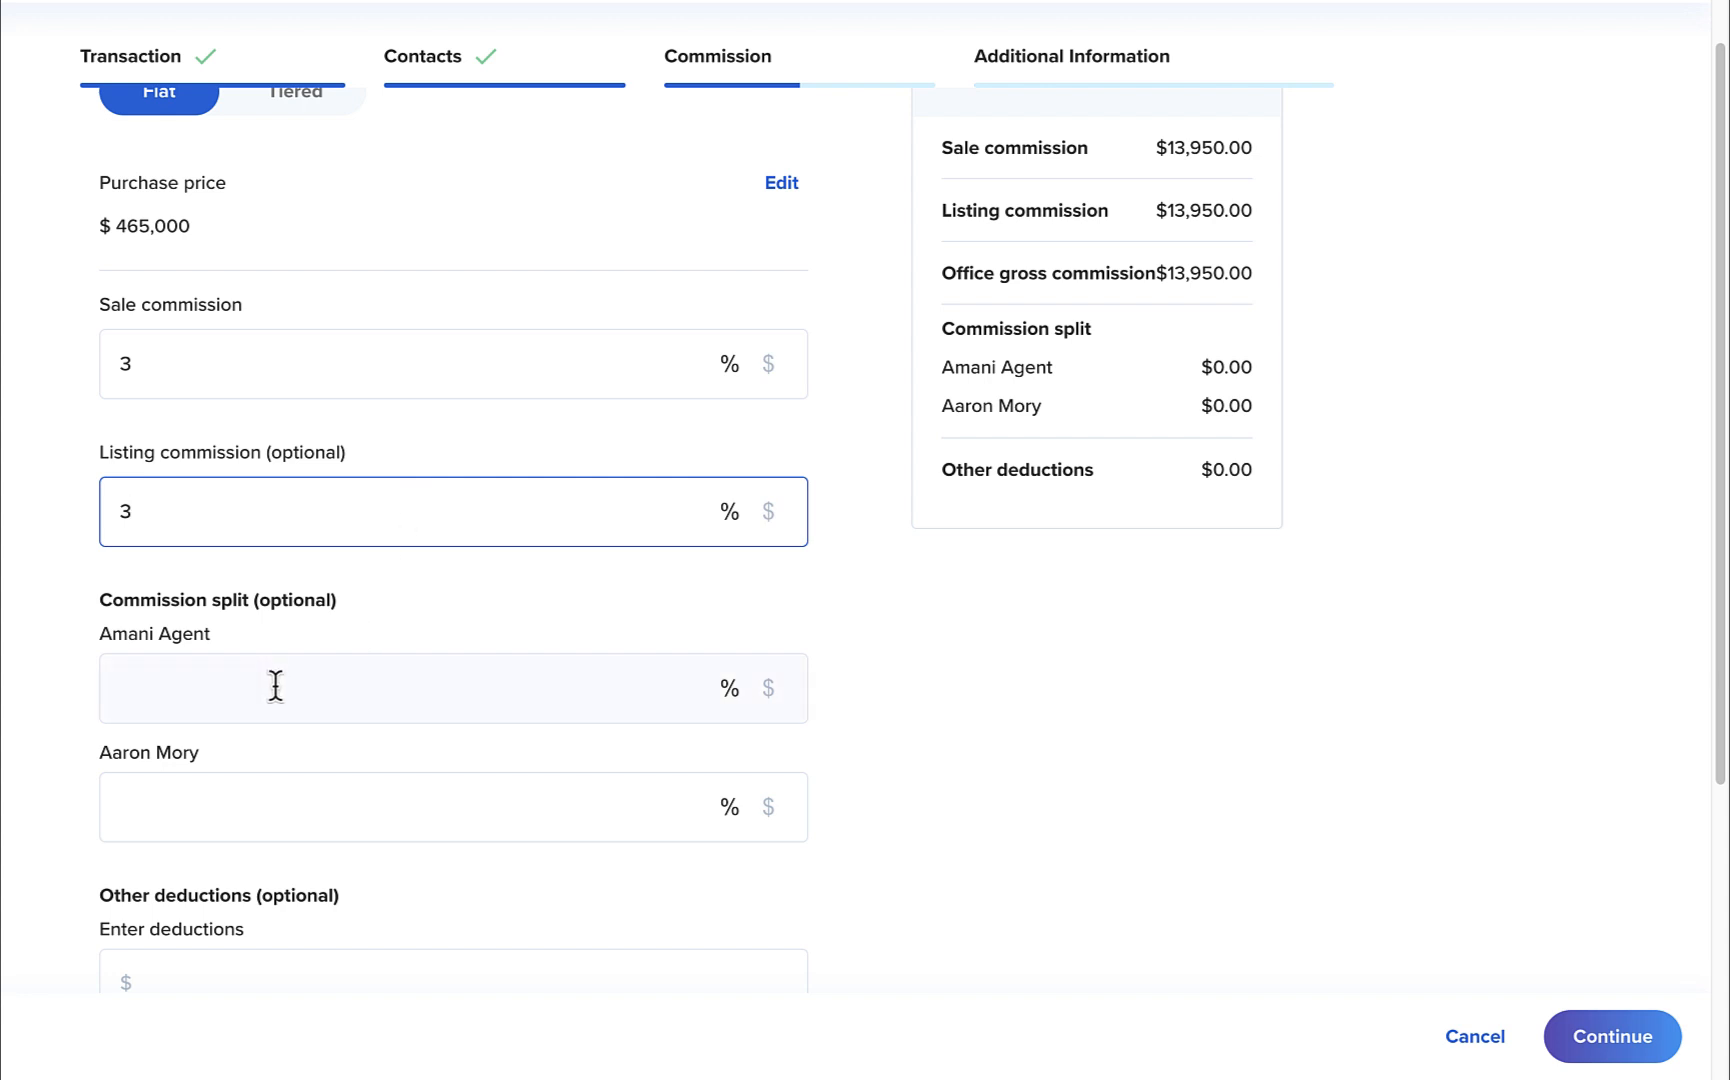
{"action": "left_click", "coordinate": [276, 688]}
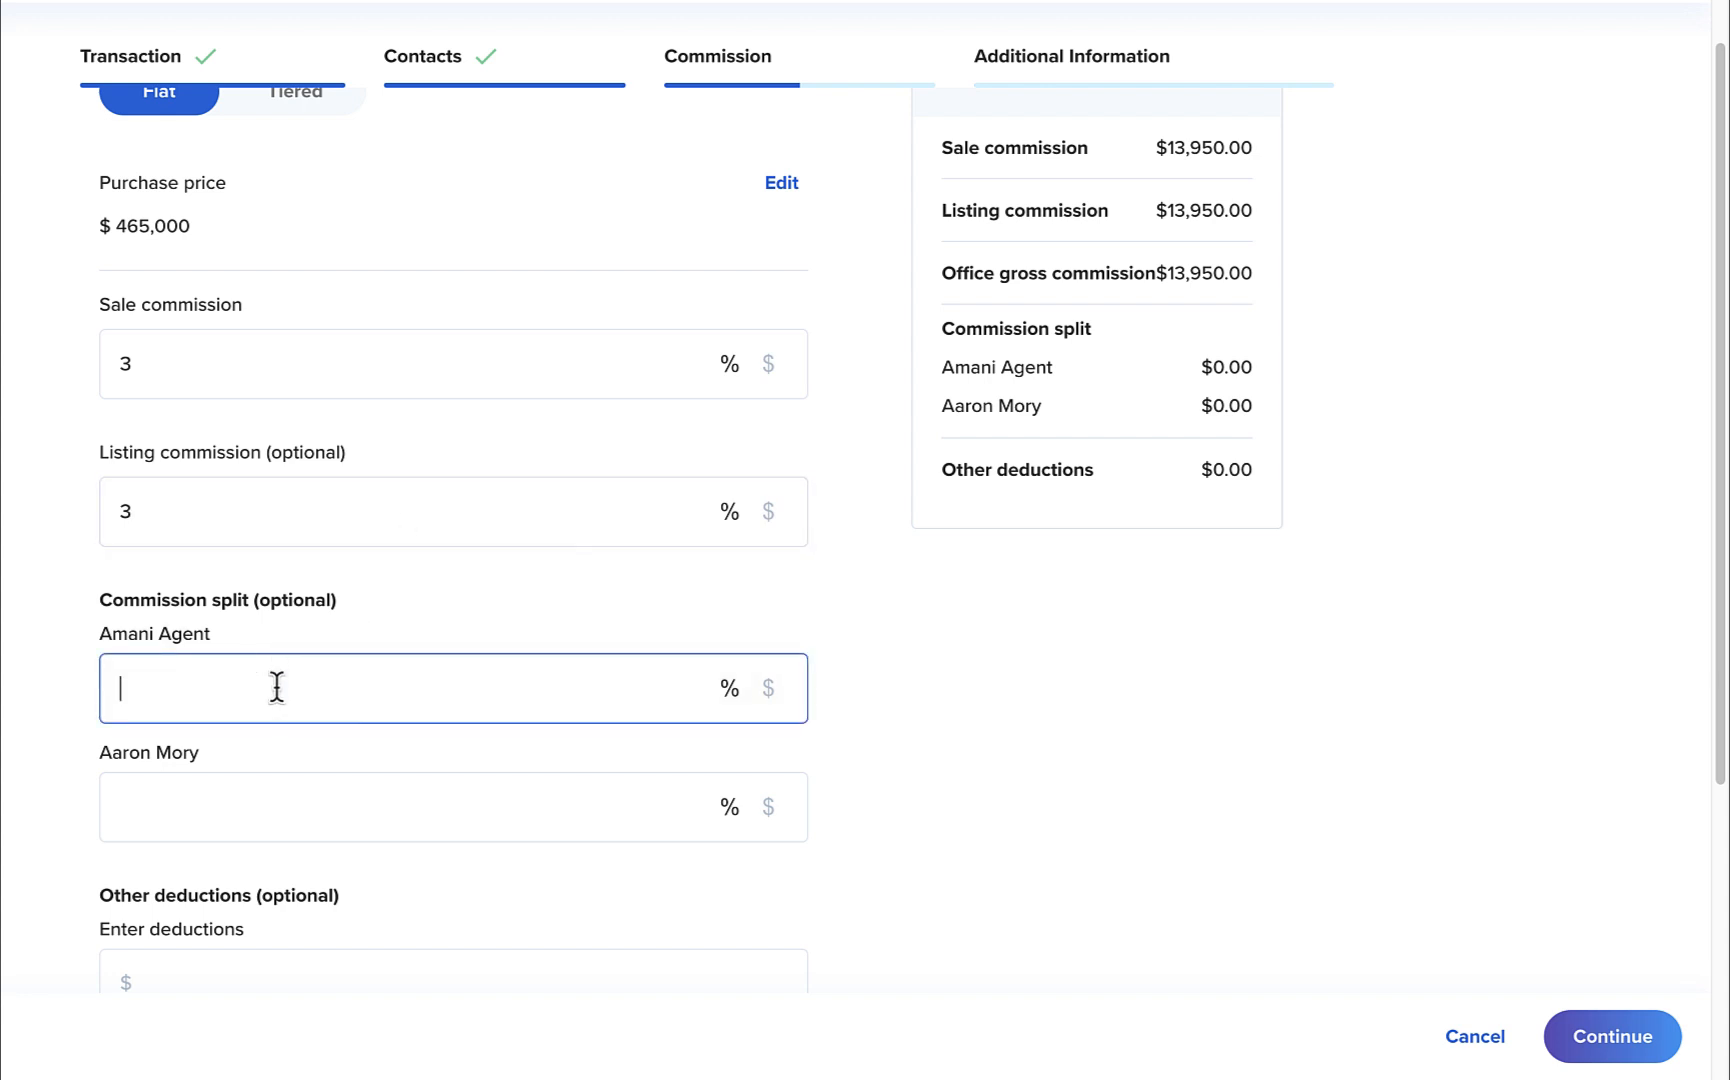
{"action": "type", "text": "50"}
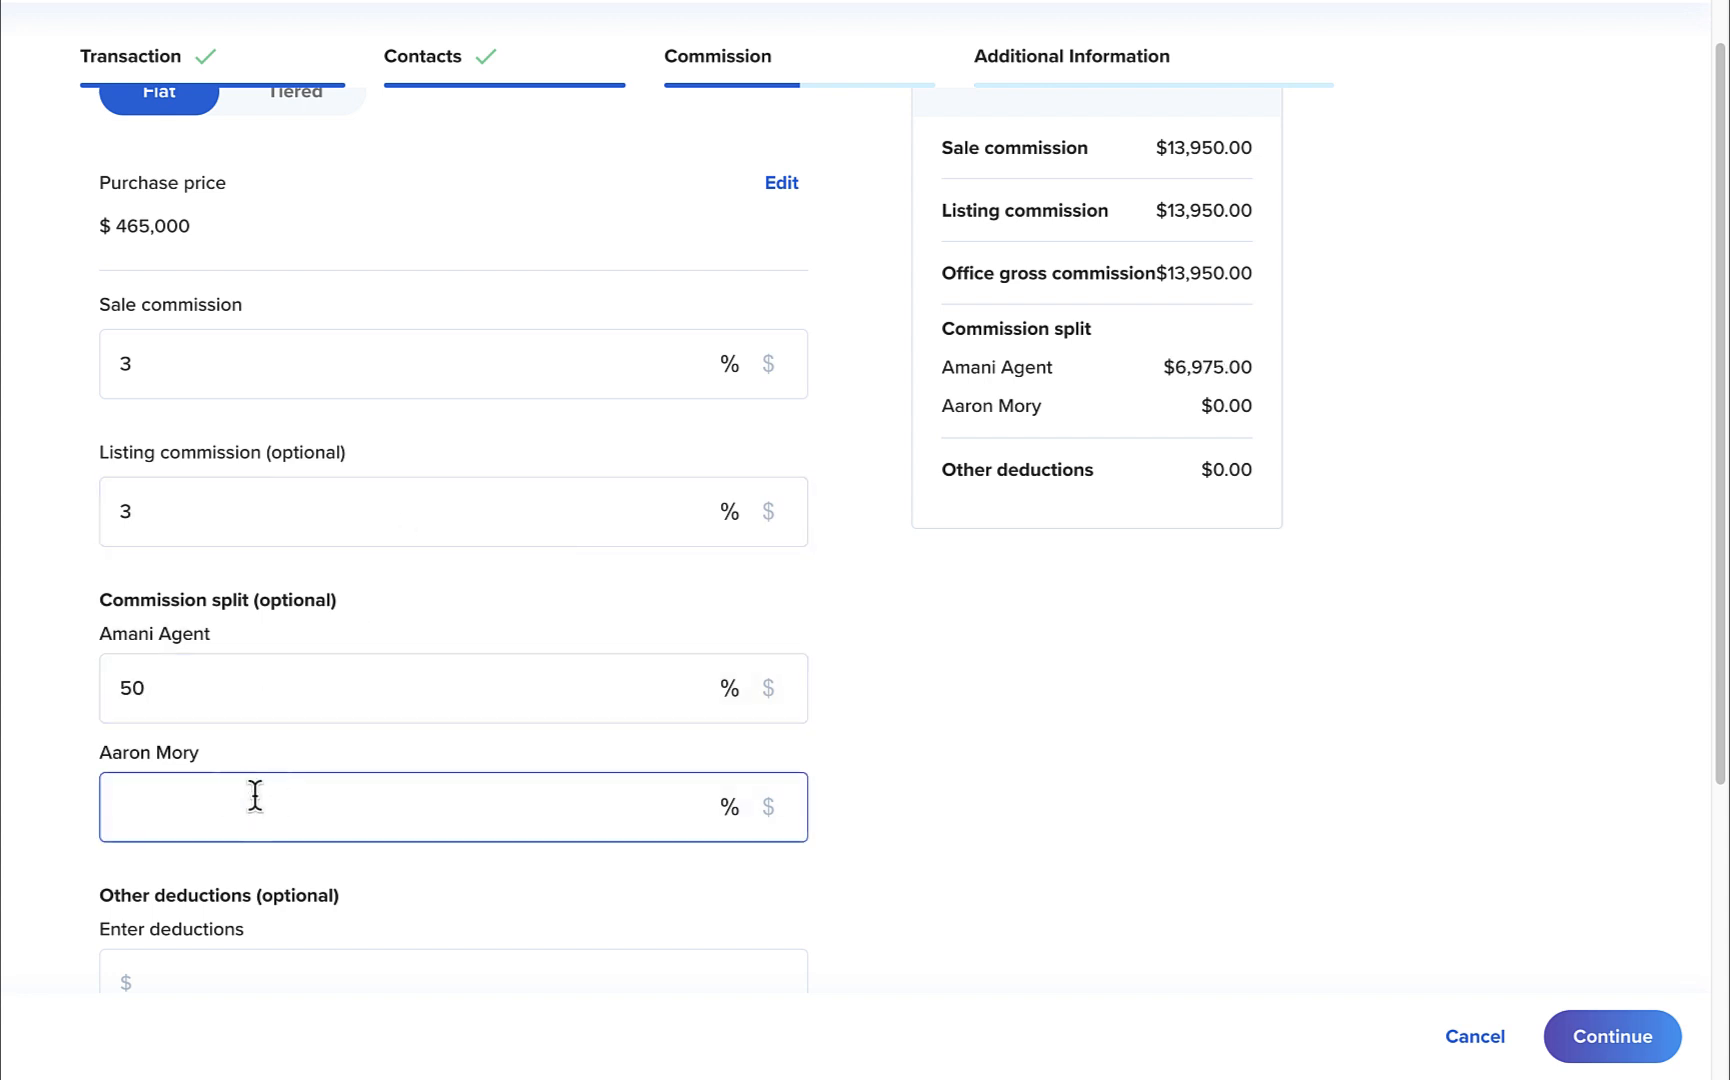
{"action": "type", "text": "50"}
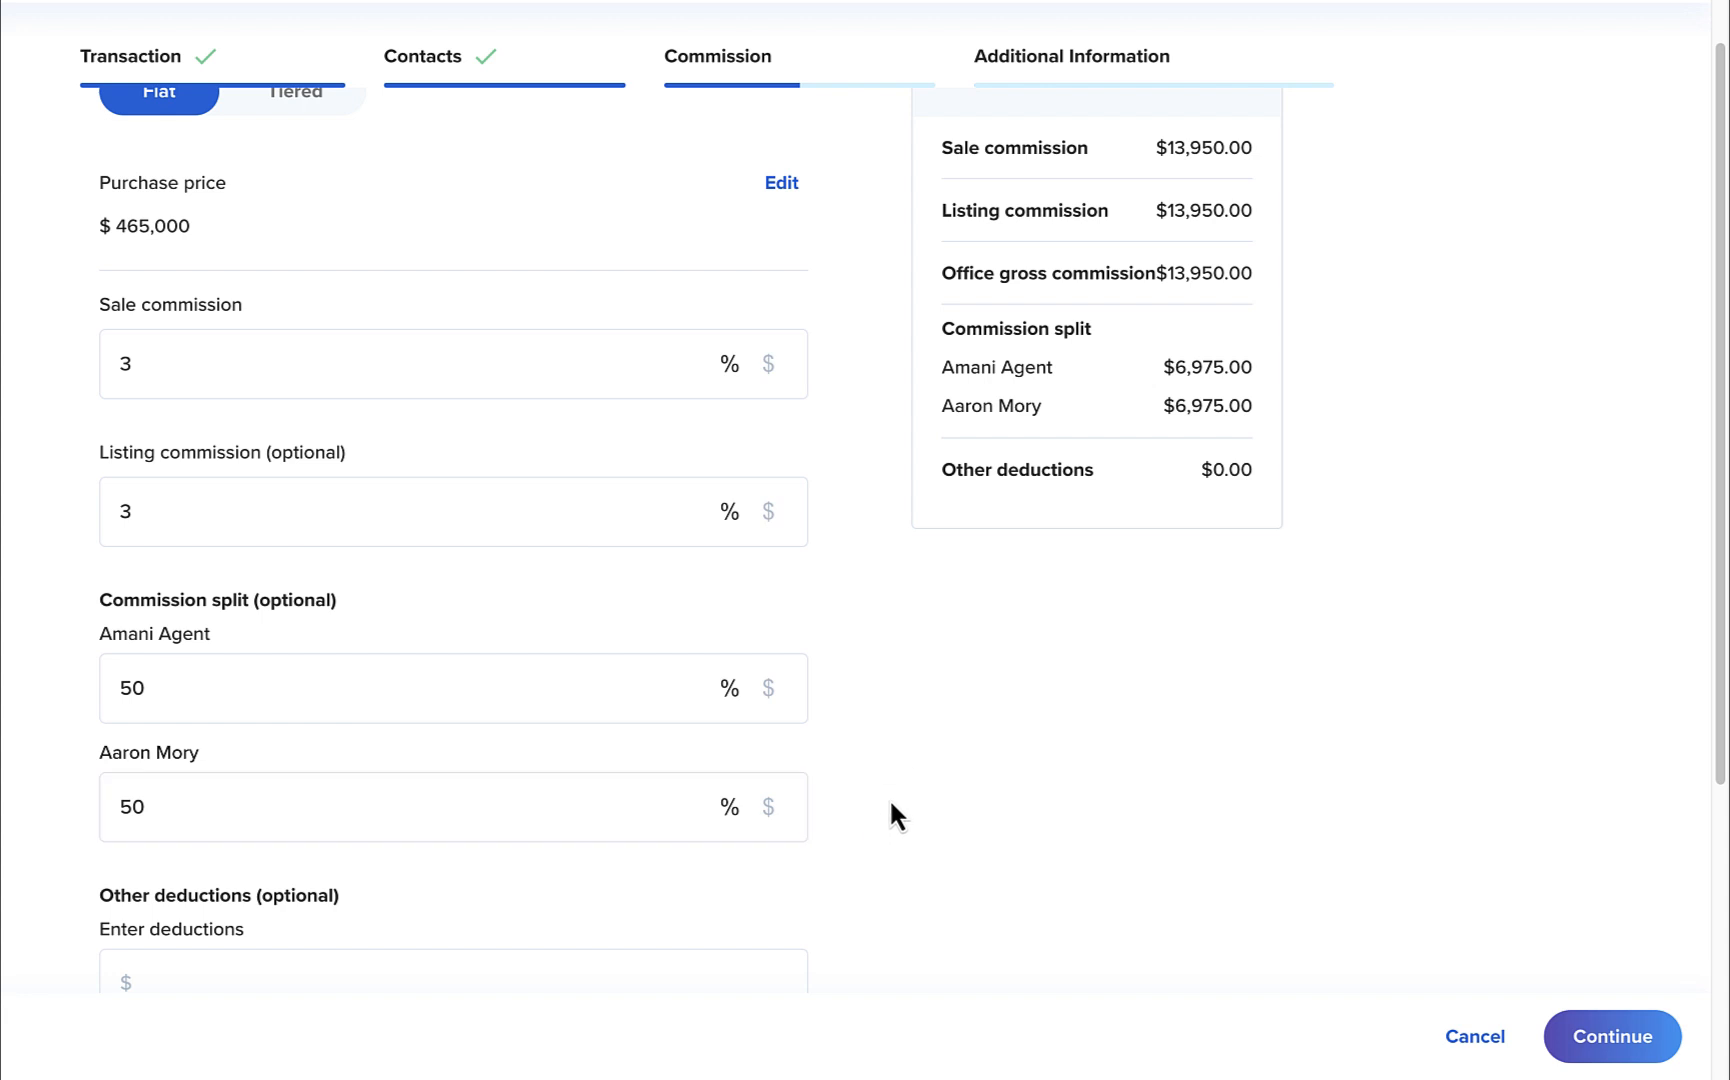
{"action": "scroll", "scroll_direction": "down", "scroll_amount": 3}
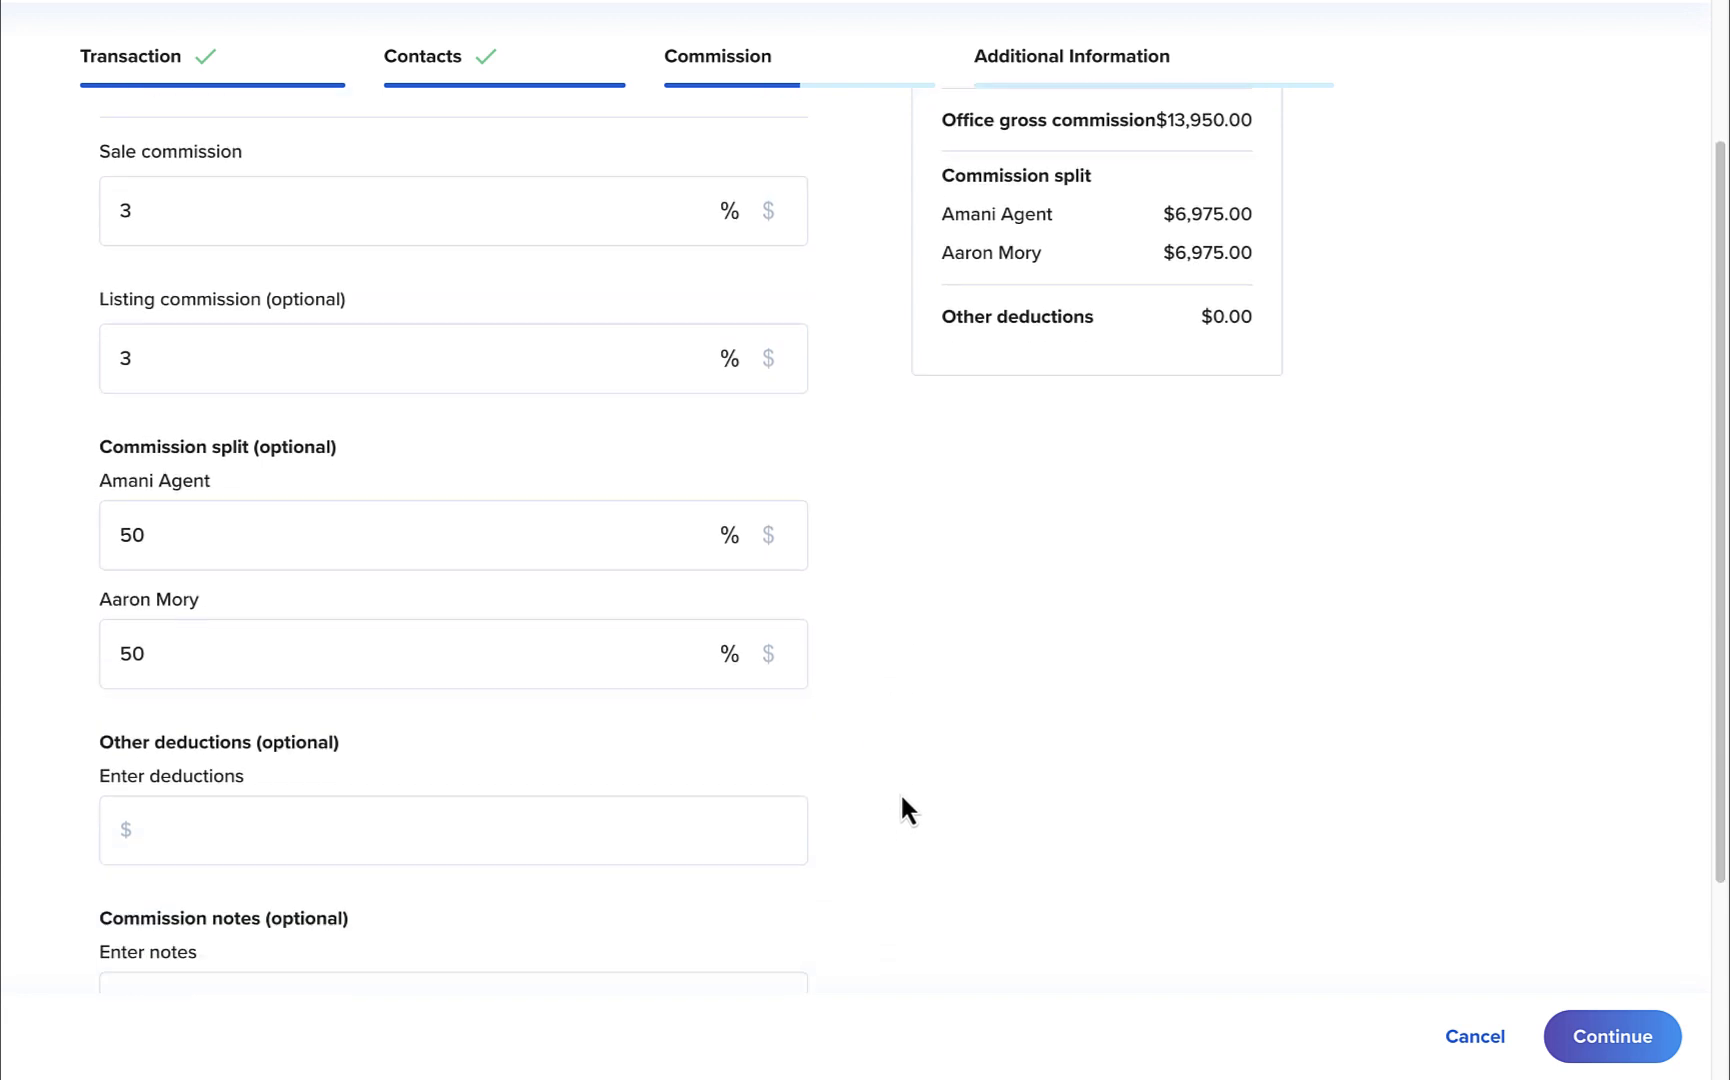
{"action": "scroll", "scroll_direction": "down", "scroll_amount": 3}
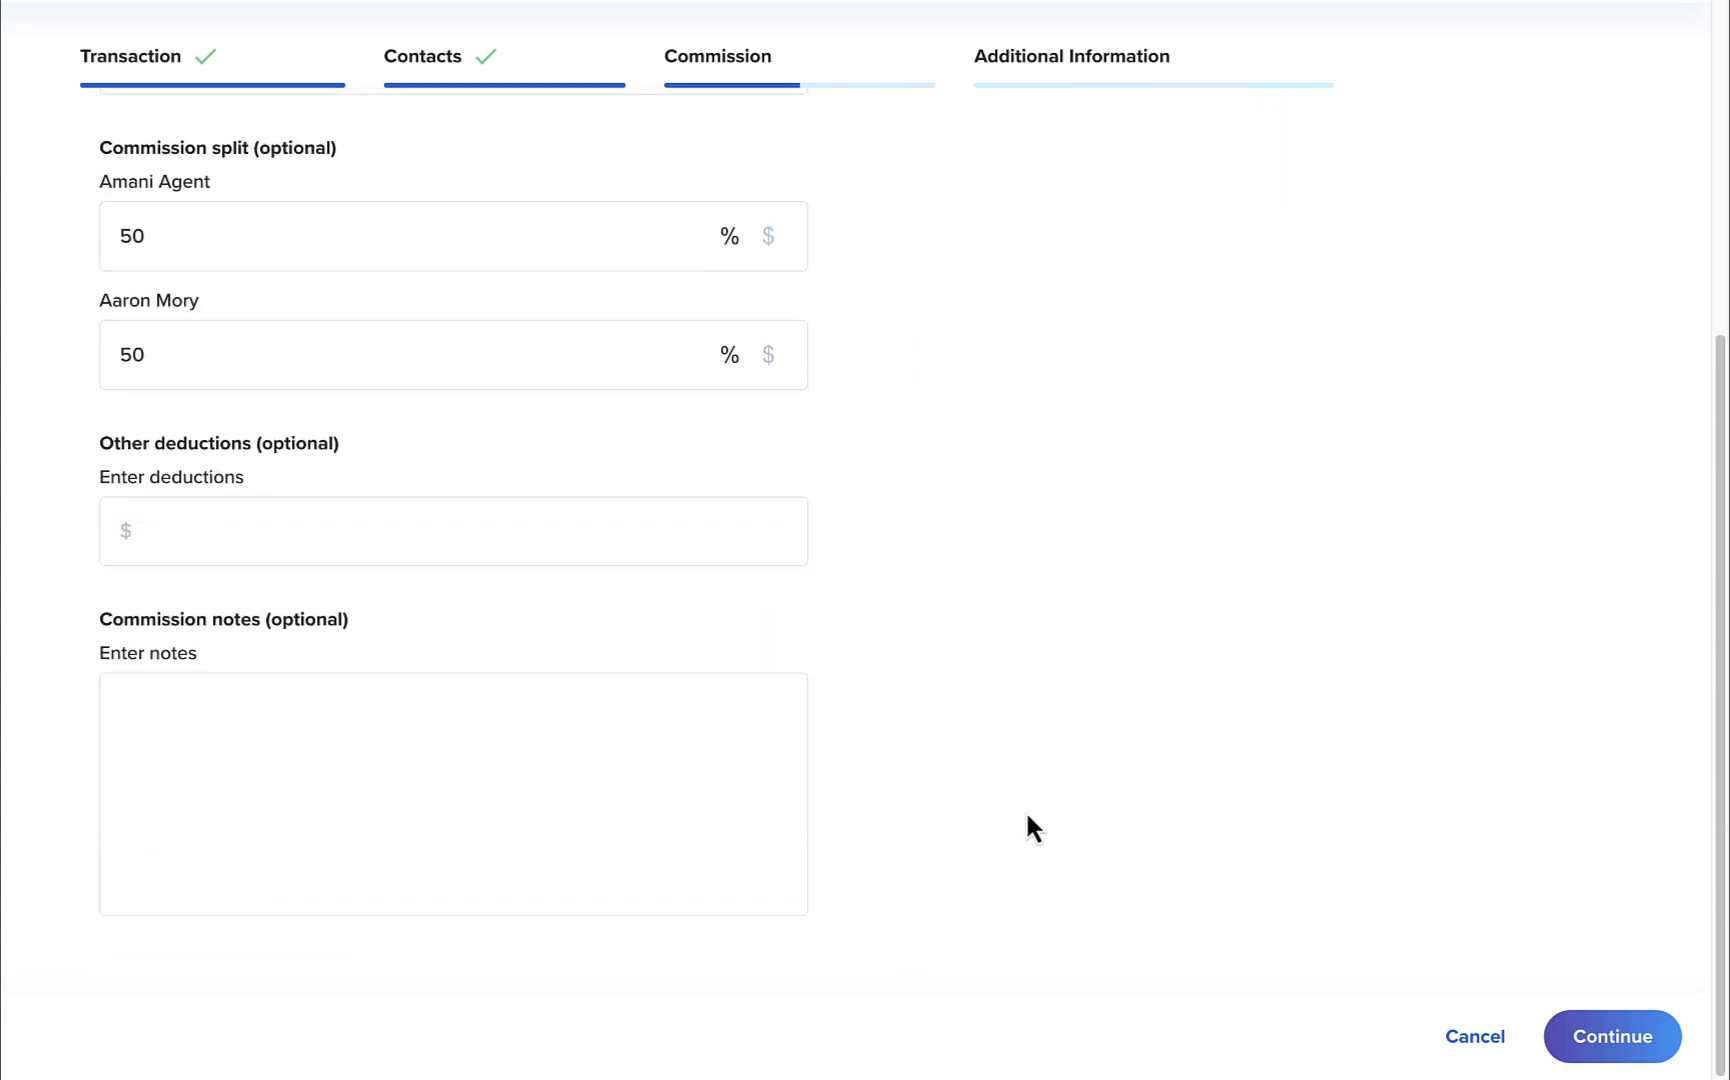
On Deposits, answer No to holding earnest money and create the transaction.
{"action": "left_click", "coordinate": [1612, 1036]}
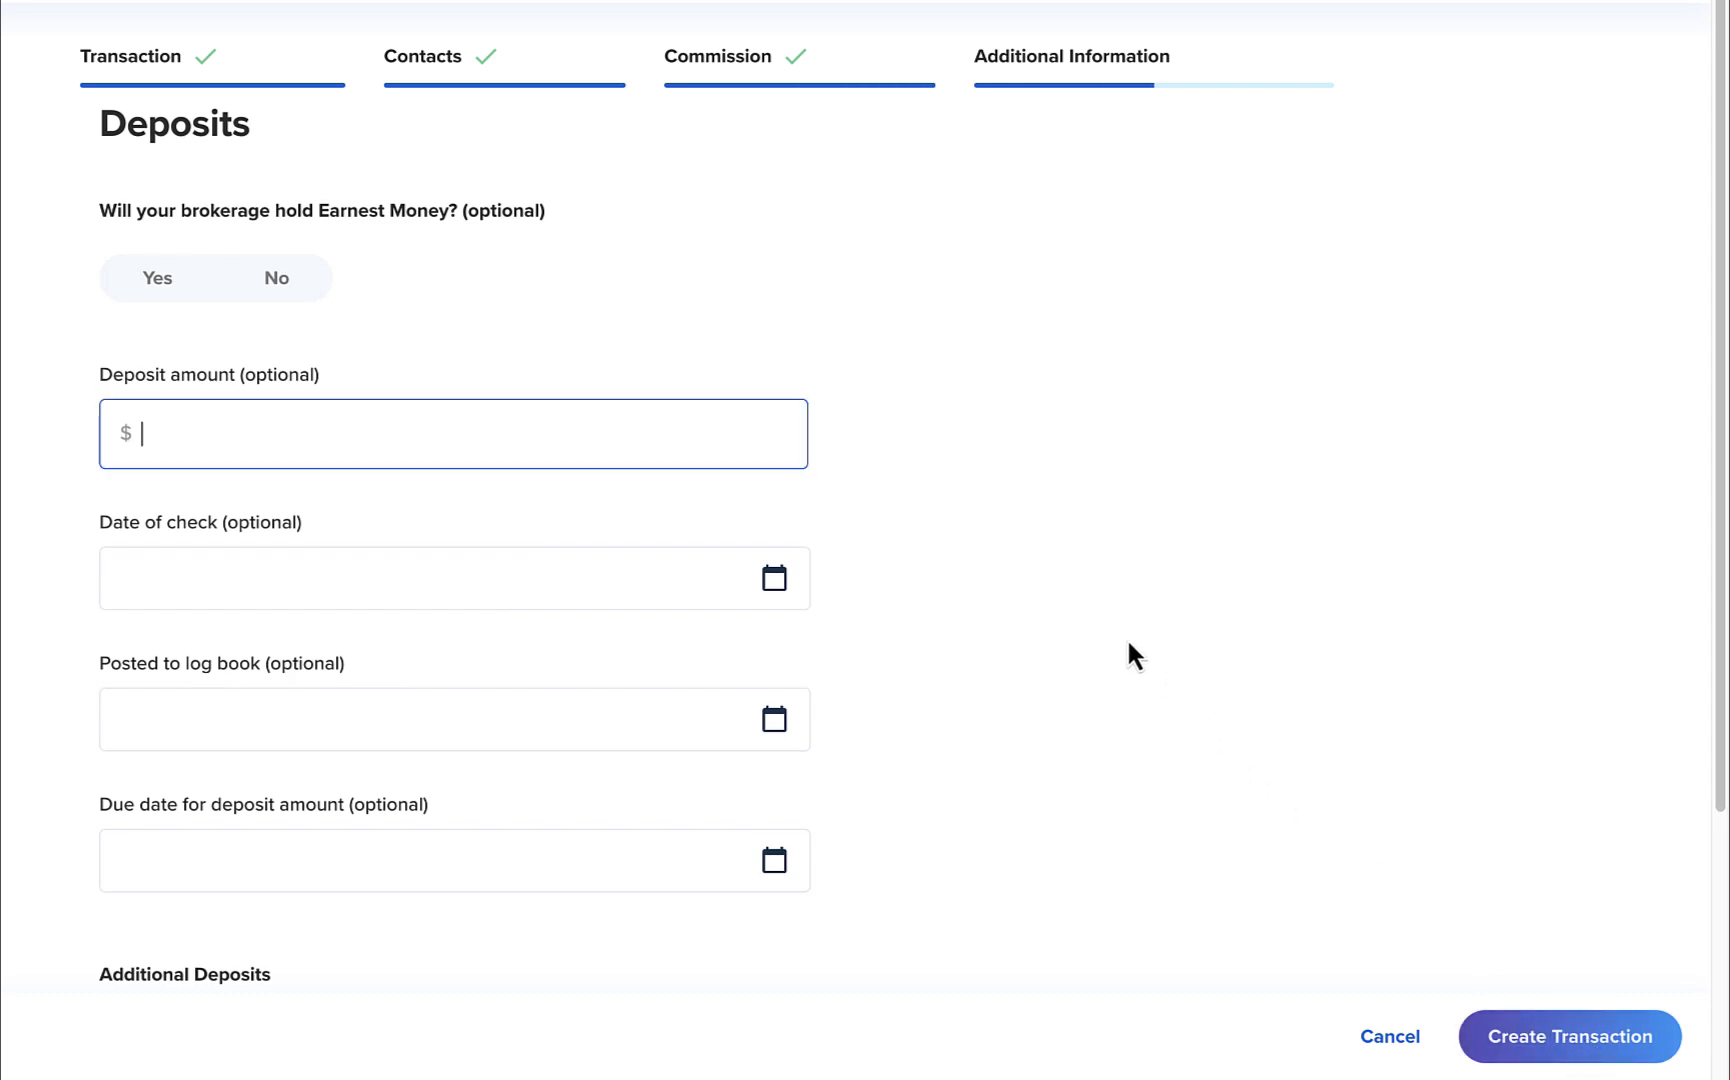
{"action": "mouse_move", "coordinate": [940, 280]}
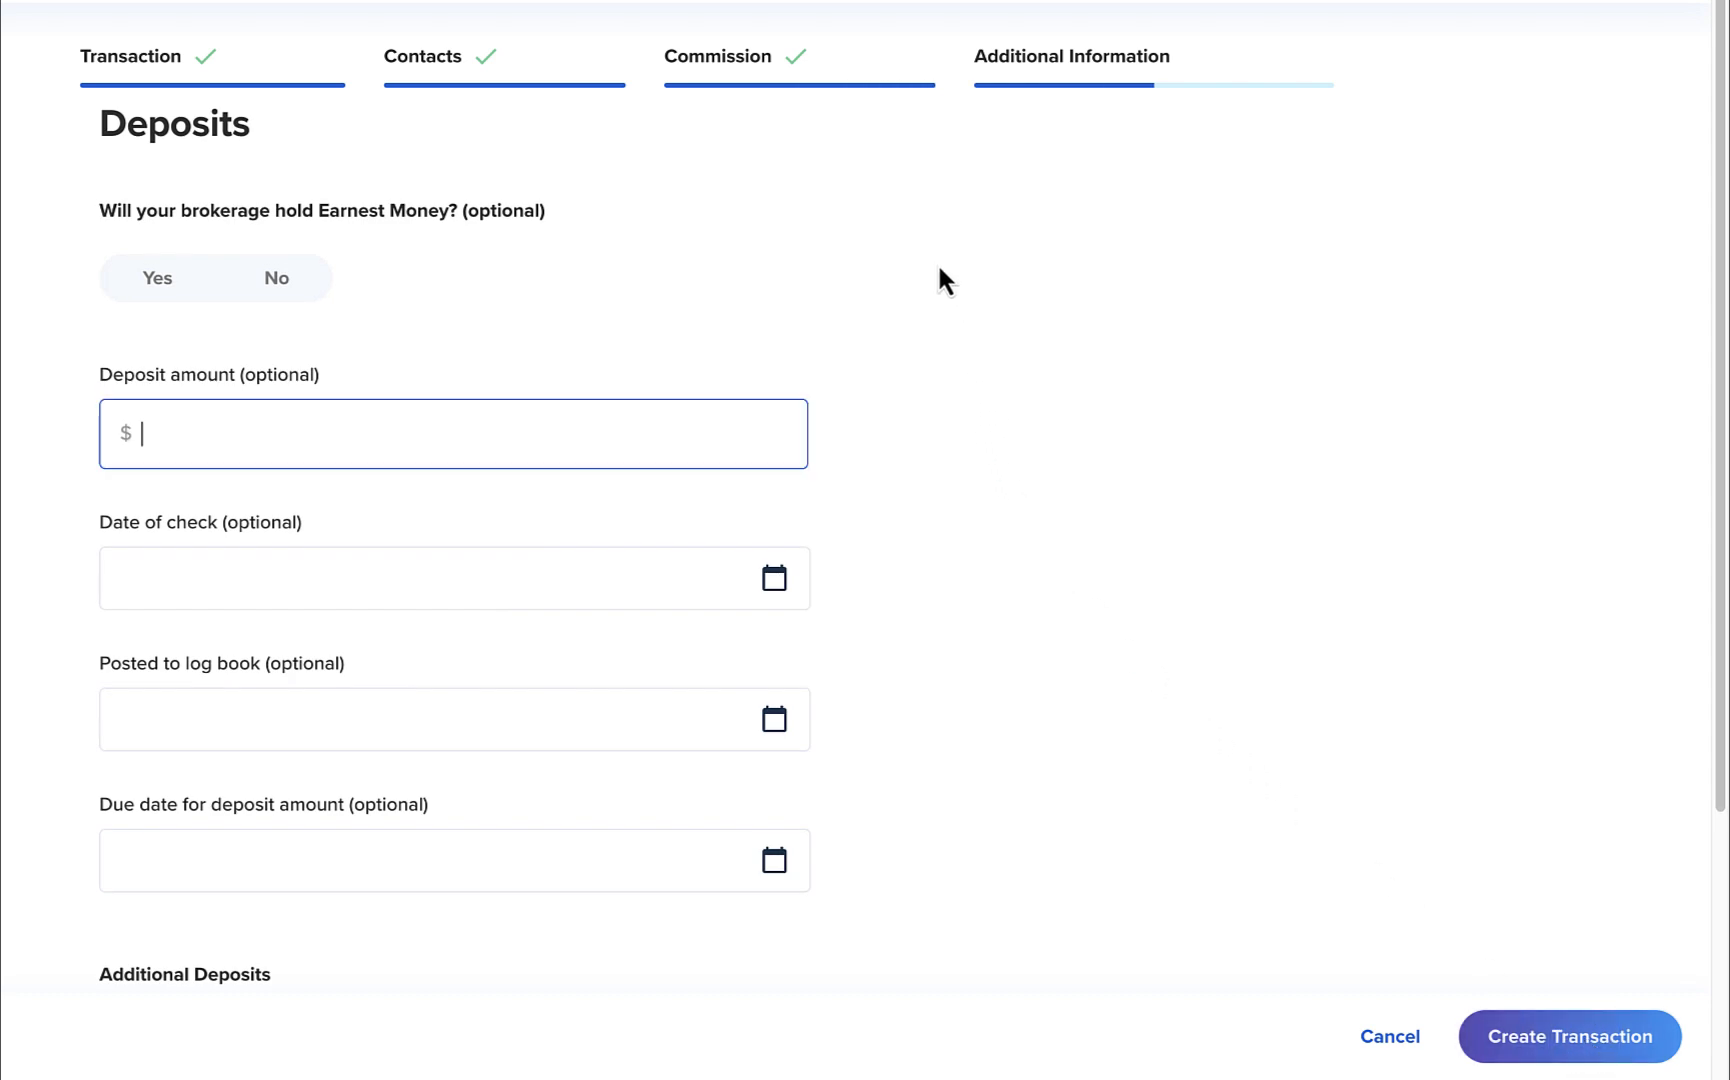
{"action": "scroll", "scroll_direction": "down", "scroll_amount": 3}
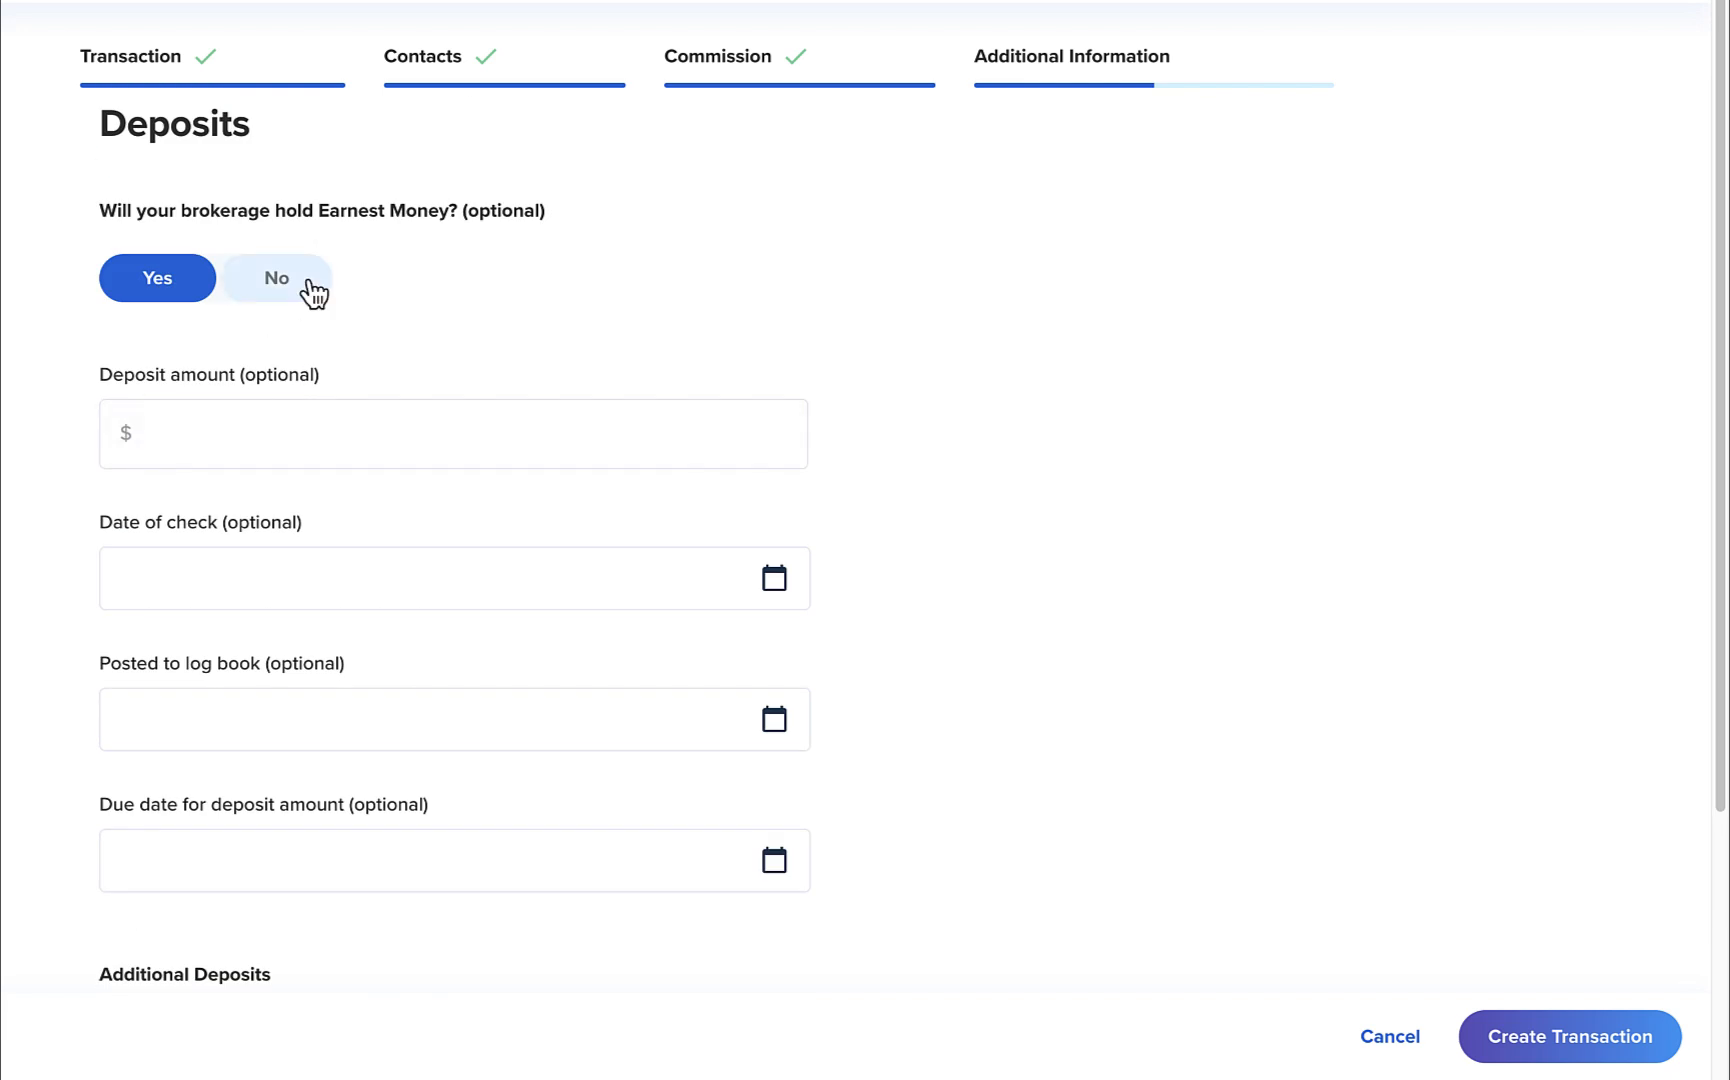
{"action": "left_click", "coordinate": [276, 278]}
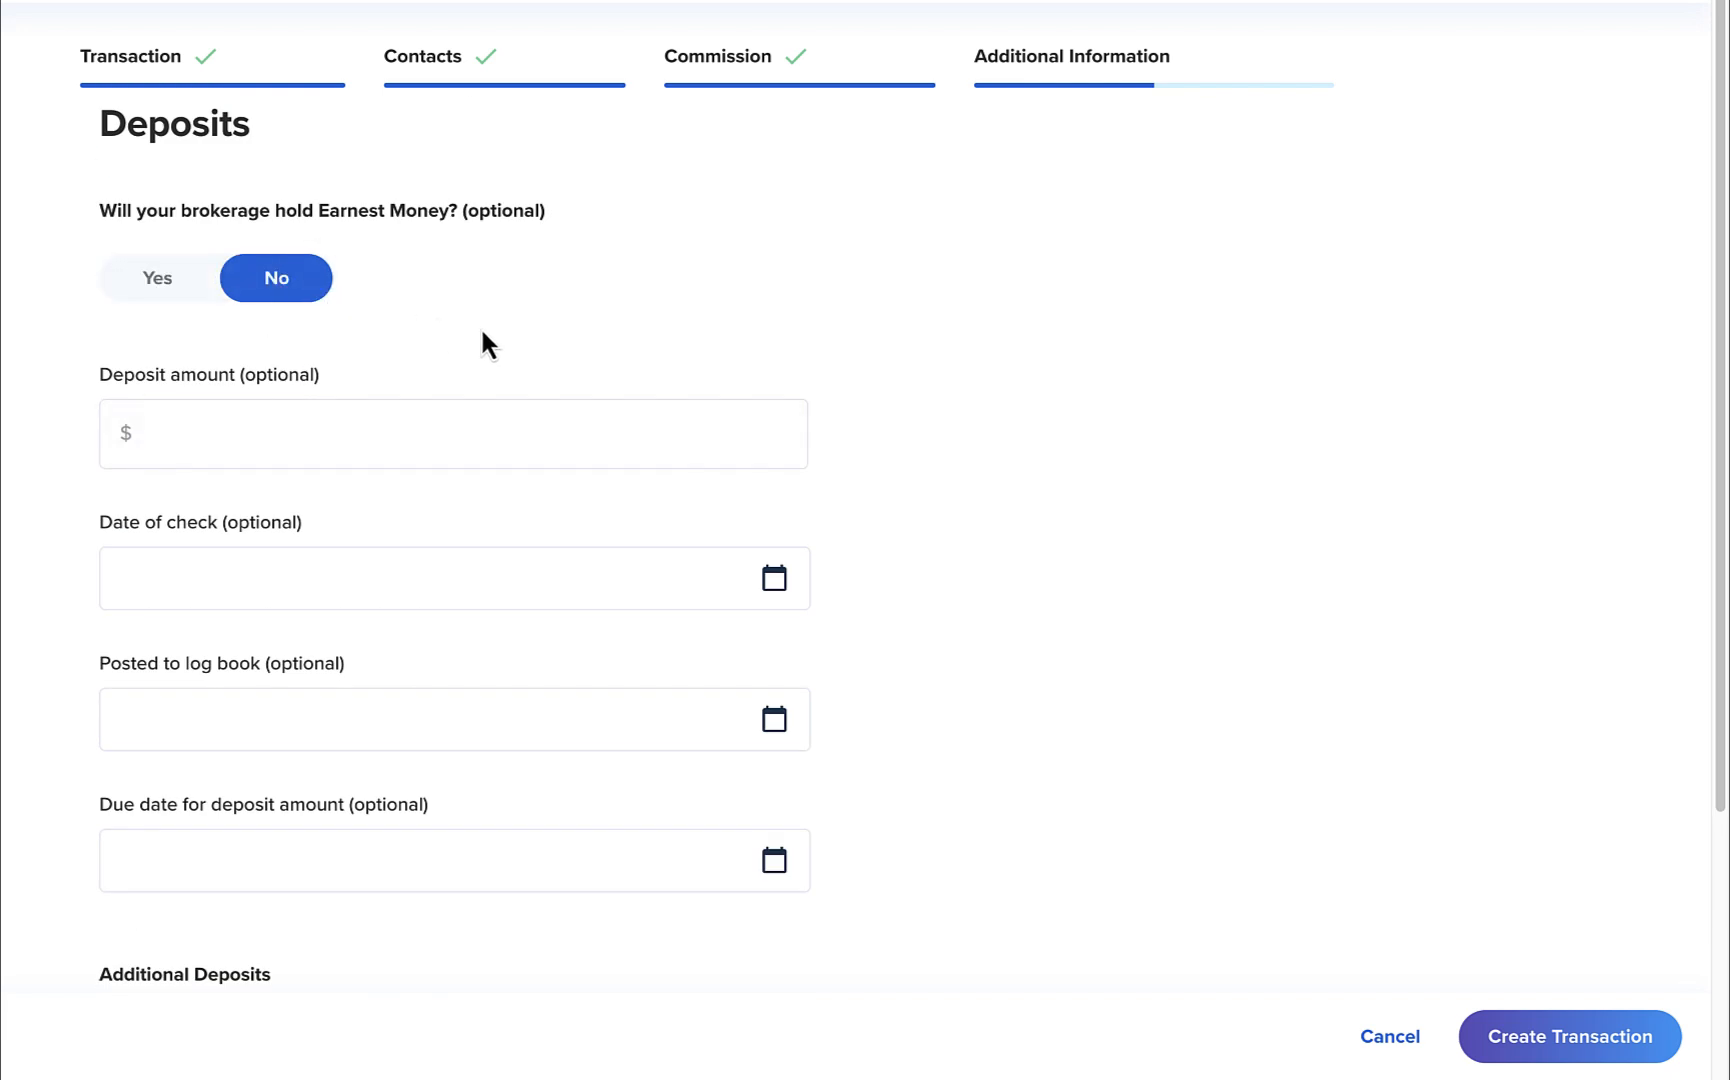
{"action": "mouse_move", "coordinate": [1532, 1042]}
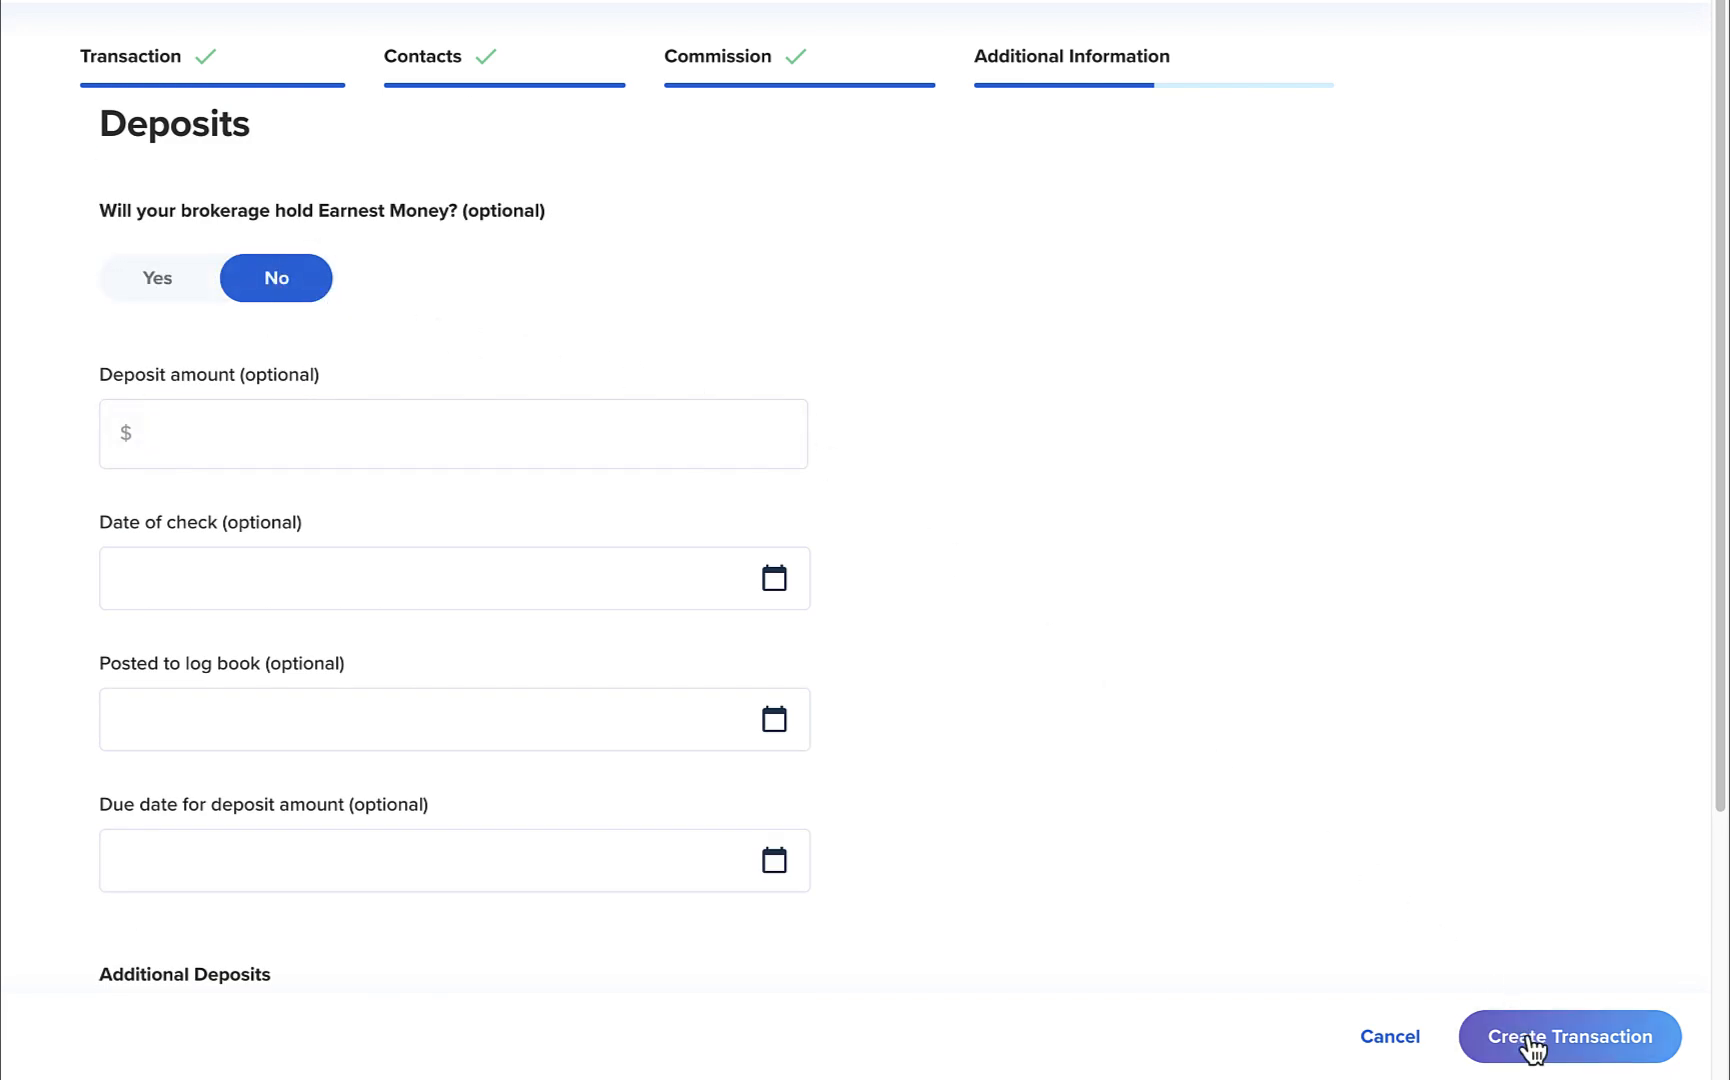
{"action": "left_click", "coordinate": [1568, 1036]}
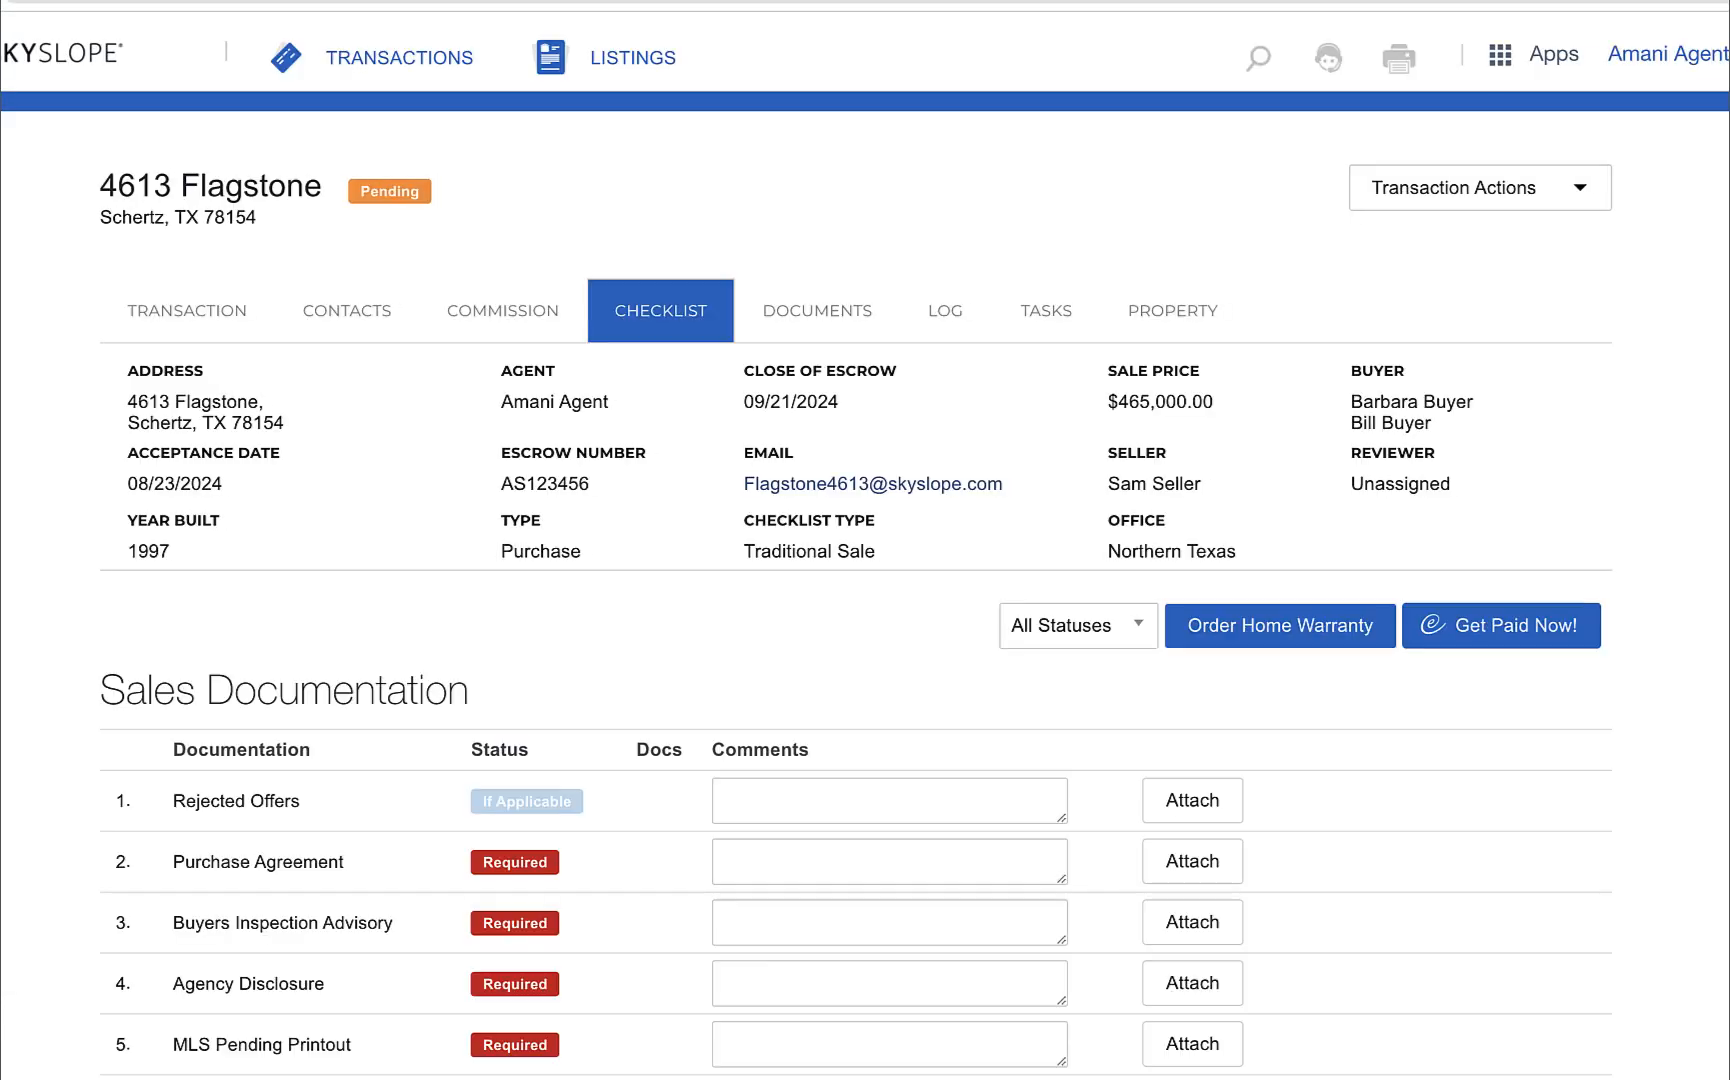
{"action": "mouse_move", "coordinate": [1698, 704]}
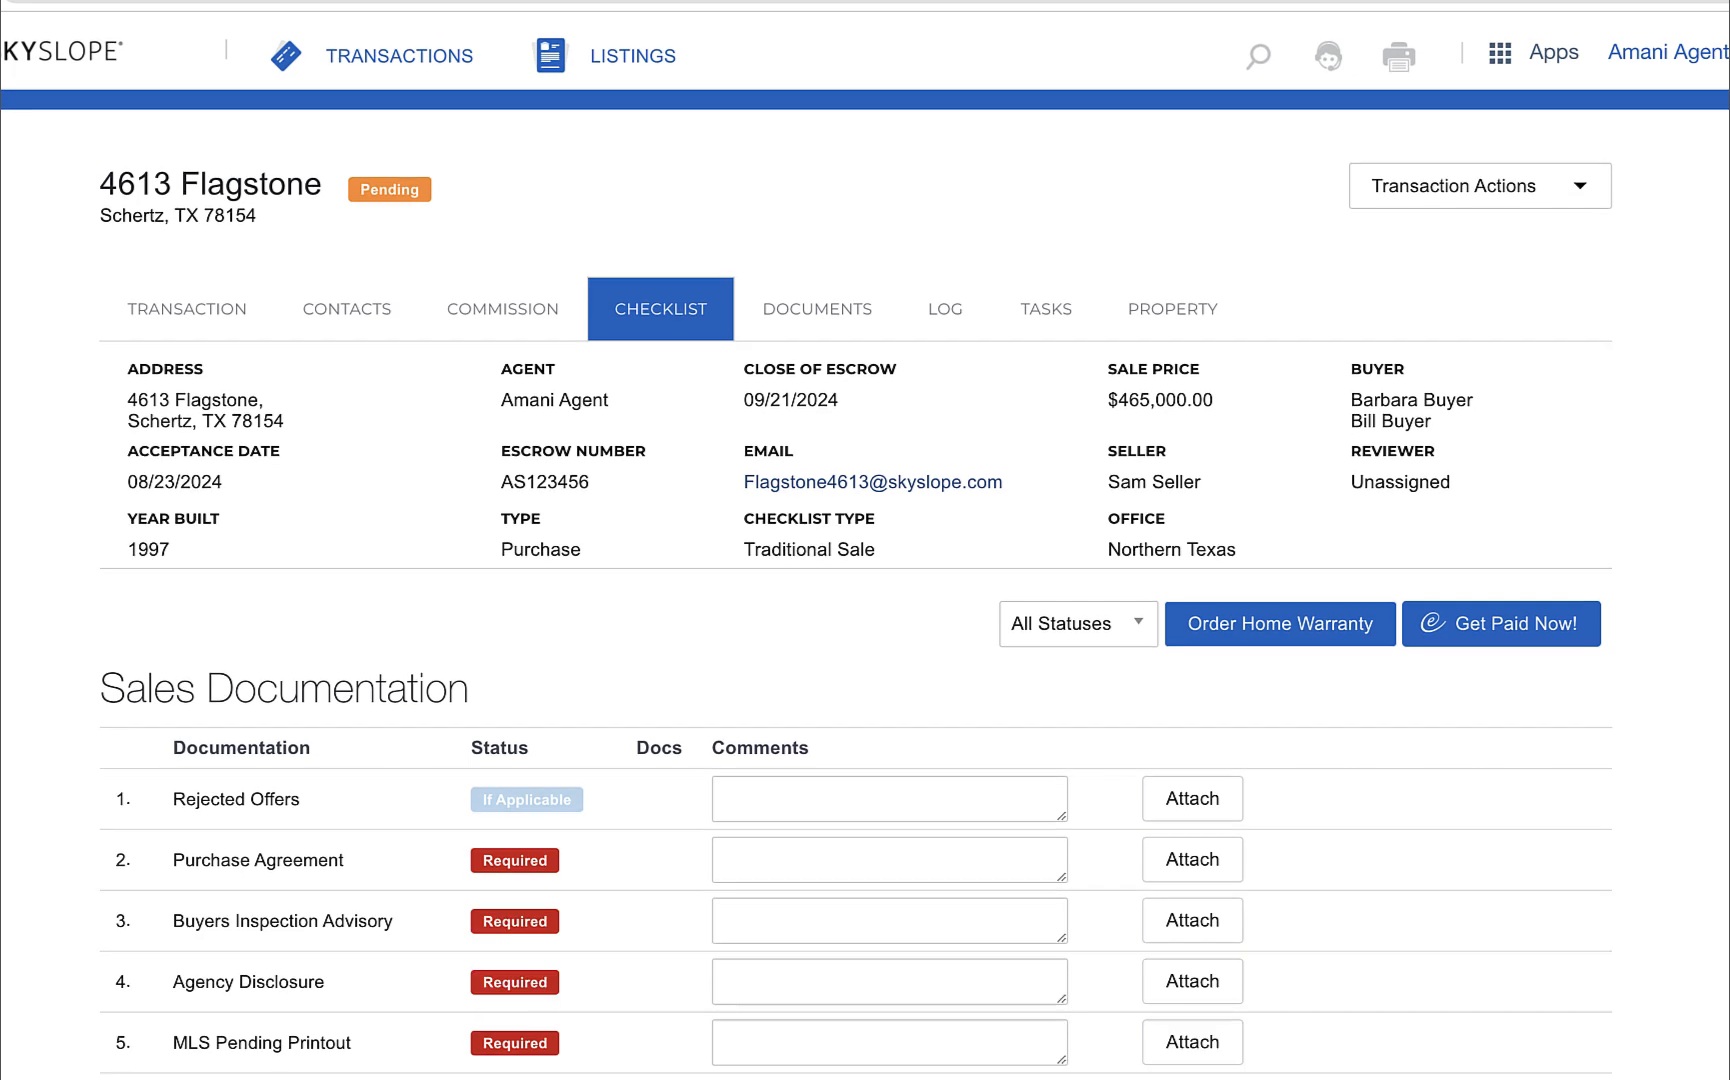
{"action": "scroll", "scroll_direction": "down", "scroll_amount": 3}
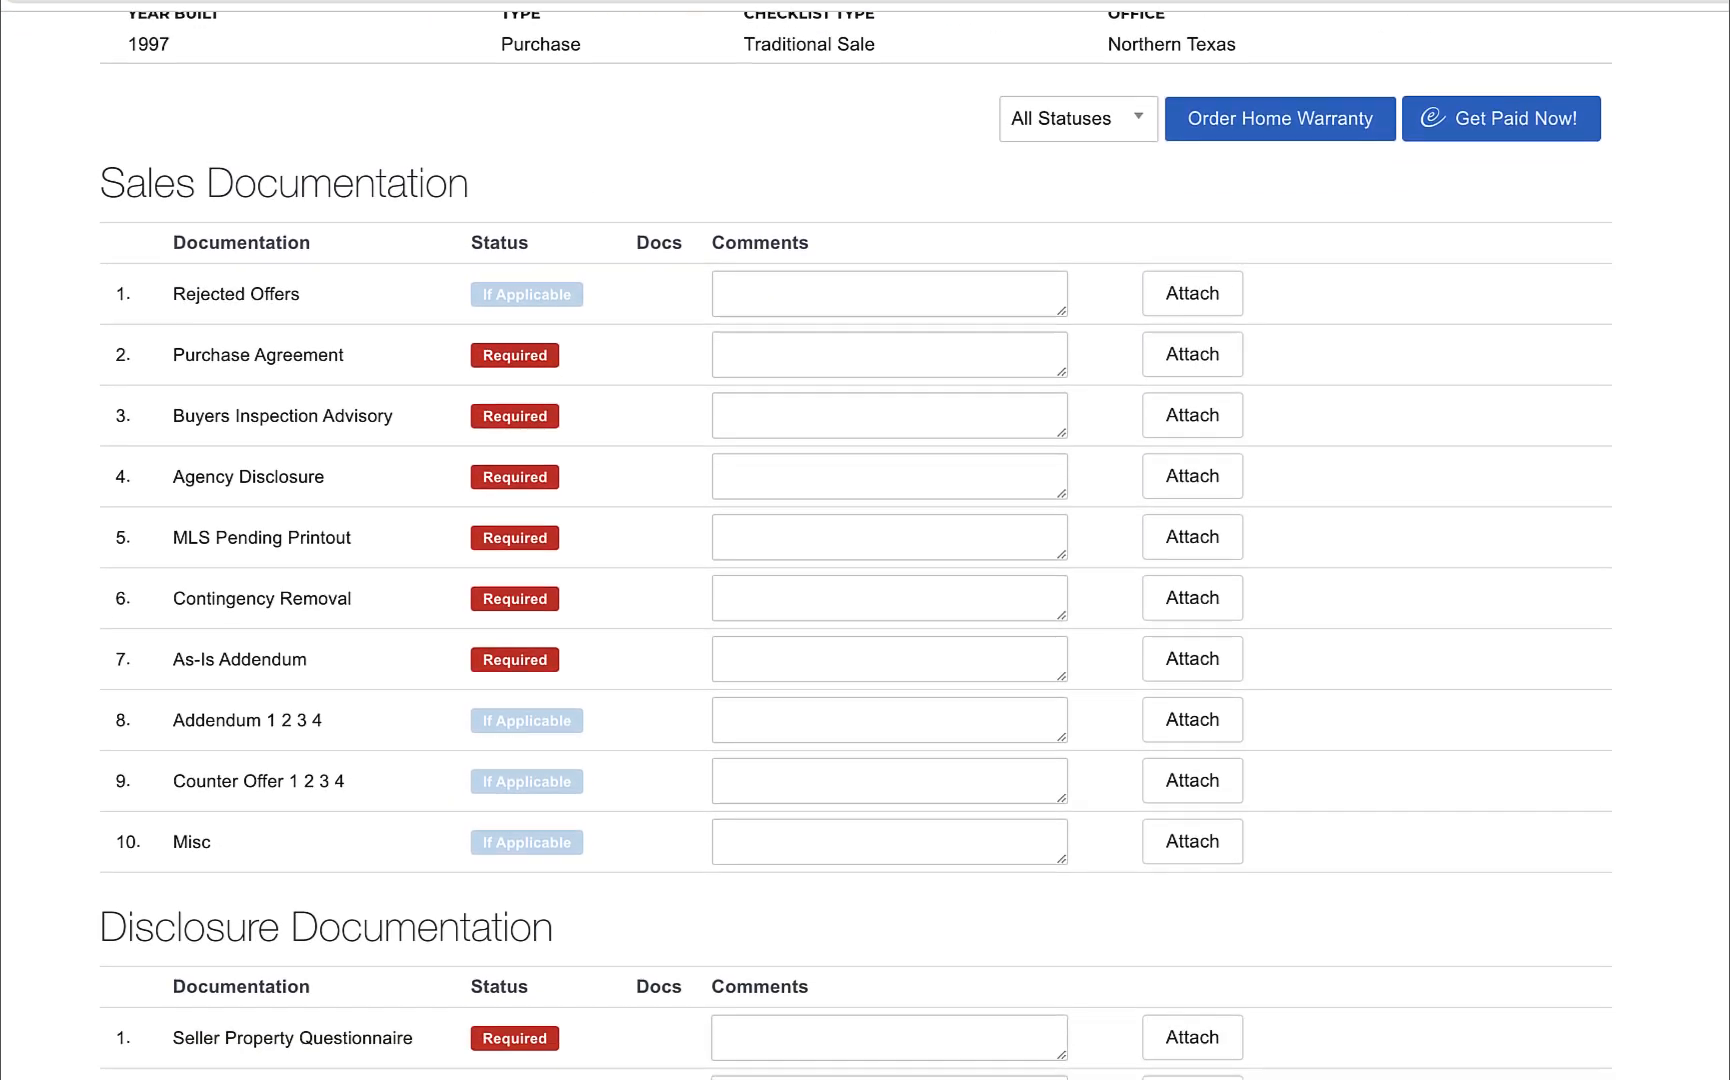
{"action": "scroll", "scroll_direction": "down", "scroll_amount": 3}
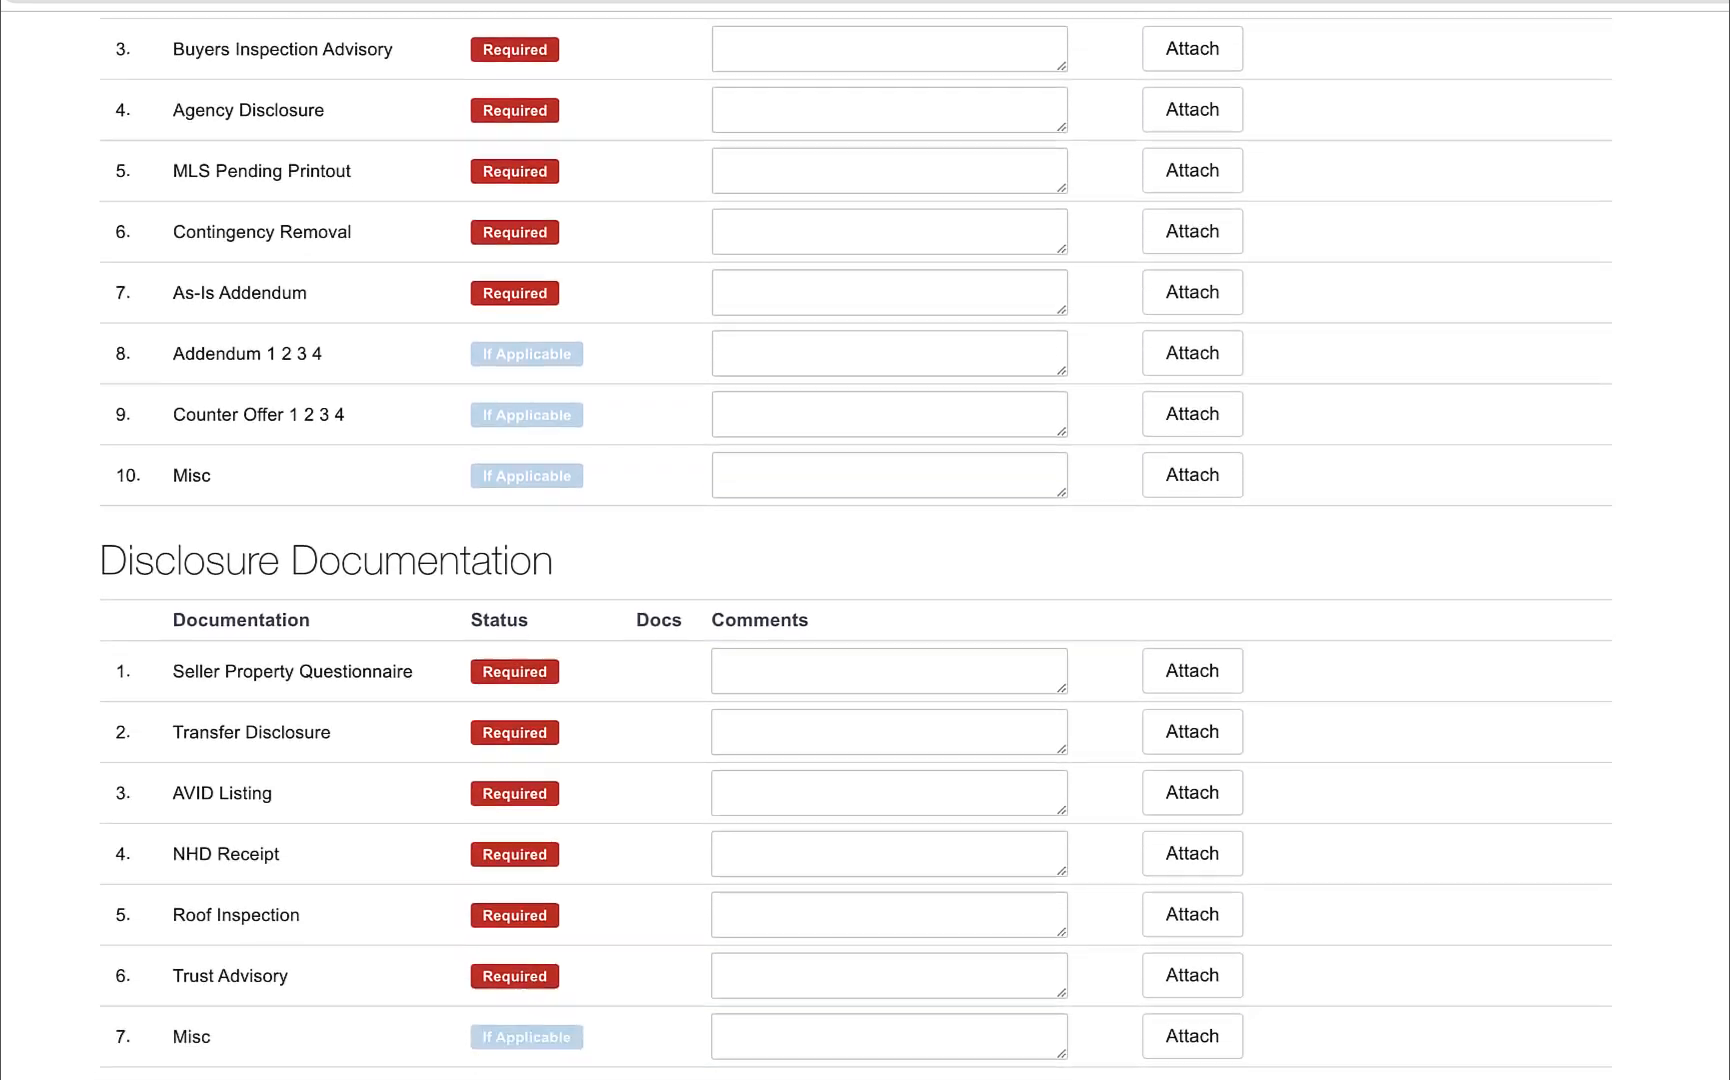
{"action": "scroll", "scroll_direction": "down", "scroll_amount": 3}
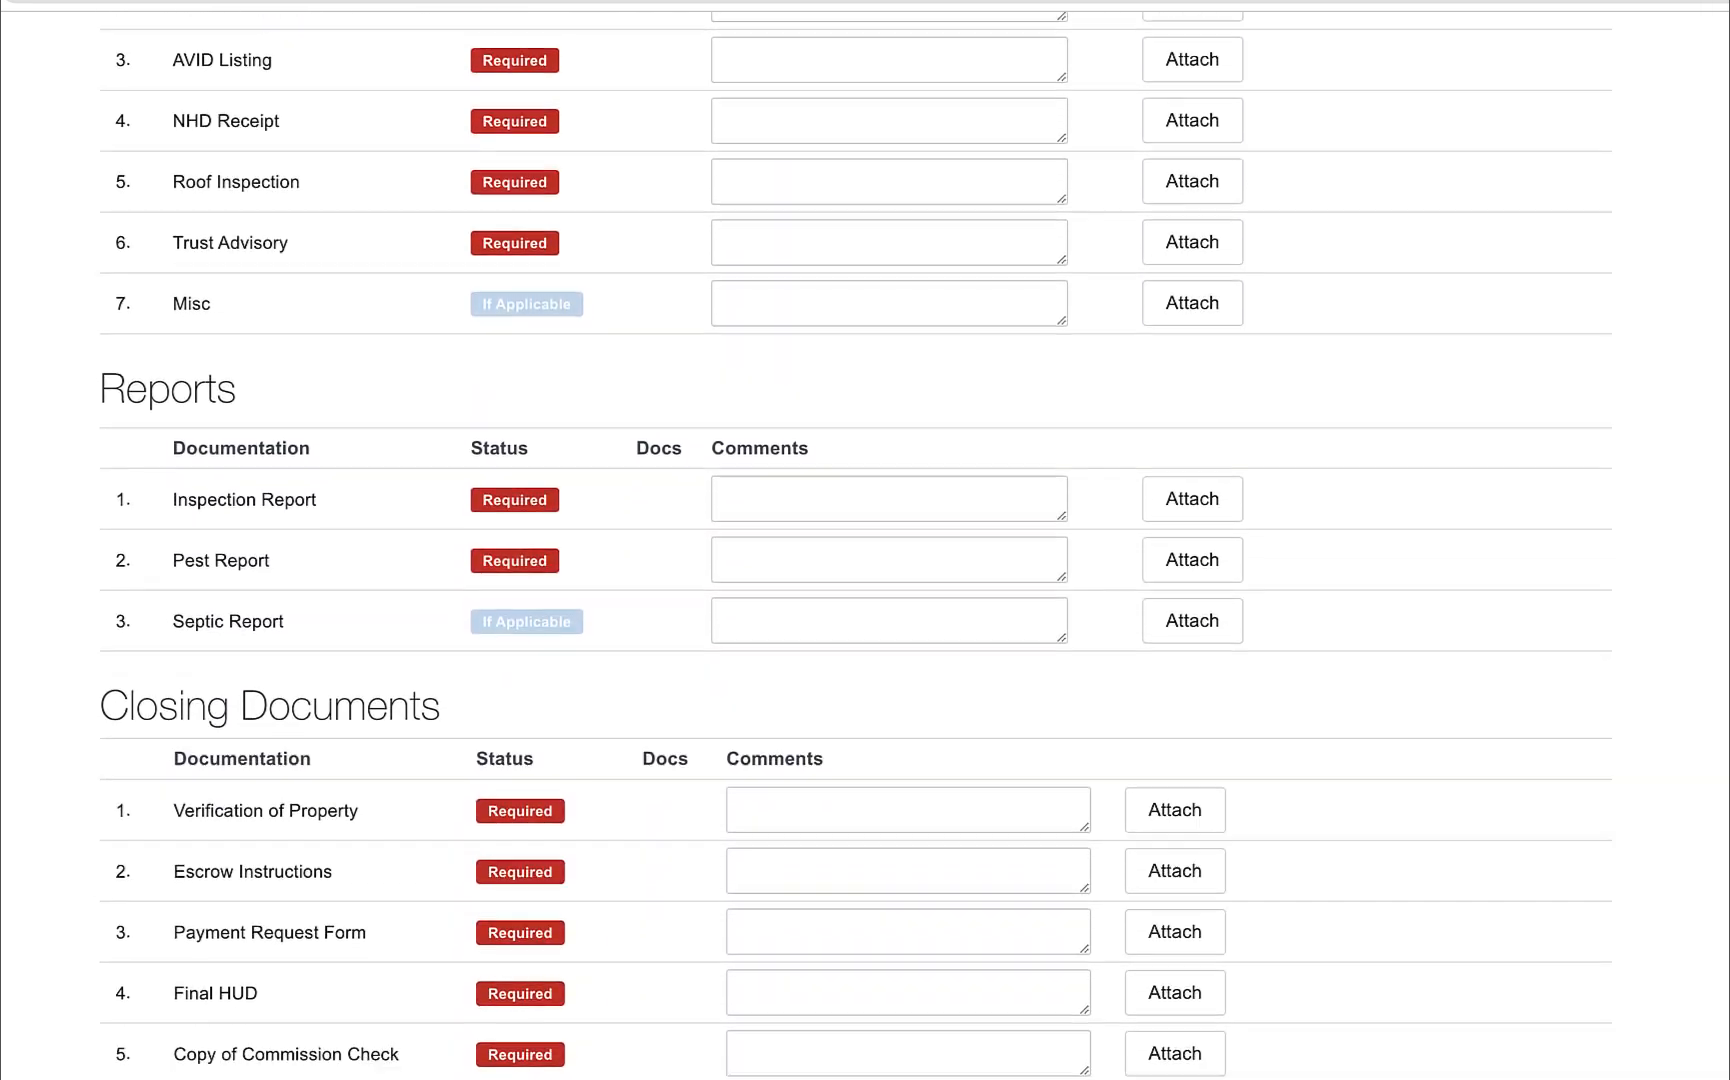
{"action": "scroll", "scroll_direction": "up", "scroll_amount": 3}
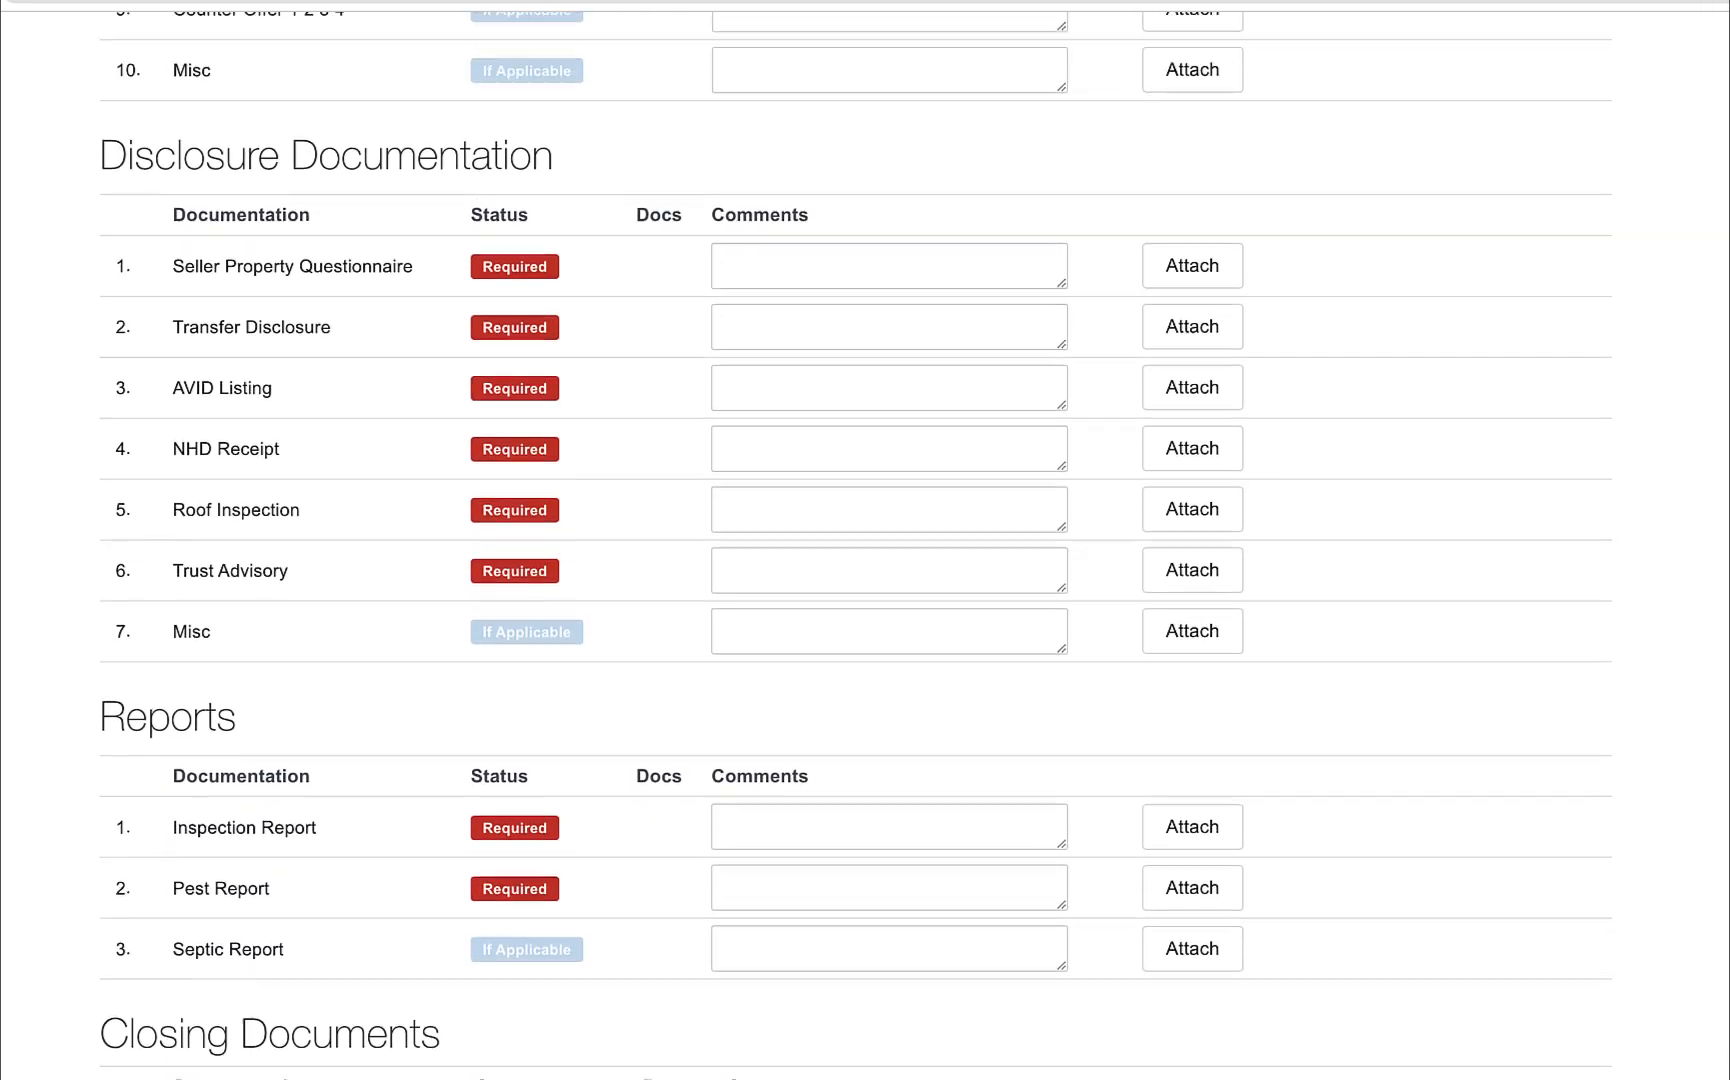
{"action": "scroll", "scroll_direction": "up", "scroll_amount": 3}
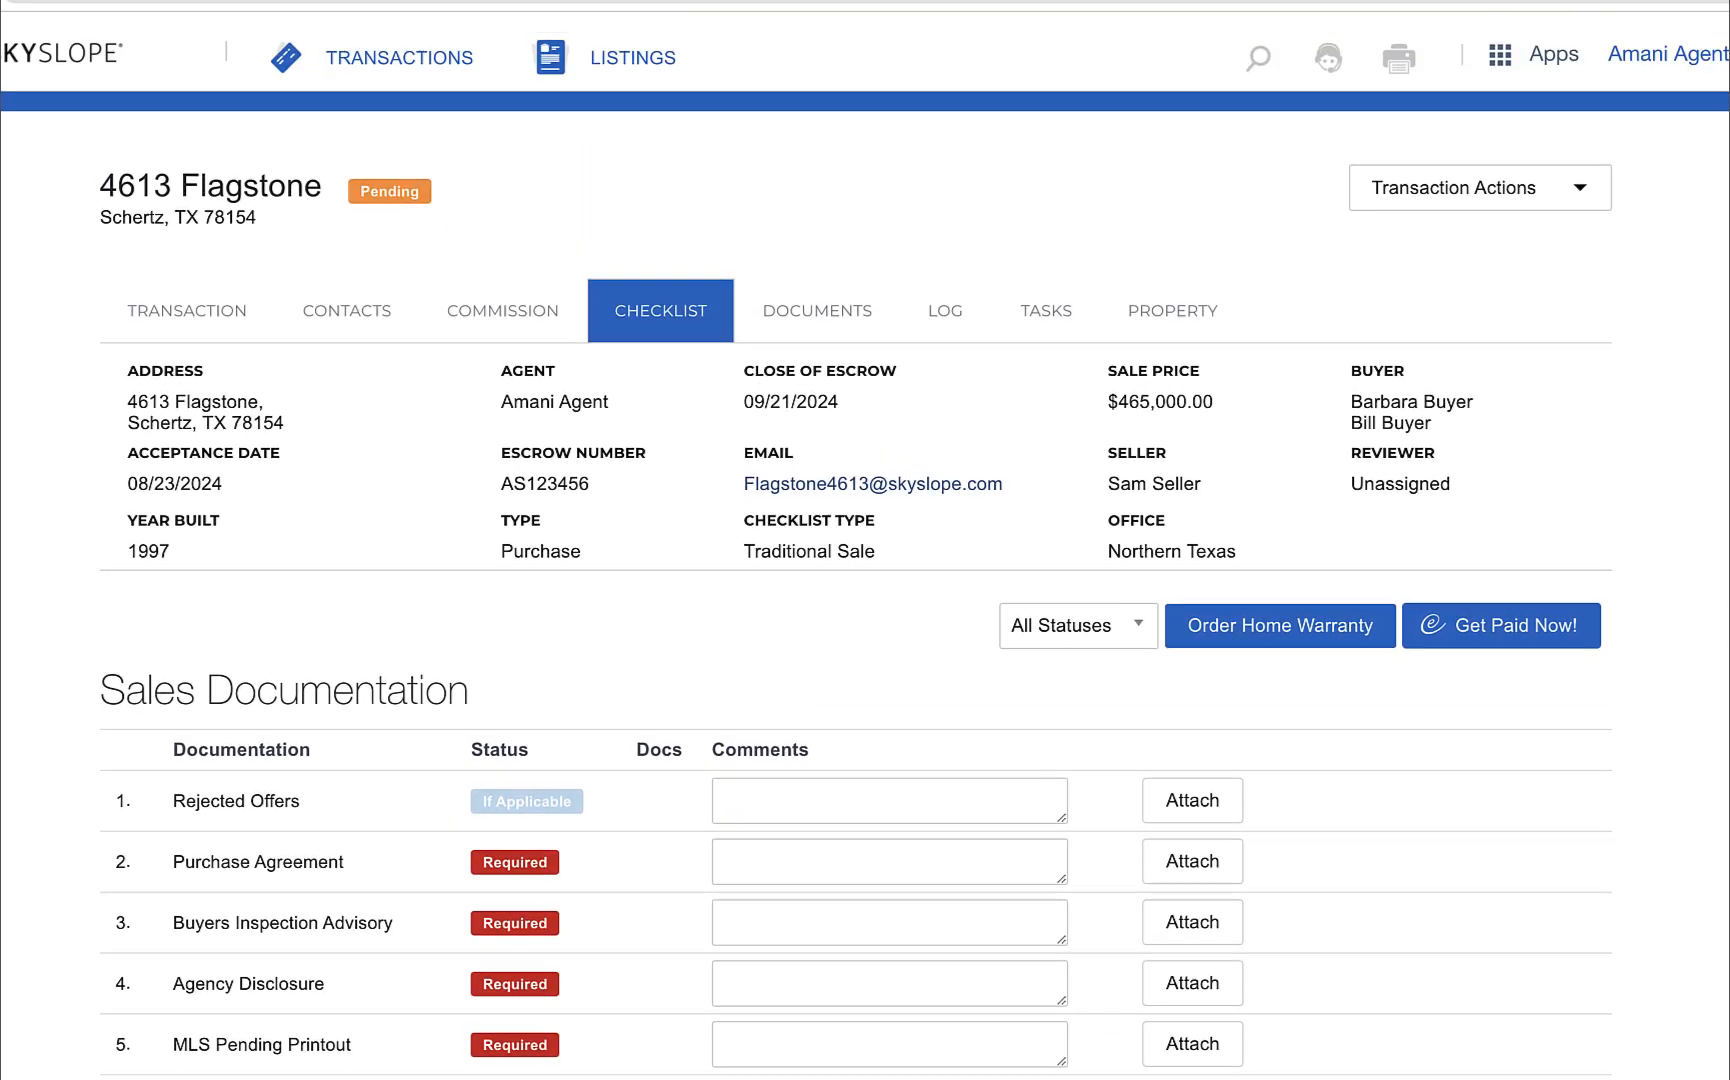
{"action": "mouse_move", "coordinate": [986, 234]}
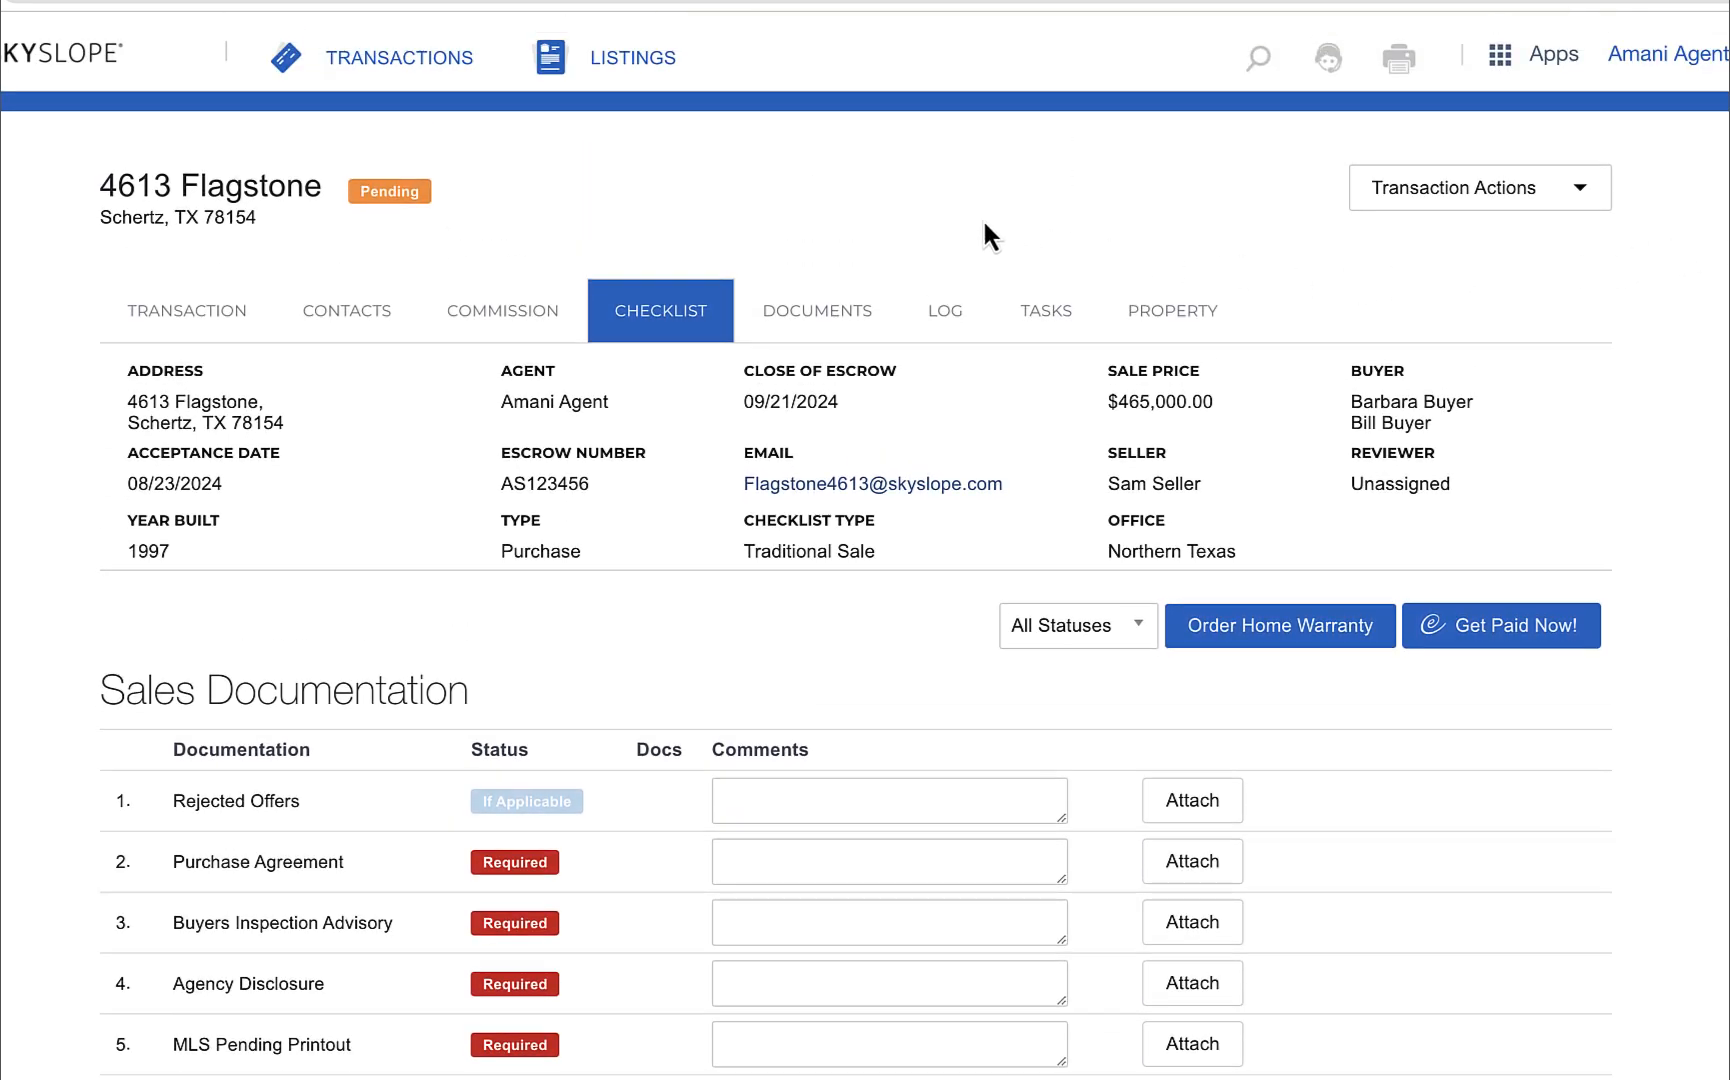